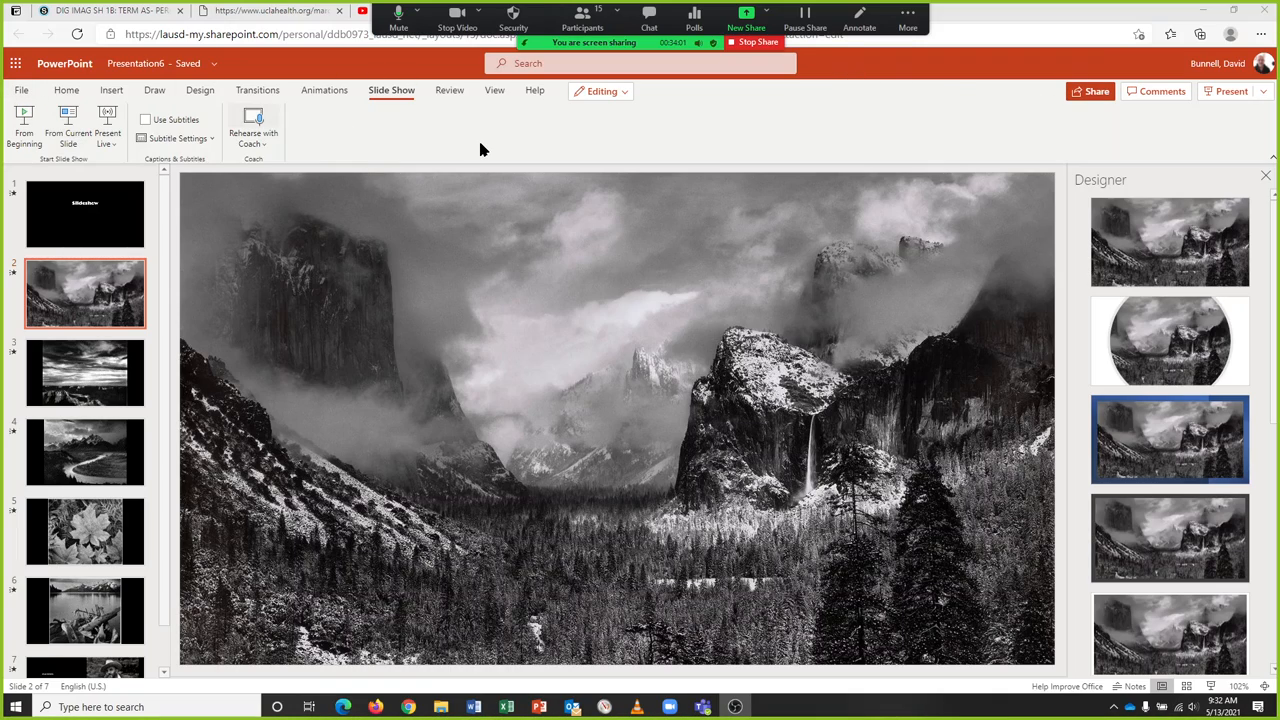
mouse_move(1148, 83)
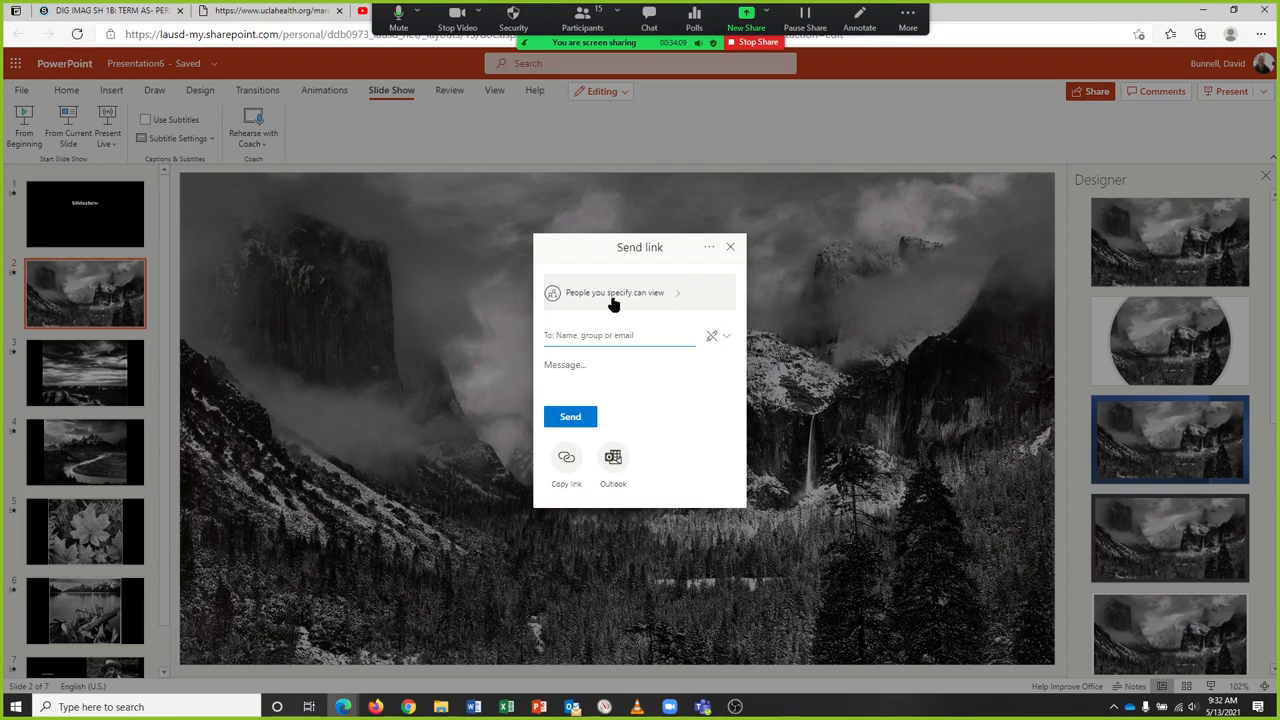
mouse_move(678, 308)
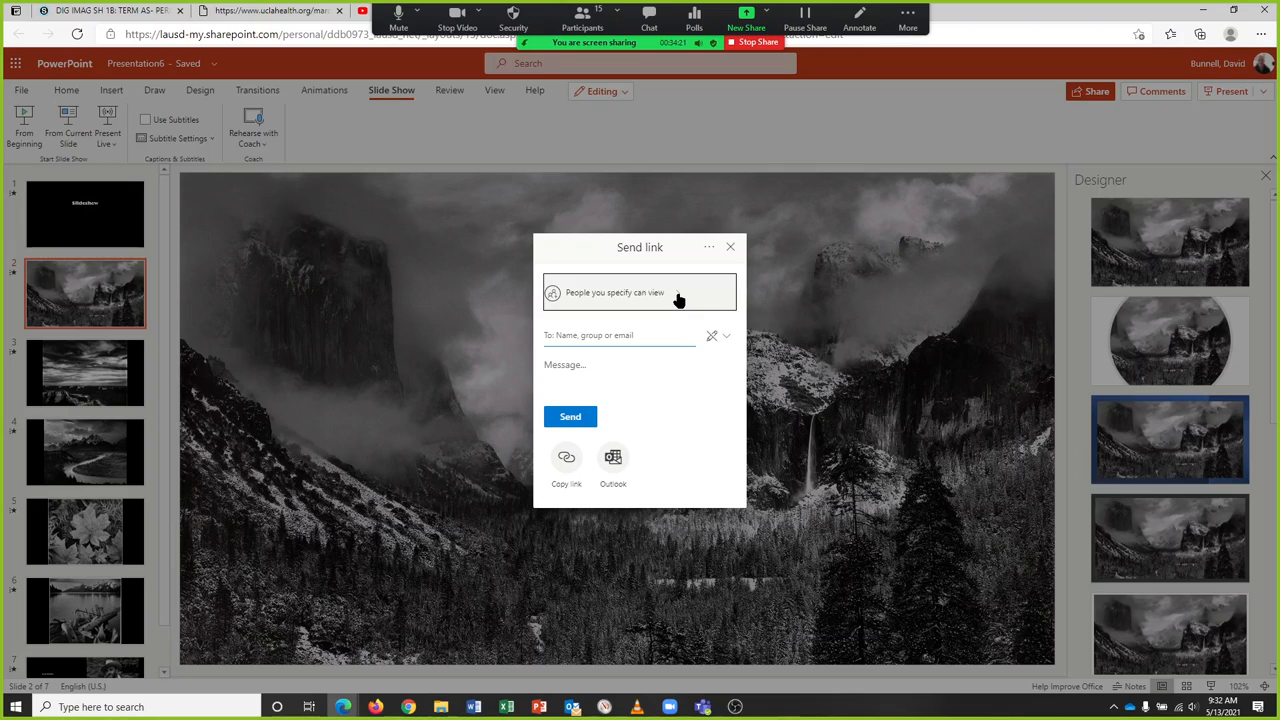
Step: Limit the share link to view-only access for people in Los Angeles Unified School District
left_click(639, 292)
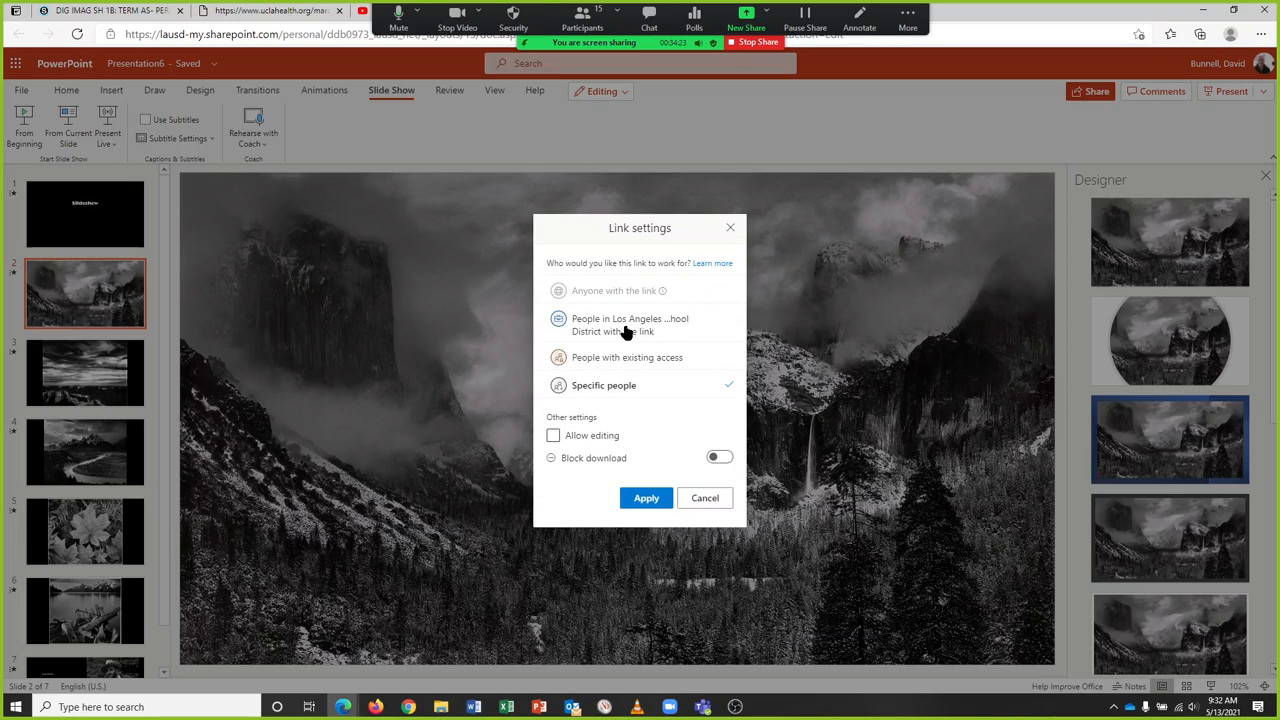
left_click(631, 324)
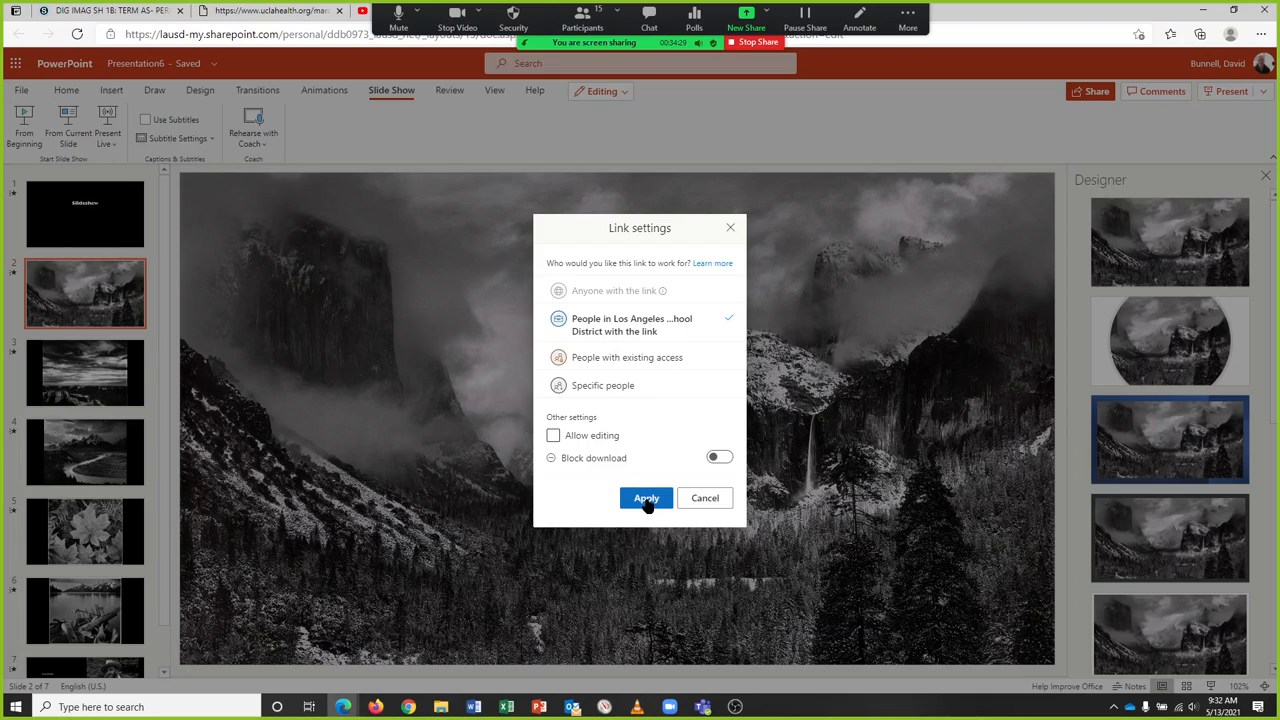
left_click(646, 498)
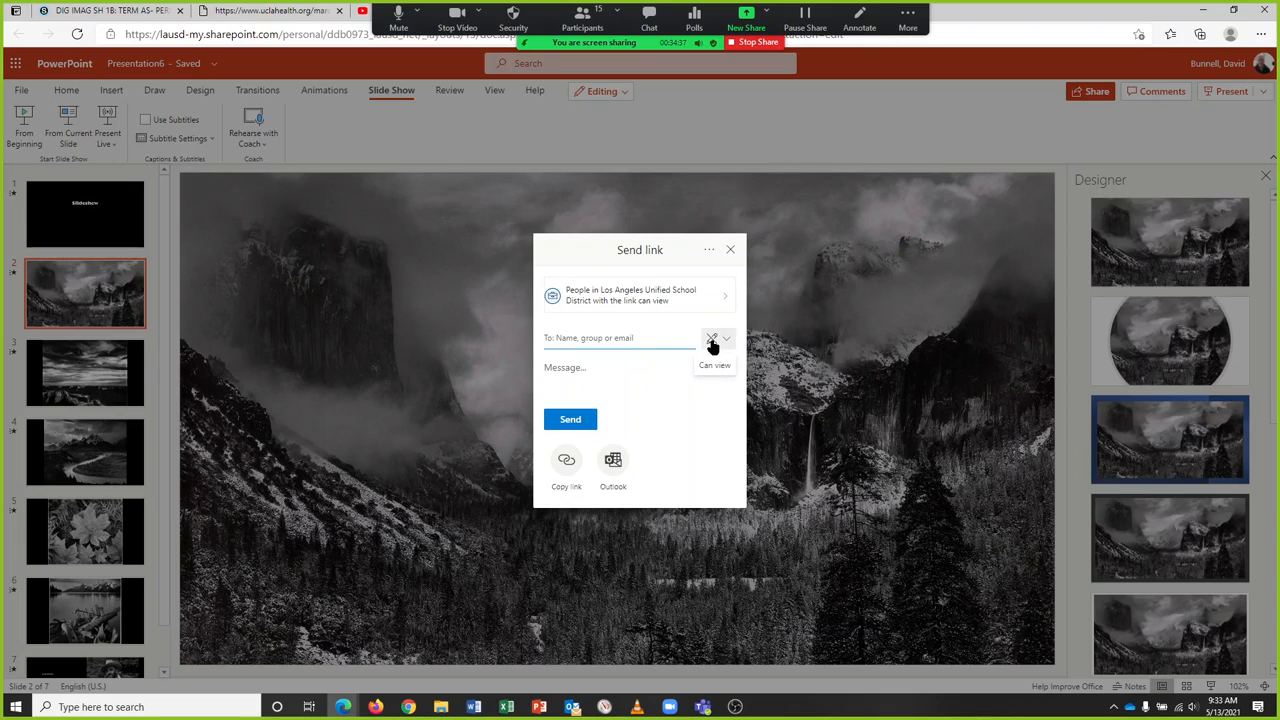
left_click(714, 338)
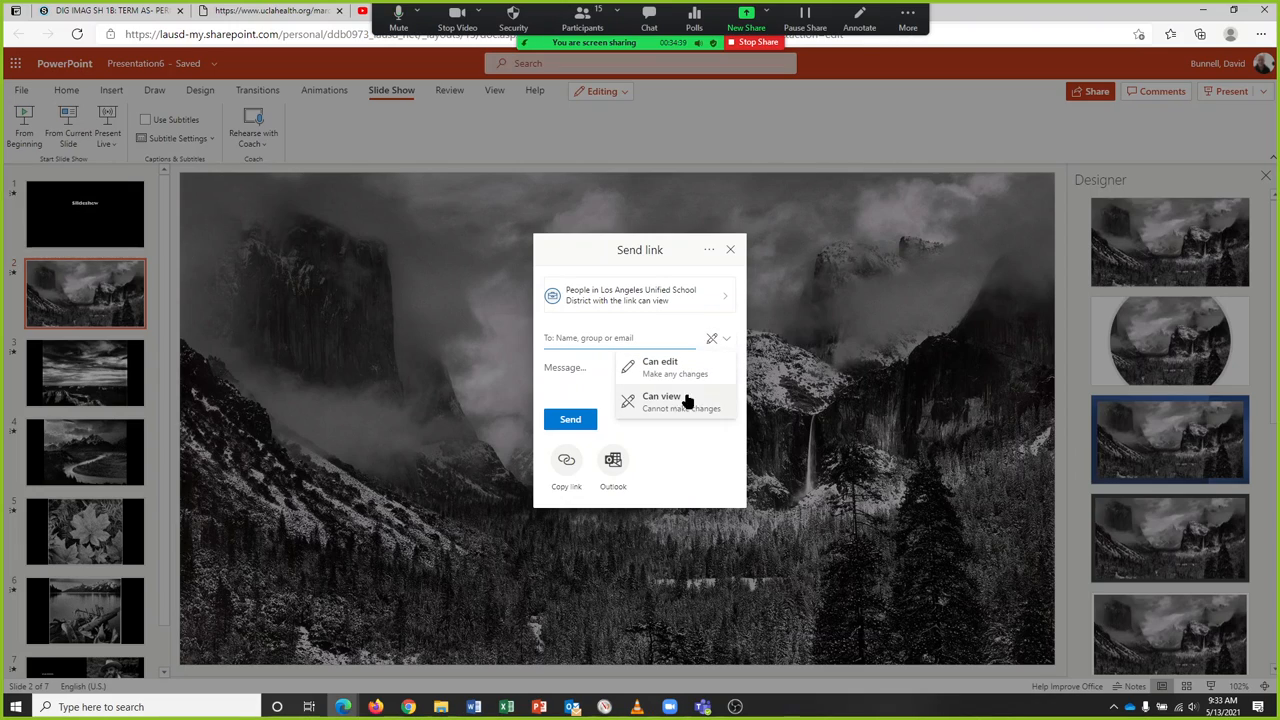
left_click(661, 400)
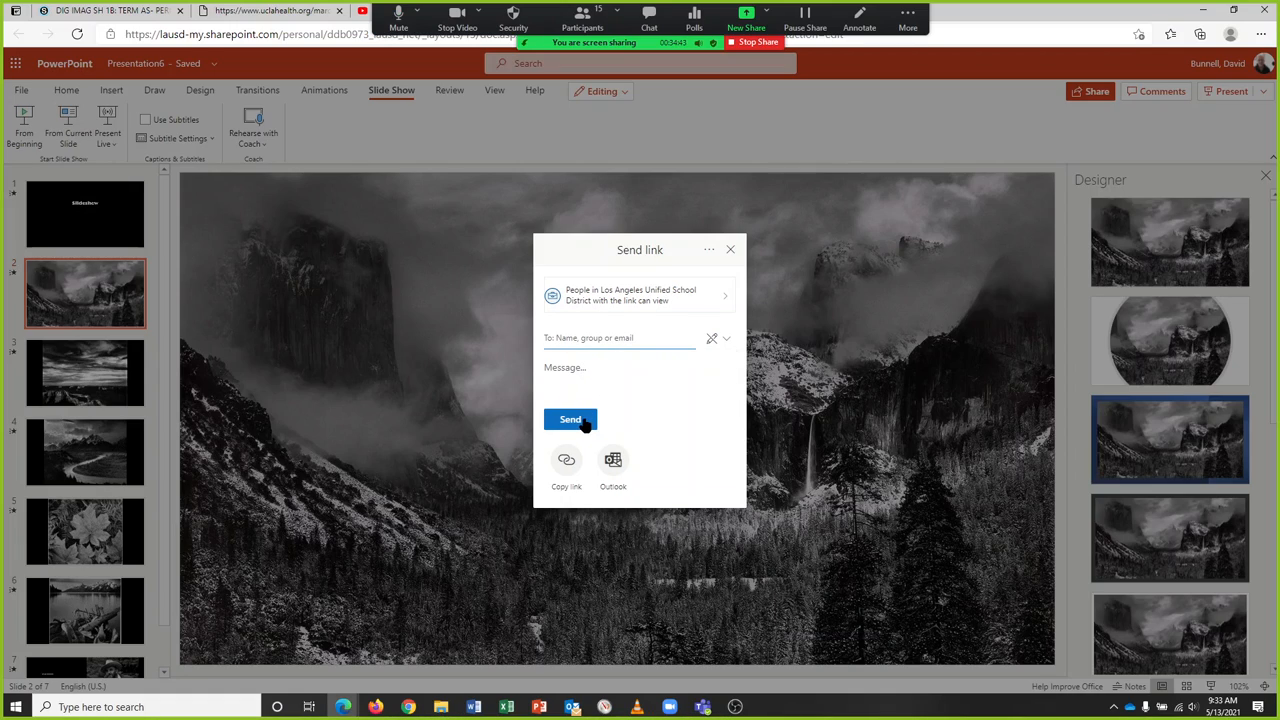
Step: Generate the sharing link and copy it to the clipboard
left_click(570, 419)
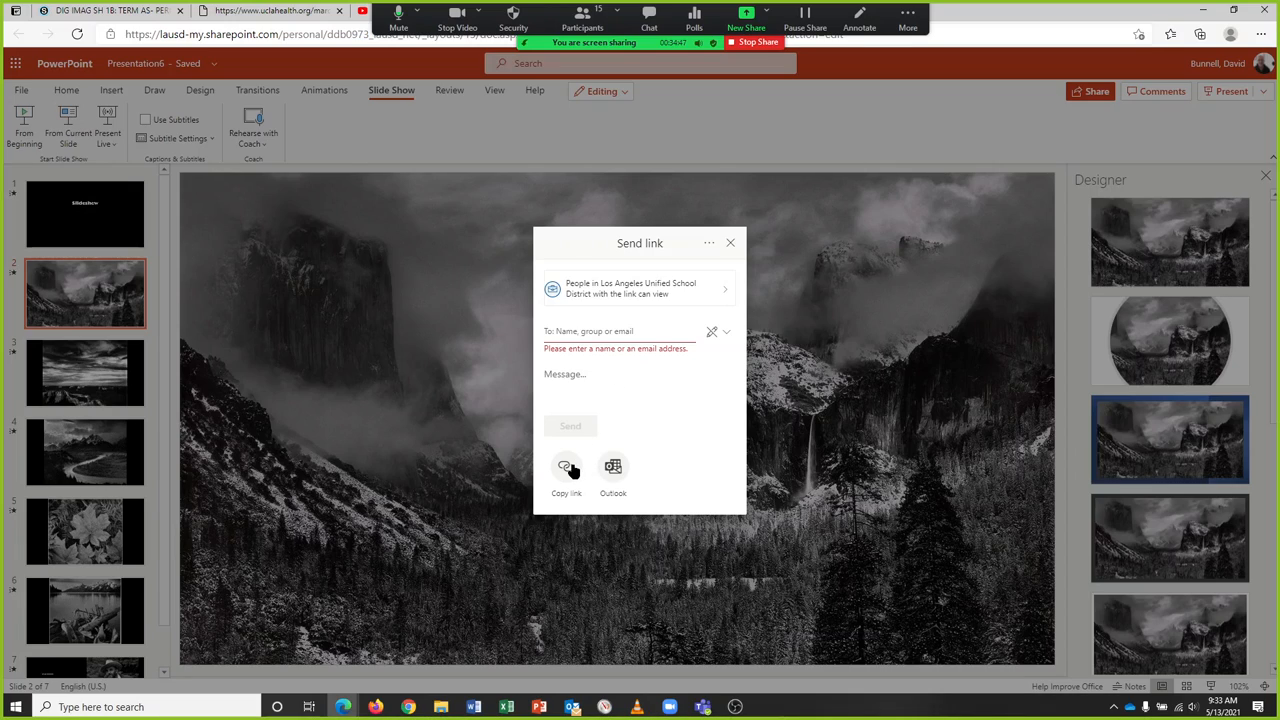
left_click(566, 468)
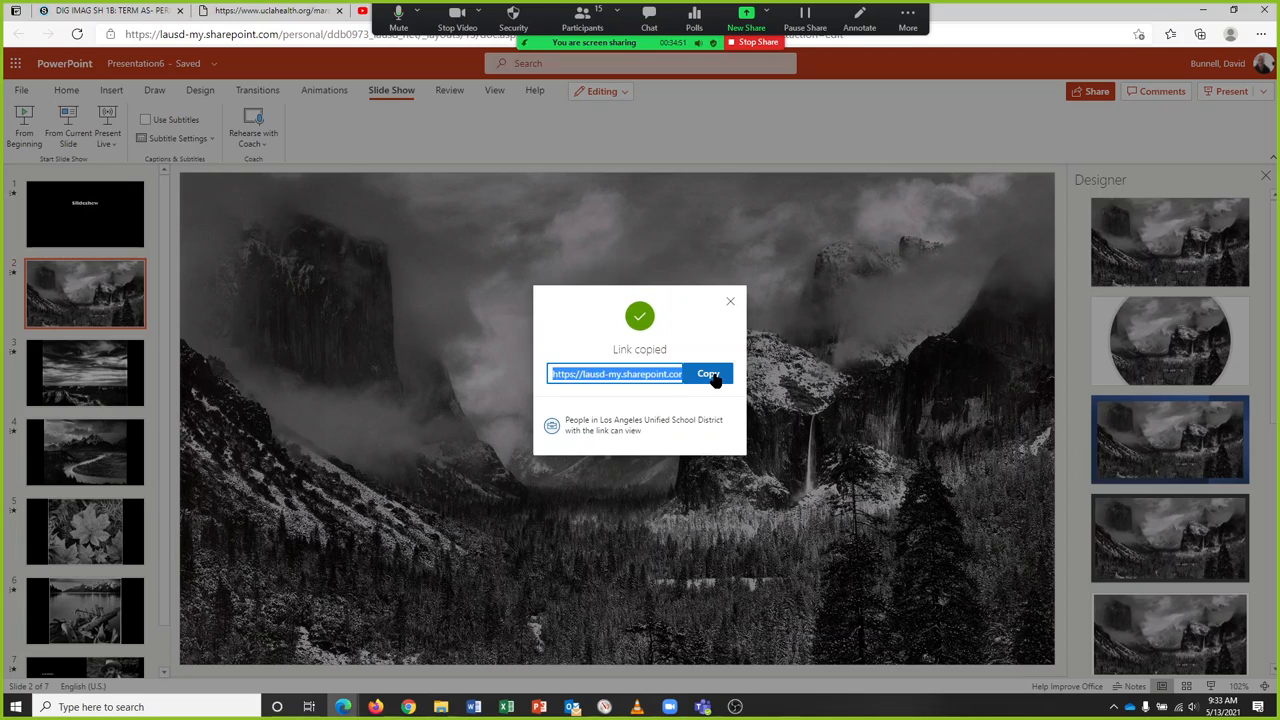
left_click(730, 301)
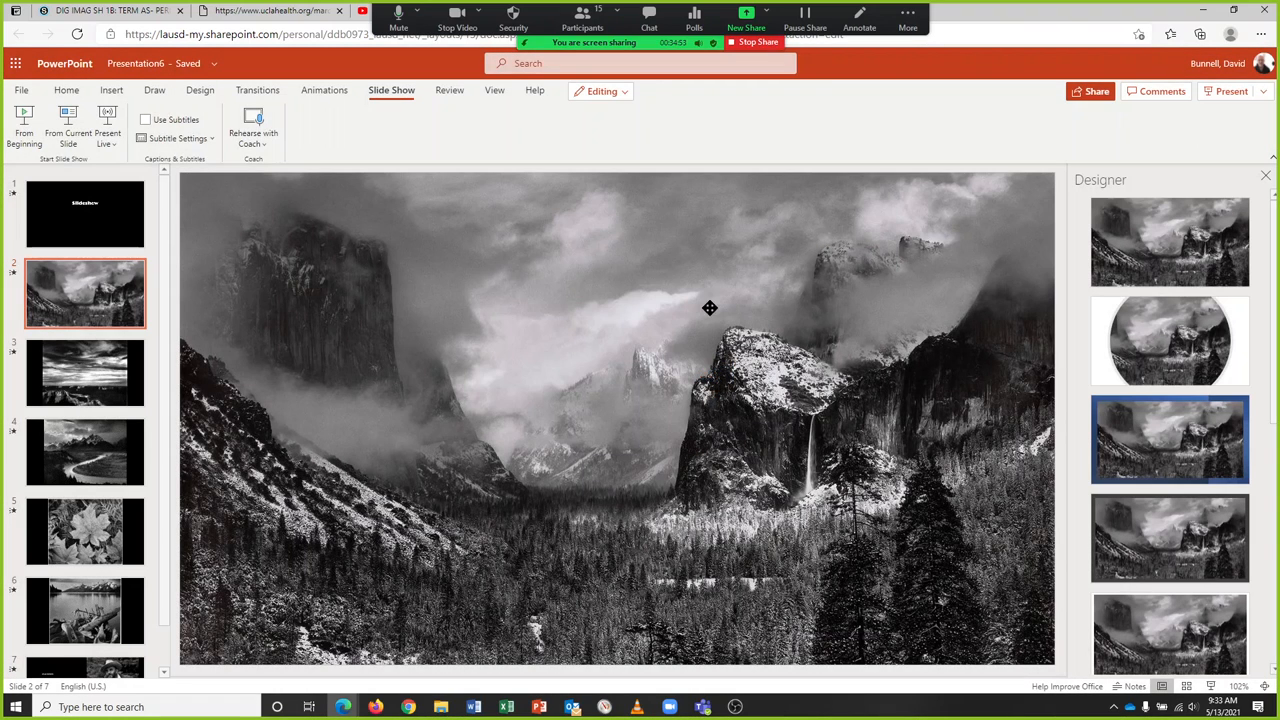
mouse_move(653, 361)
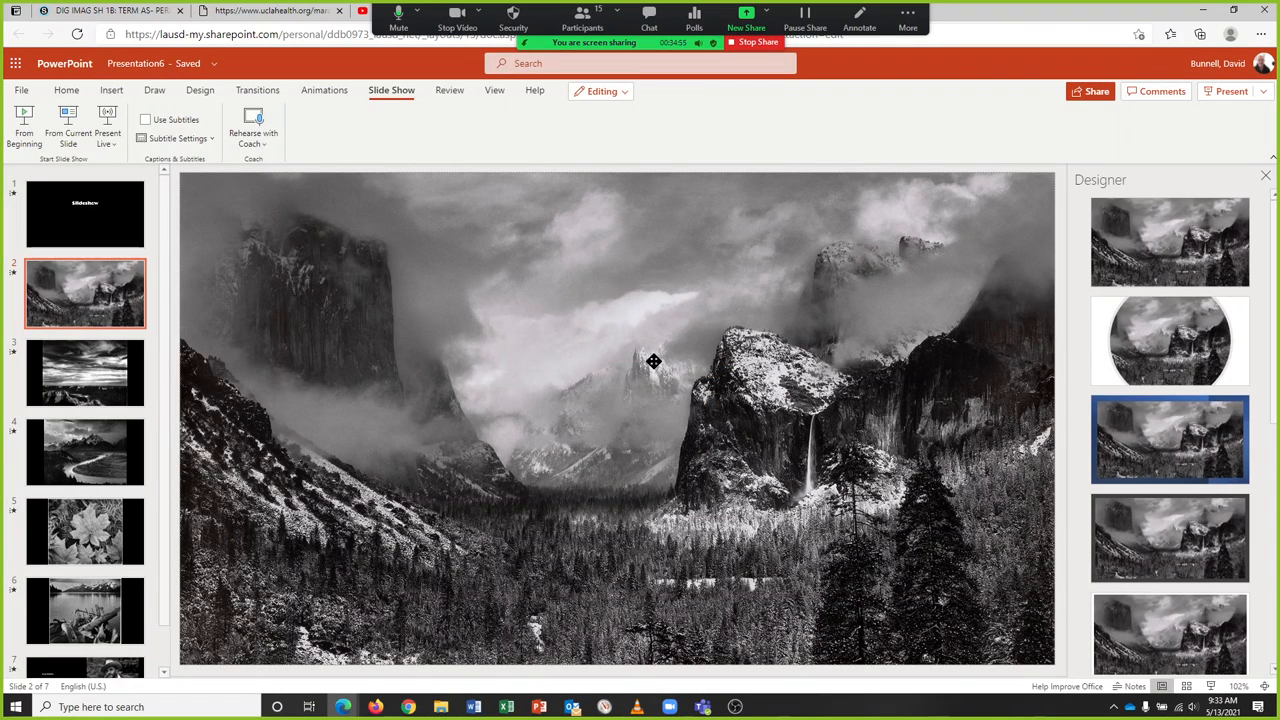
mouse_move(628, 309)
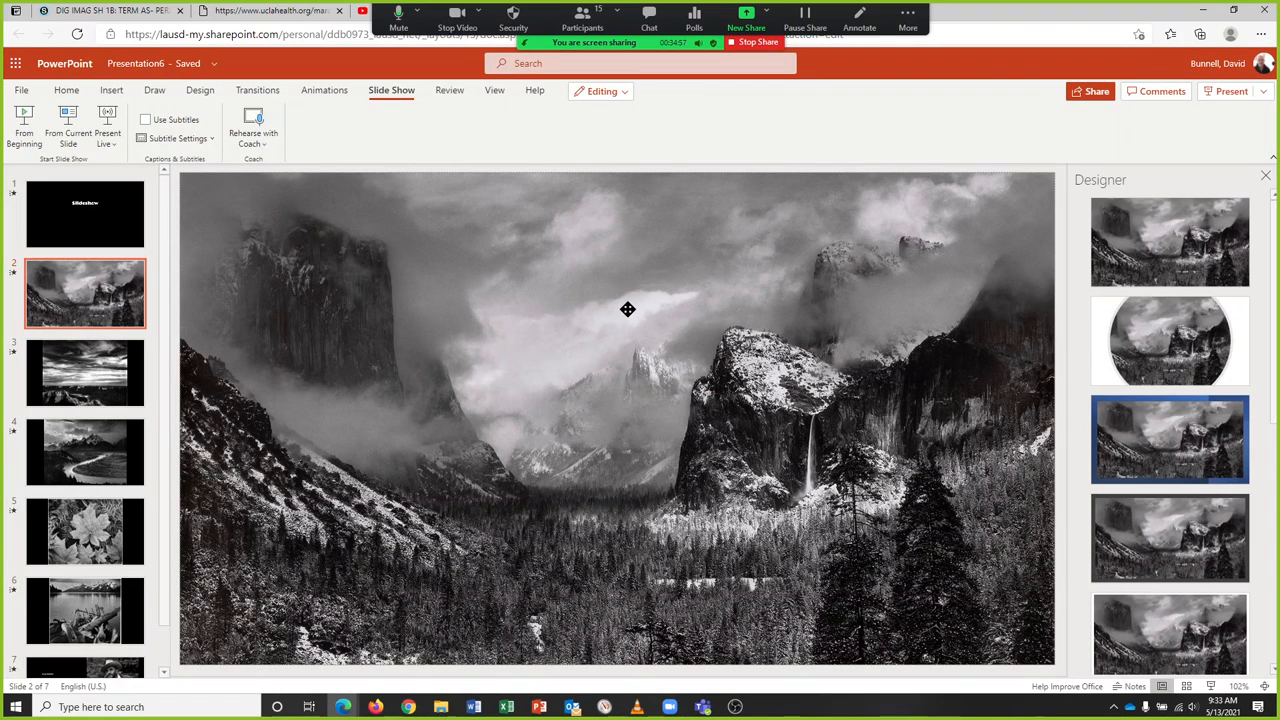
mouse_move(645, 288)
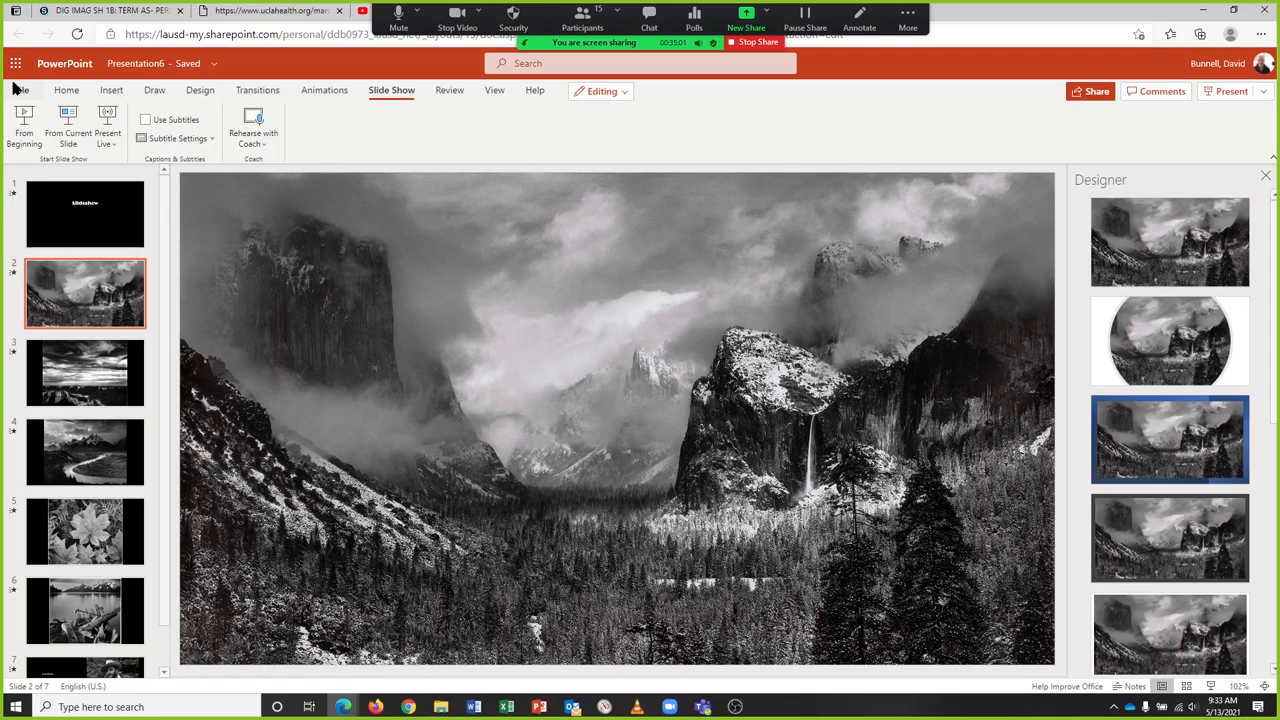
Step: Get the presentation's embed code from File > Share > Embed at 1186 x 691 size
left_click(20, 89)
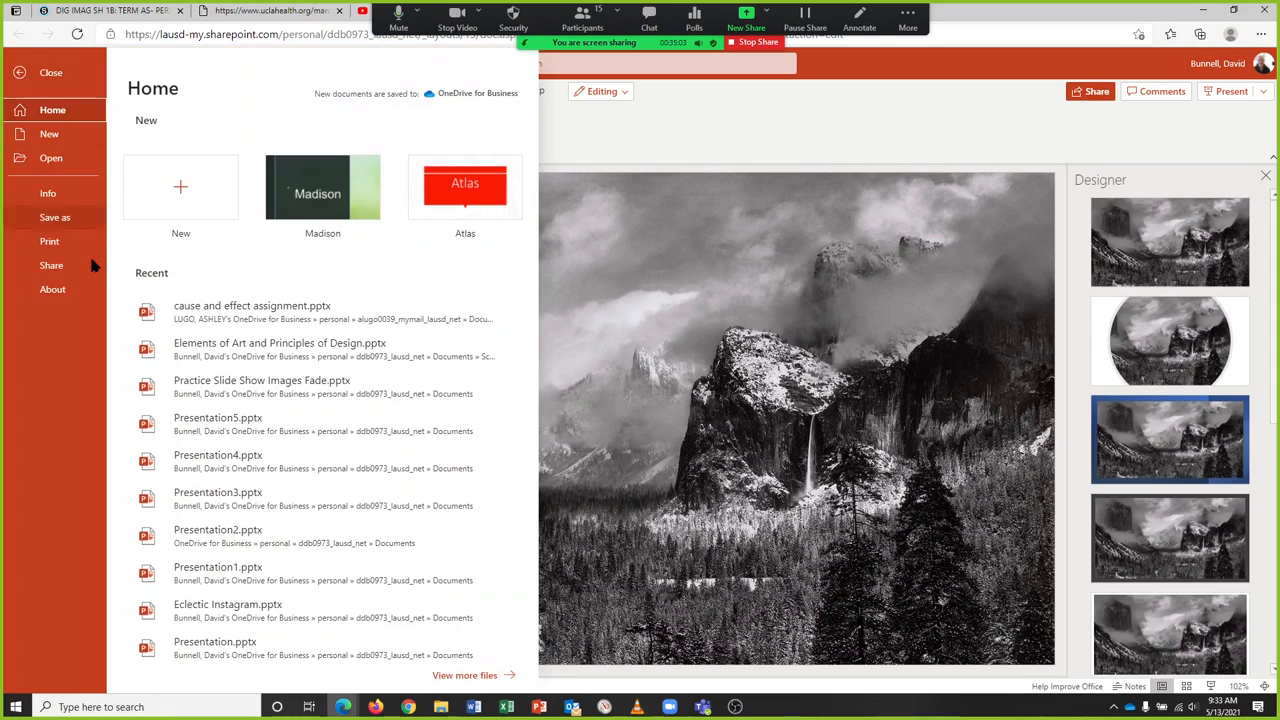
left_click(51, 265)
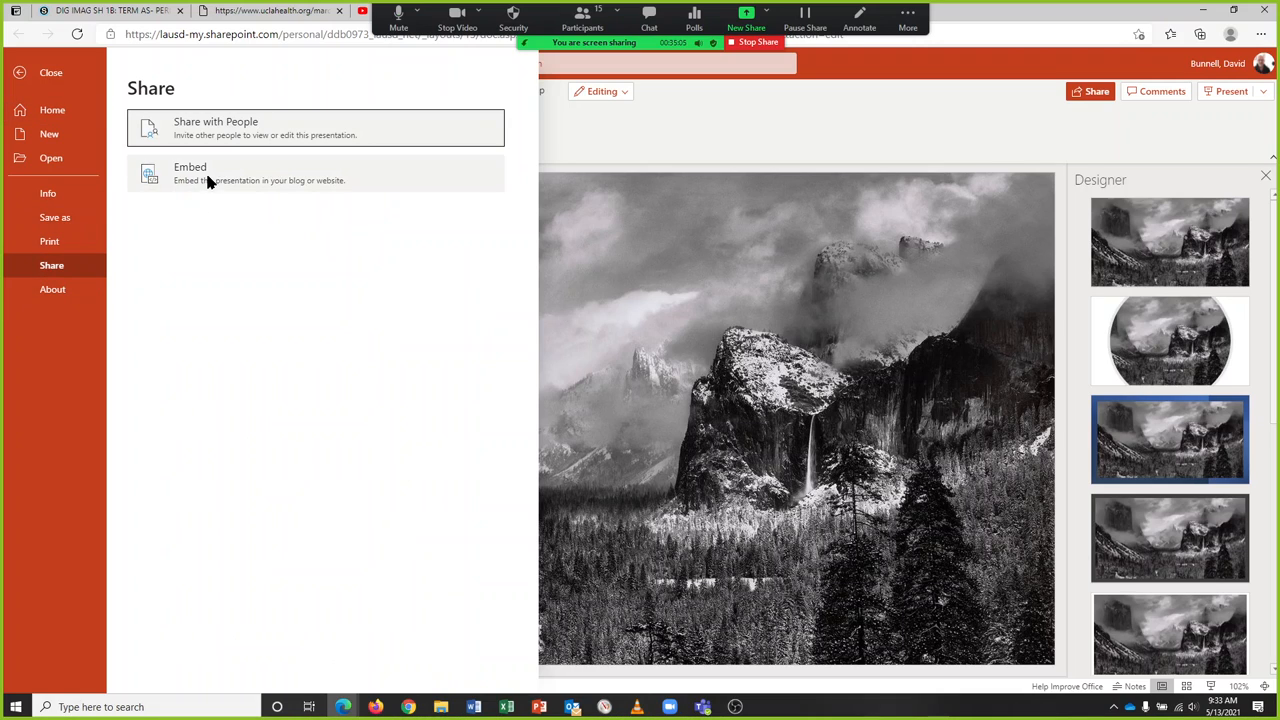
left_click(190, 173)
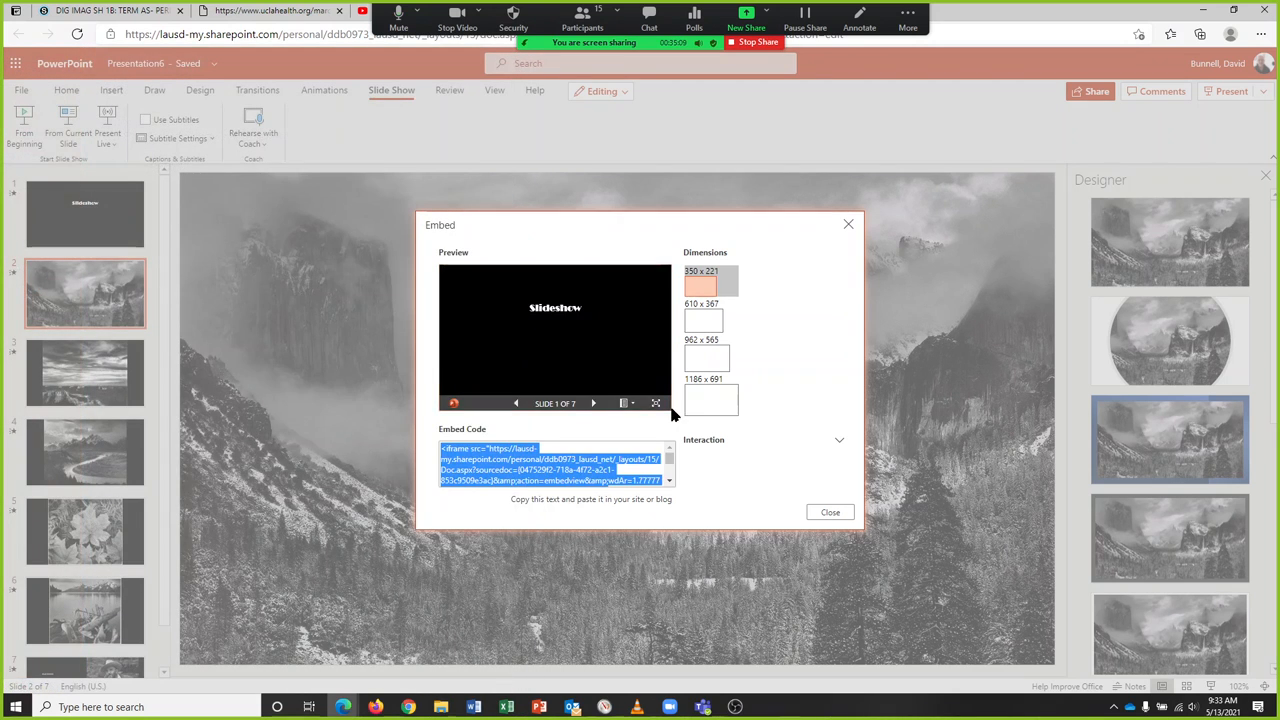
left_click(710, 398)
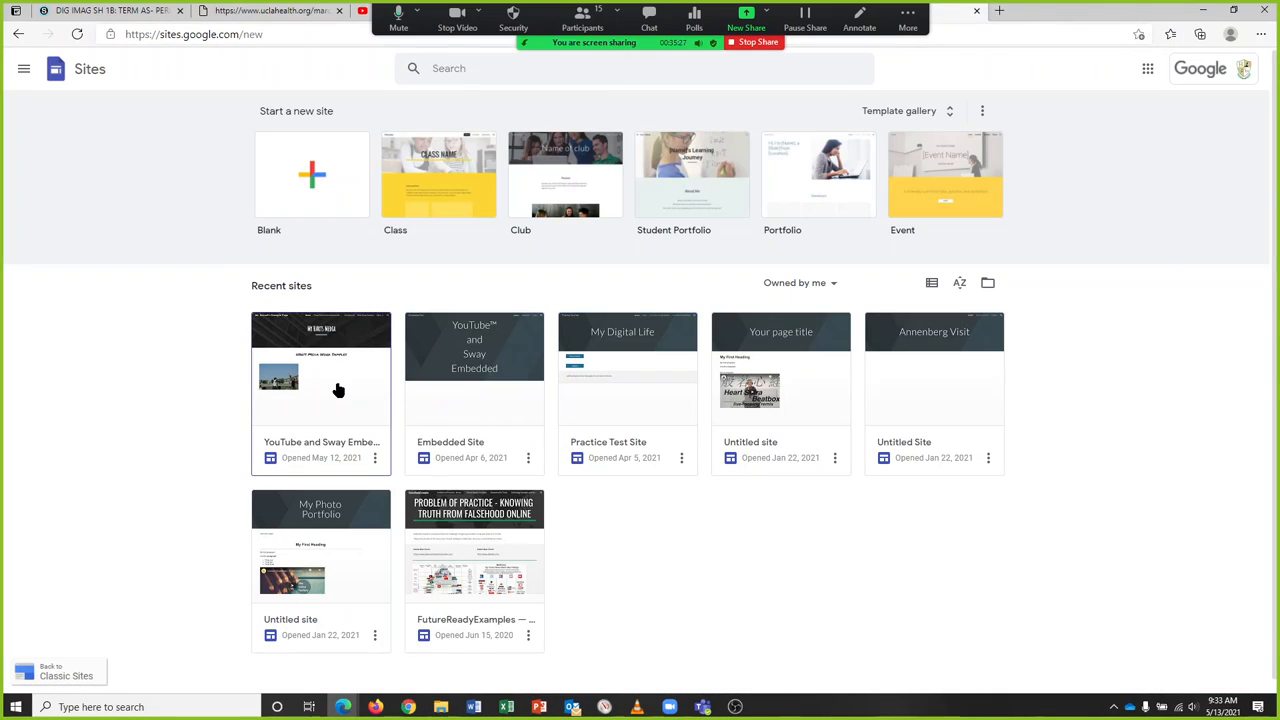
Step: Open the YouTube and Sway site and add a page named 'Ansel Adams Slide Show'
left_click(320, 375)
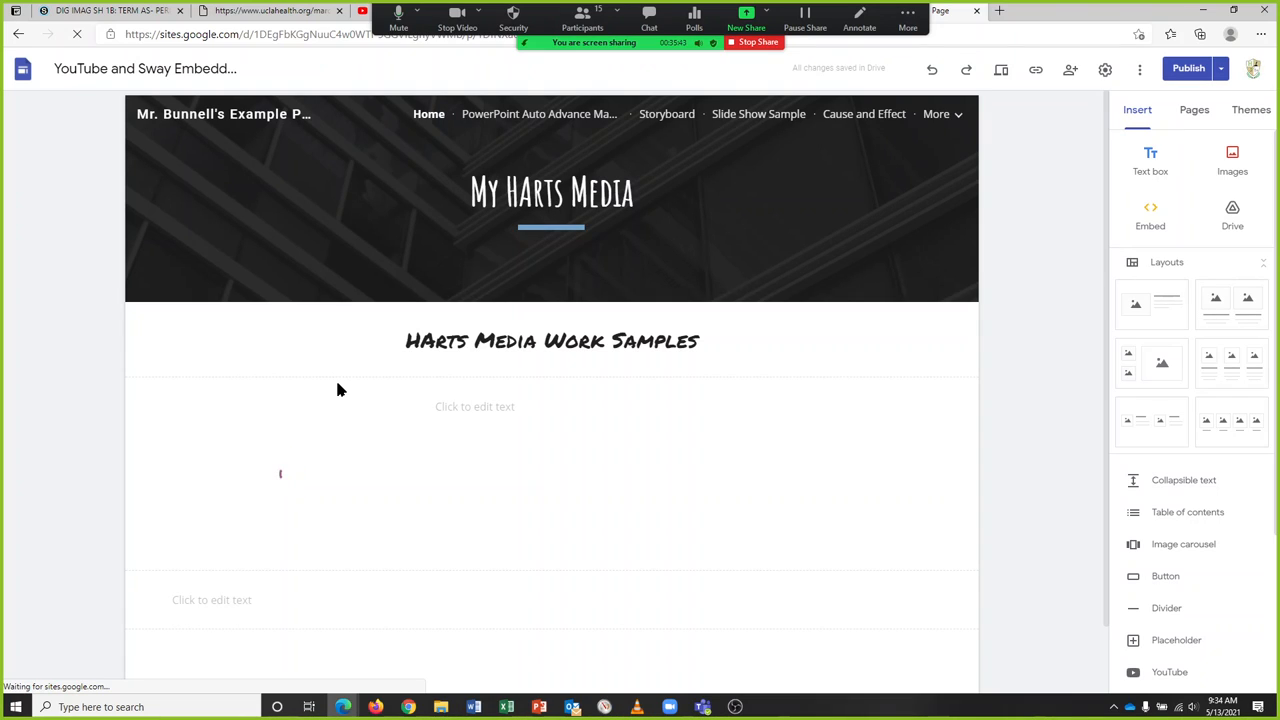
left_click(551, 191)
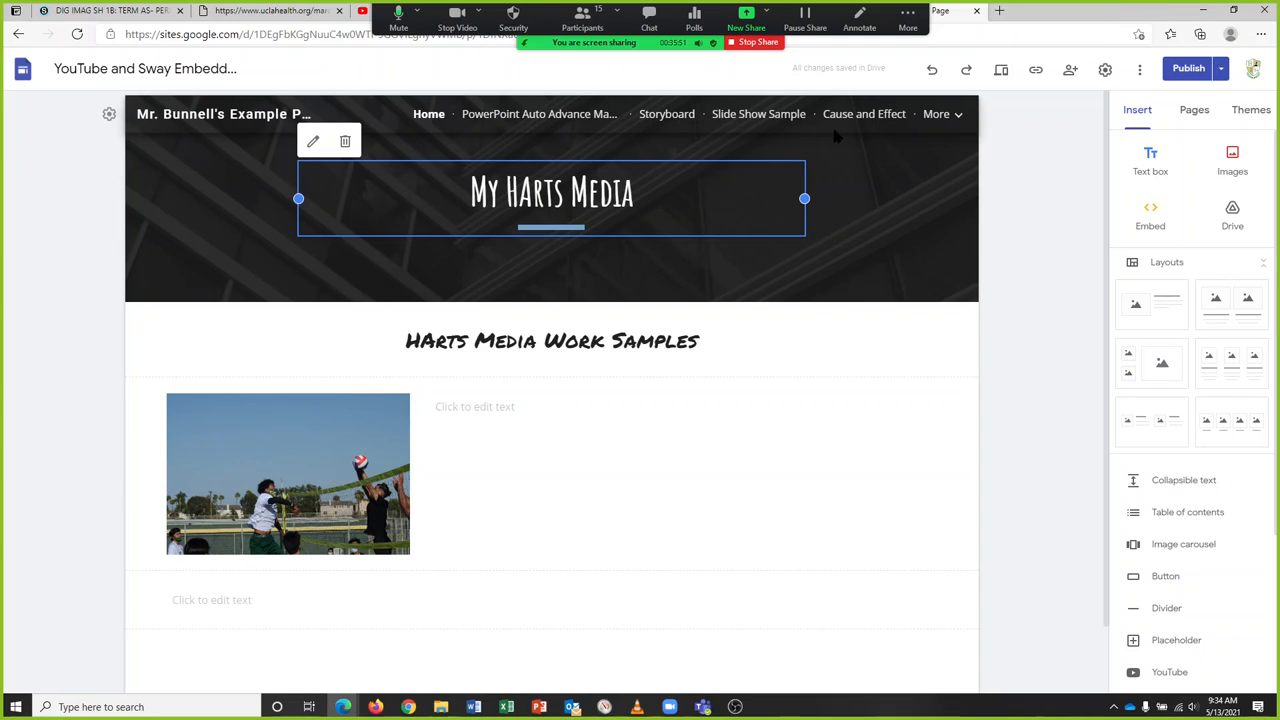
left_click(1194, 110)
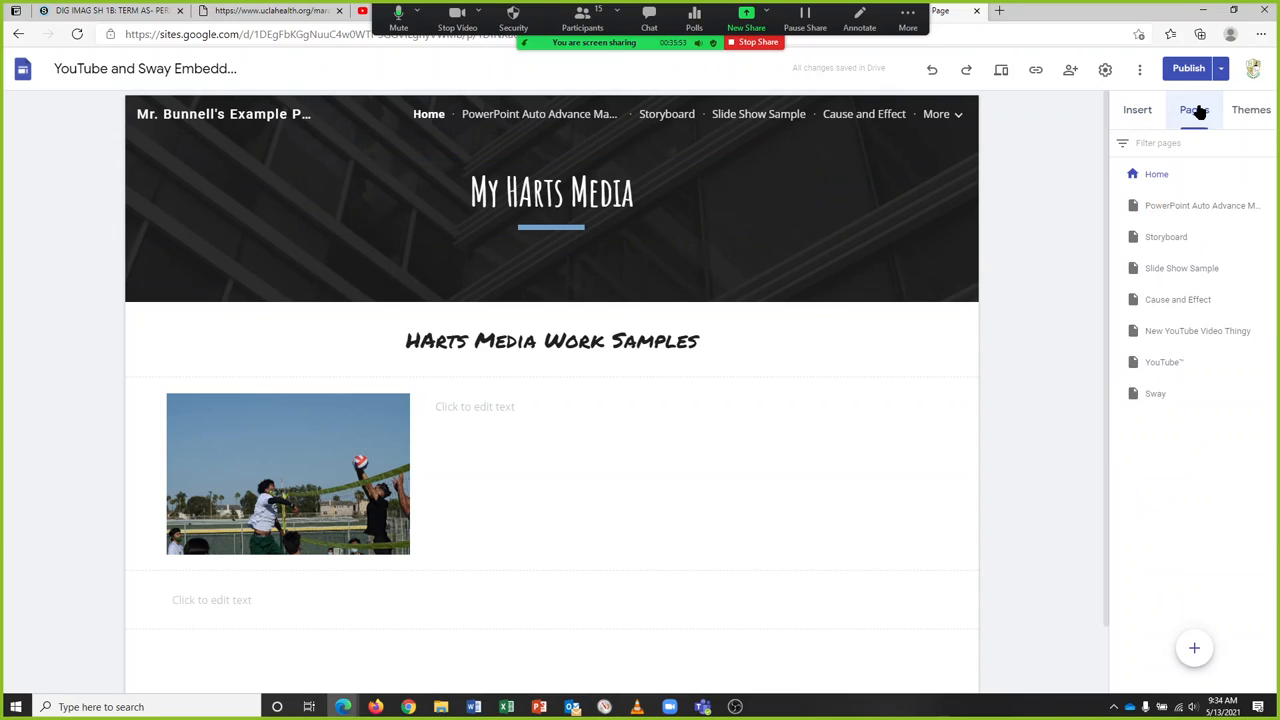
left_click(1194, 648)
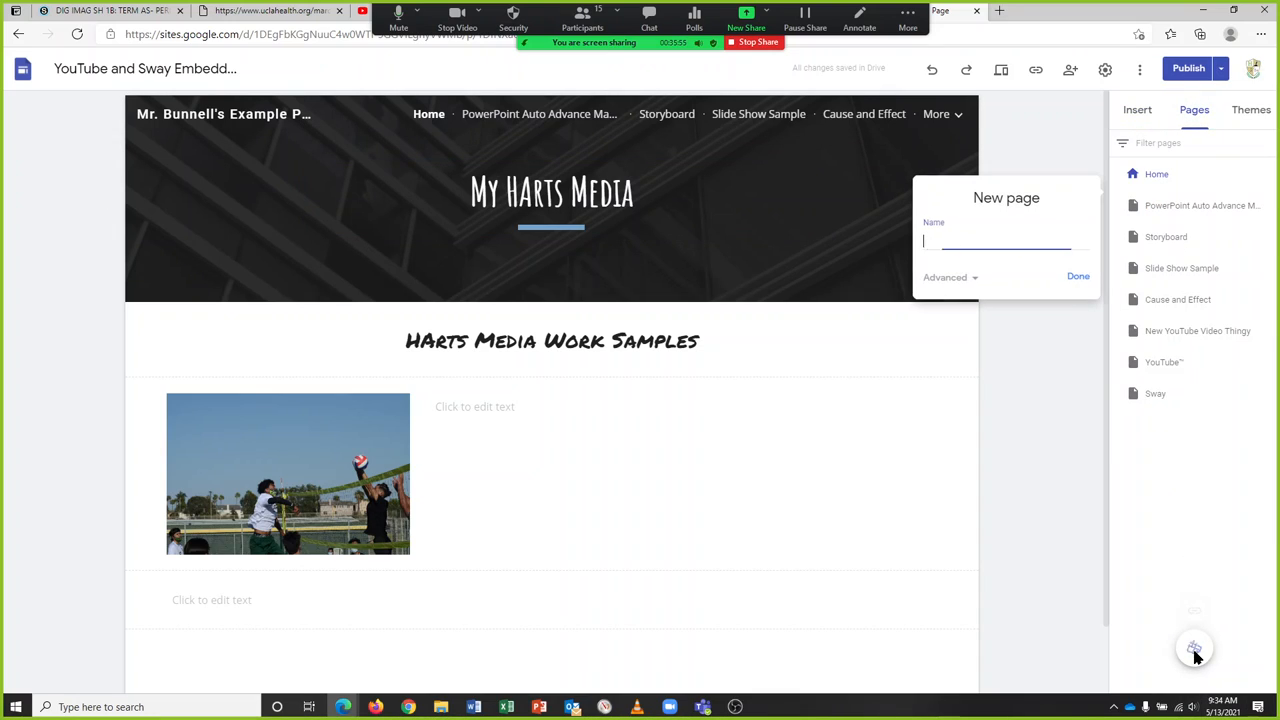
type("Ansel Adams")
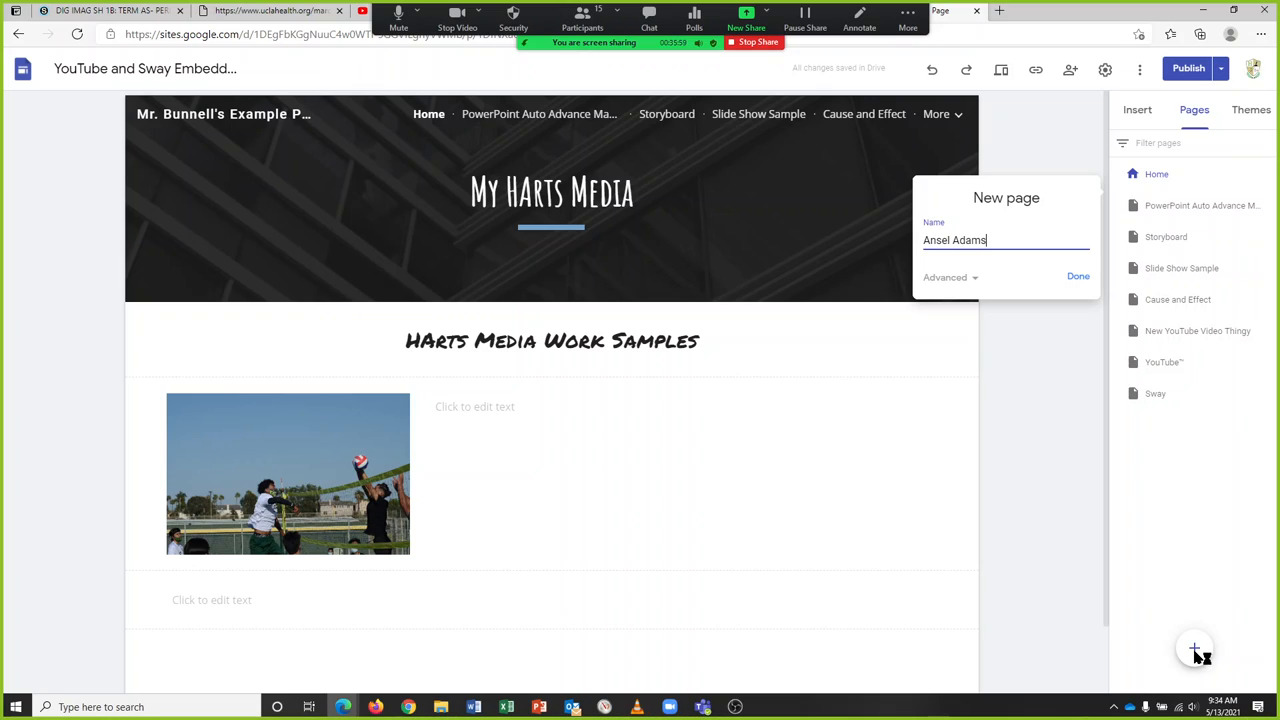
type("Slide Show")
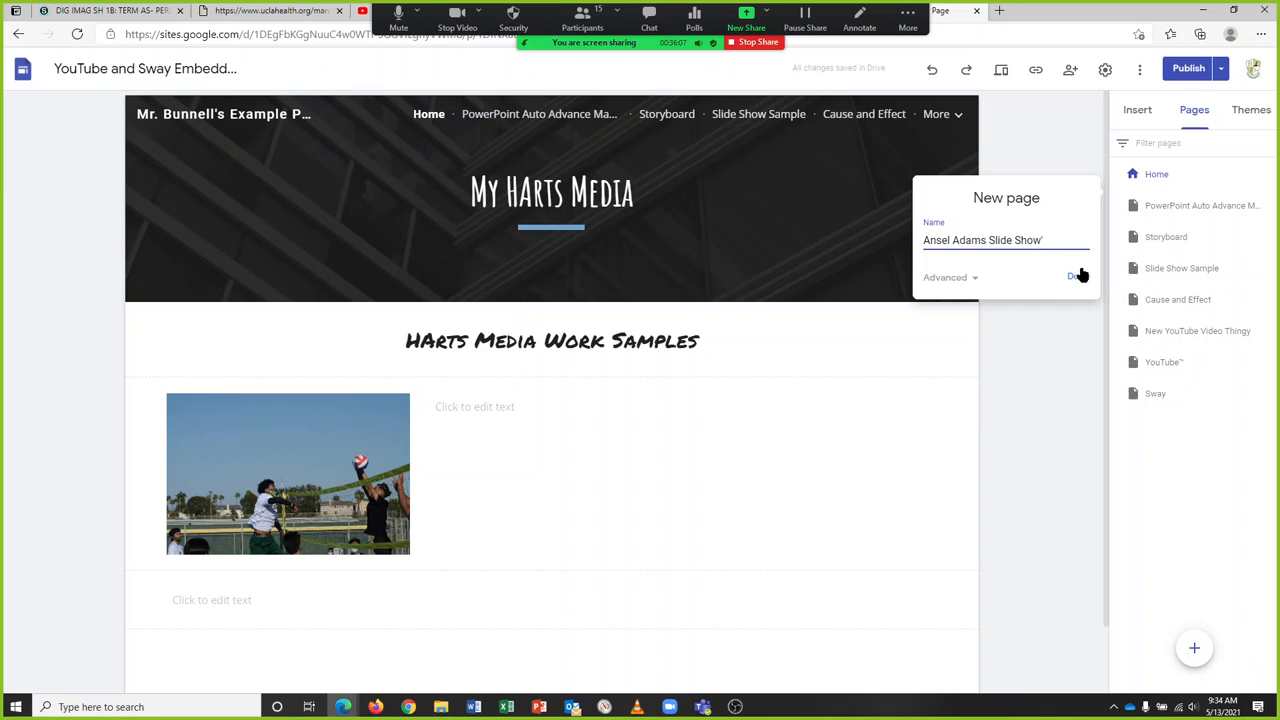
left_click(1076, 276)
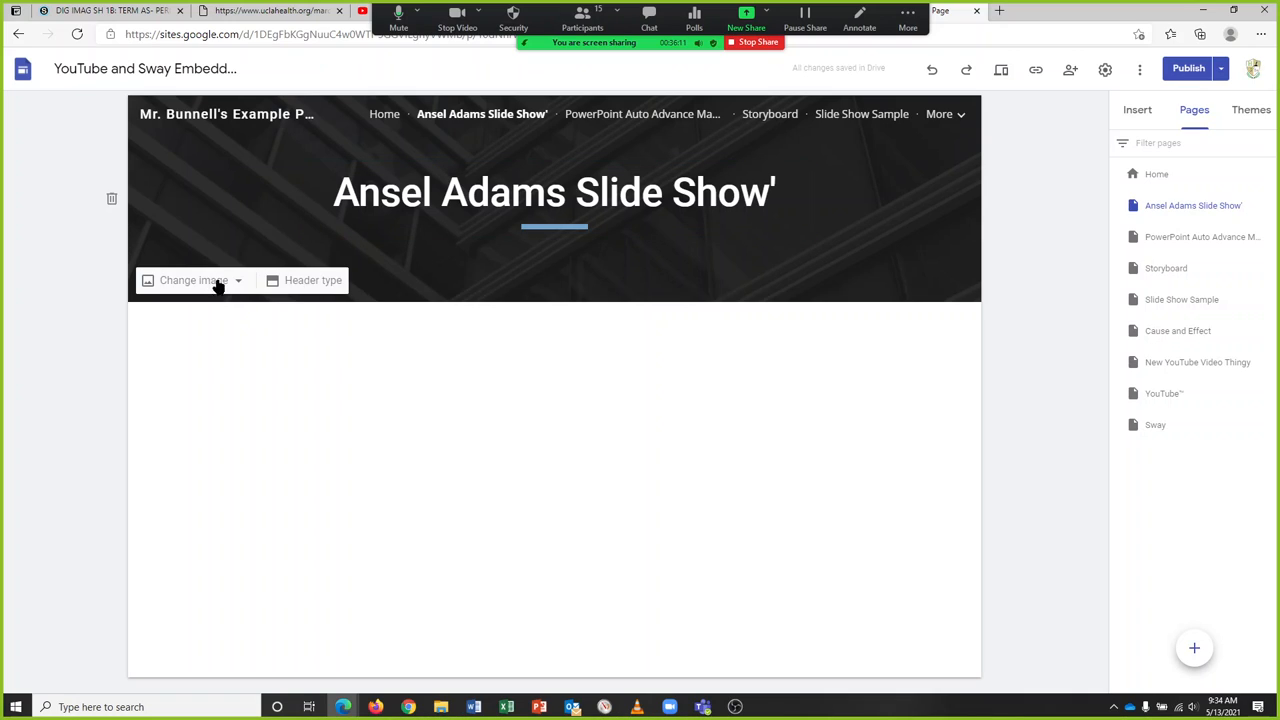
mouse_move(1040, 367)
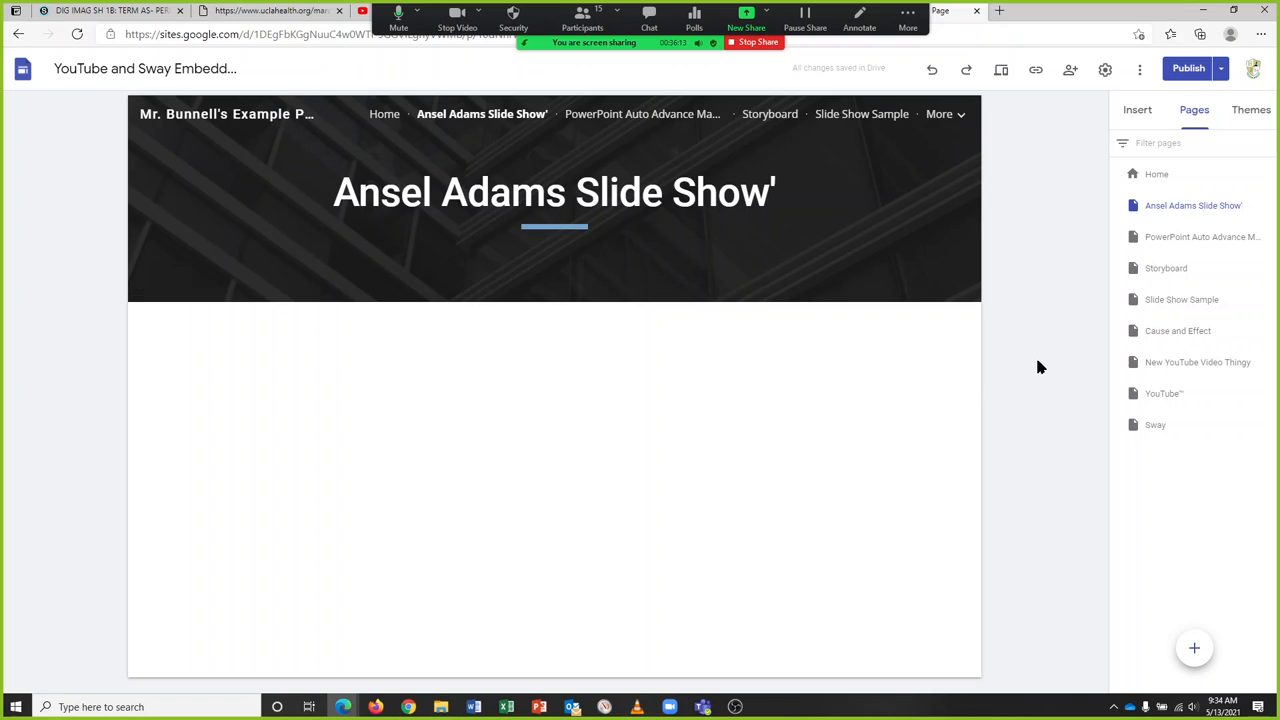
Step: Paste the slideshow iframe code under Insert > Embed > Embed code and insert it
left_click(1137, 109)
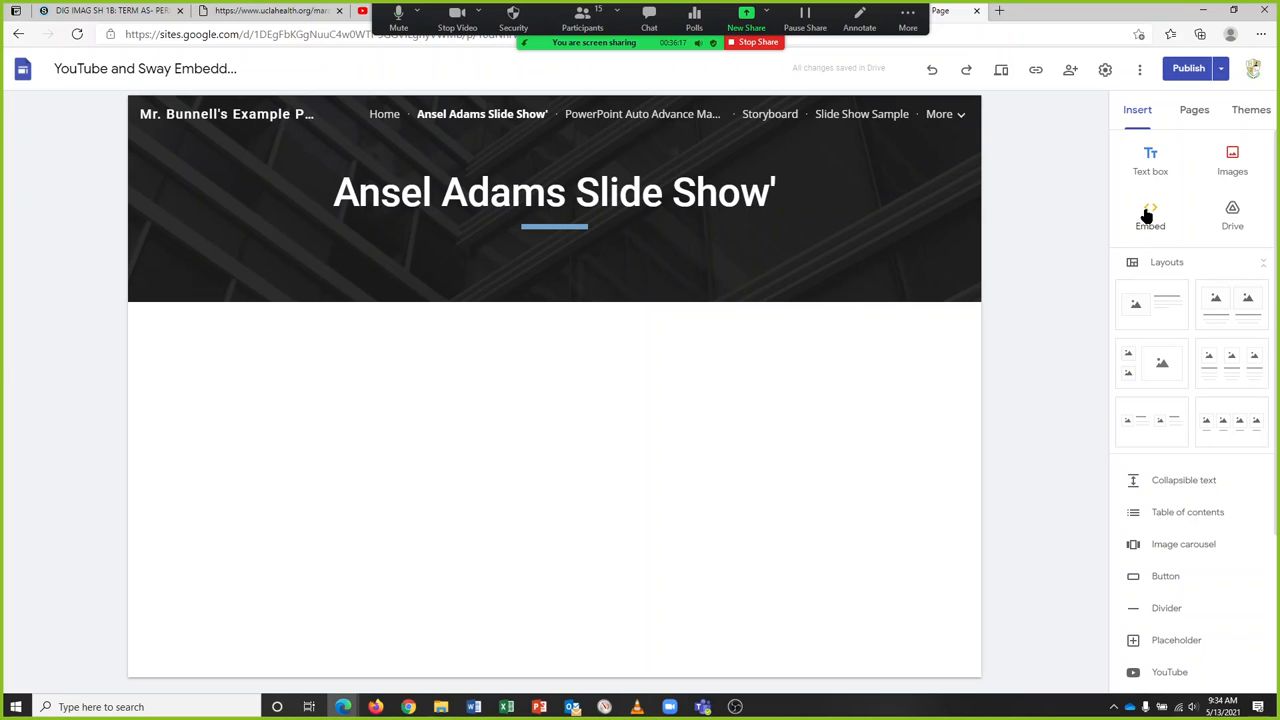
left_click(1150, 215)
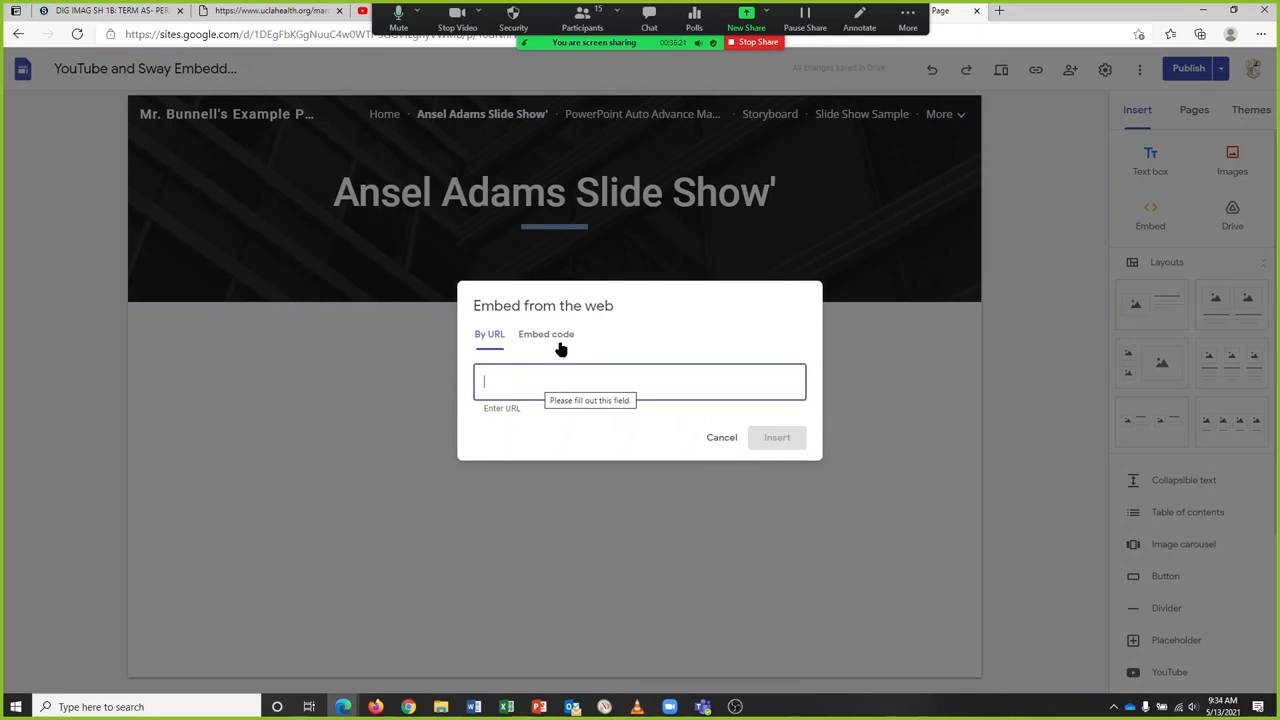
left_click(546, 334)
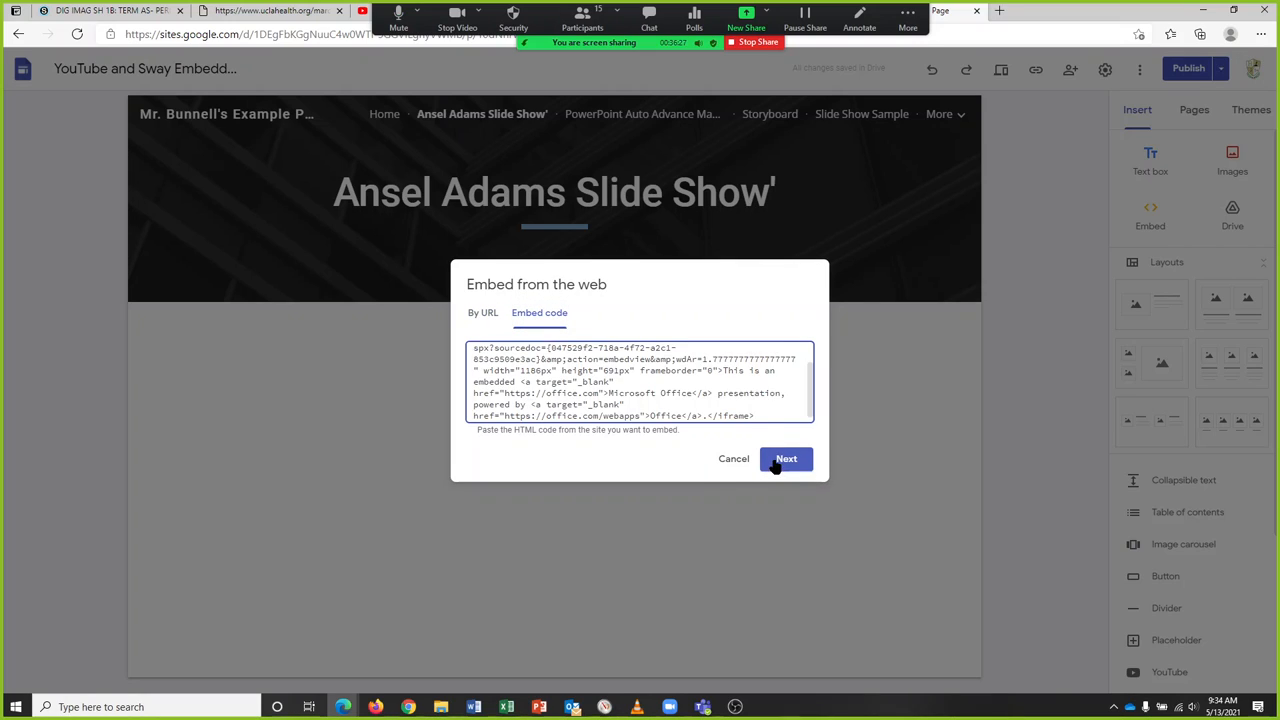
left_click(786, 458)
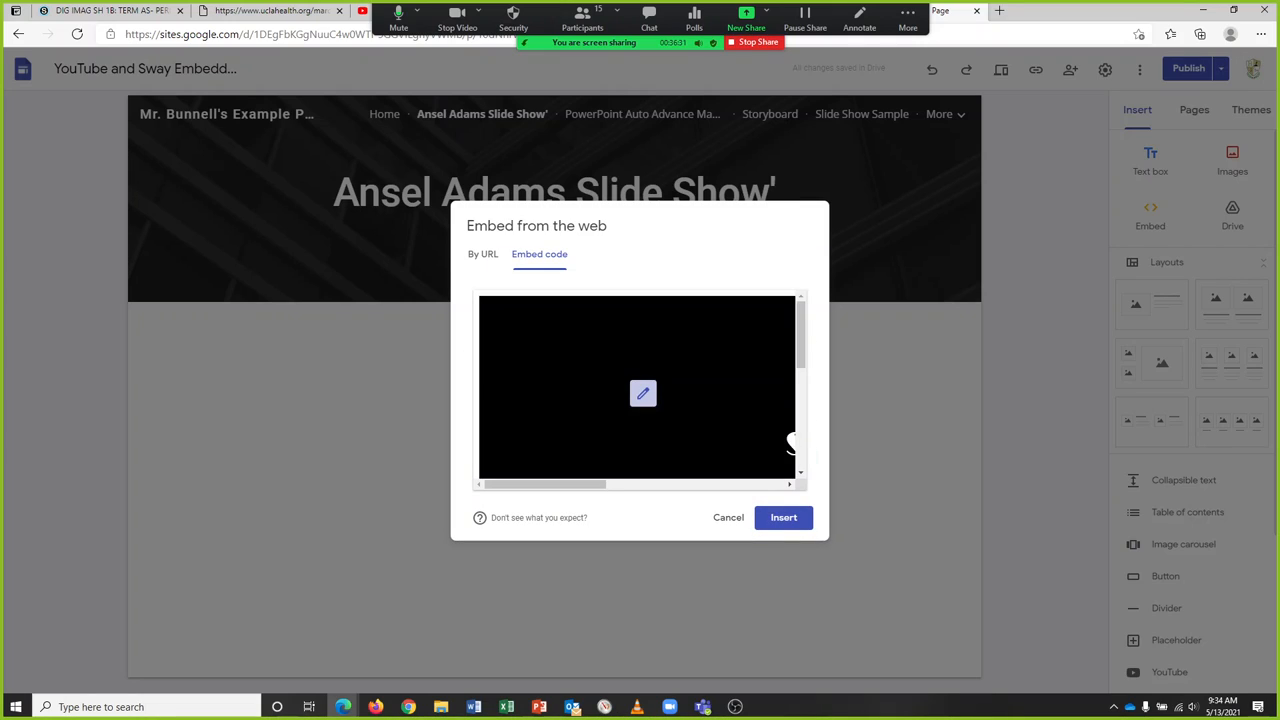
mouse_move(535, 485)
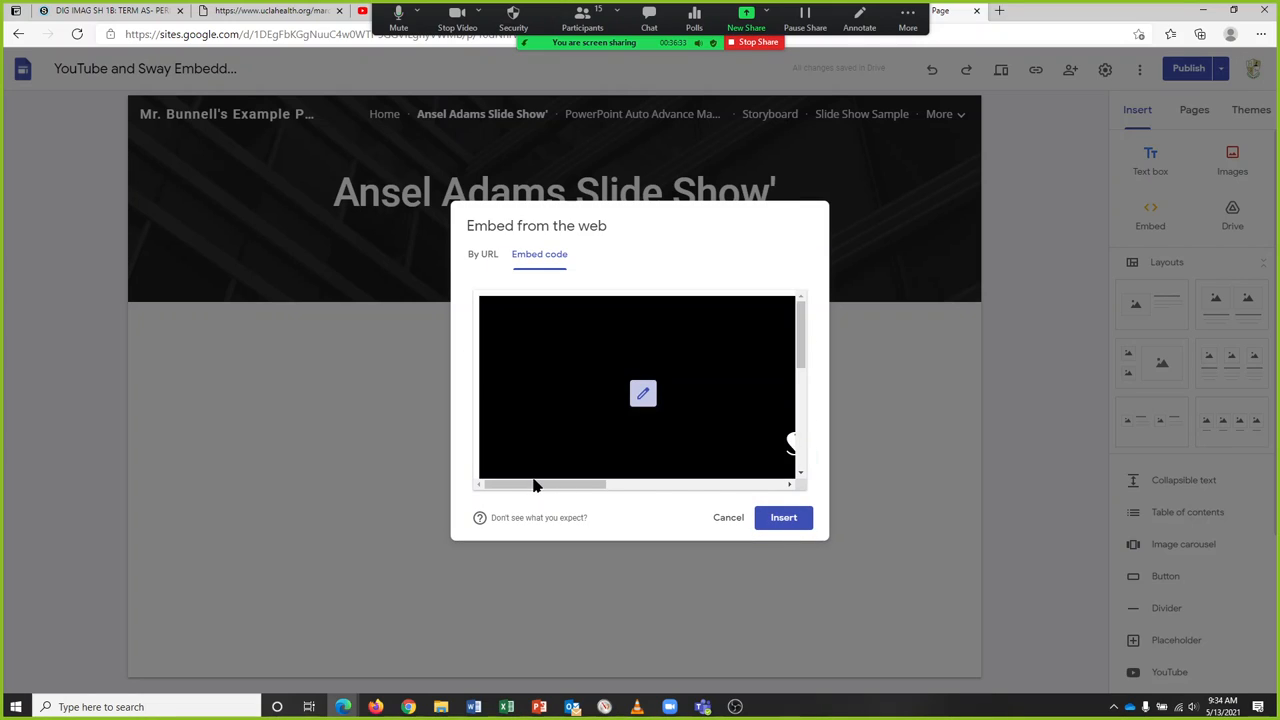
mouse_move(640, 503)
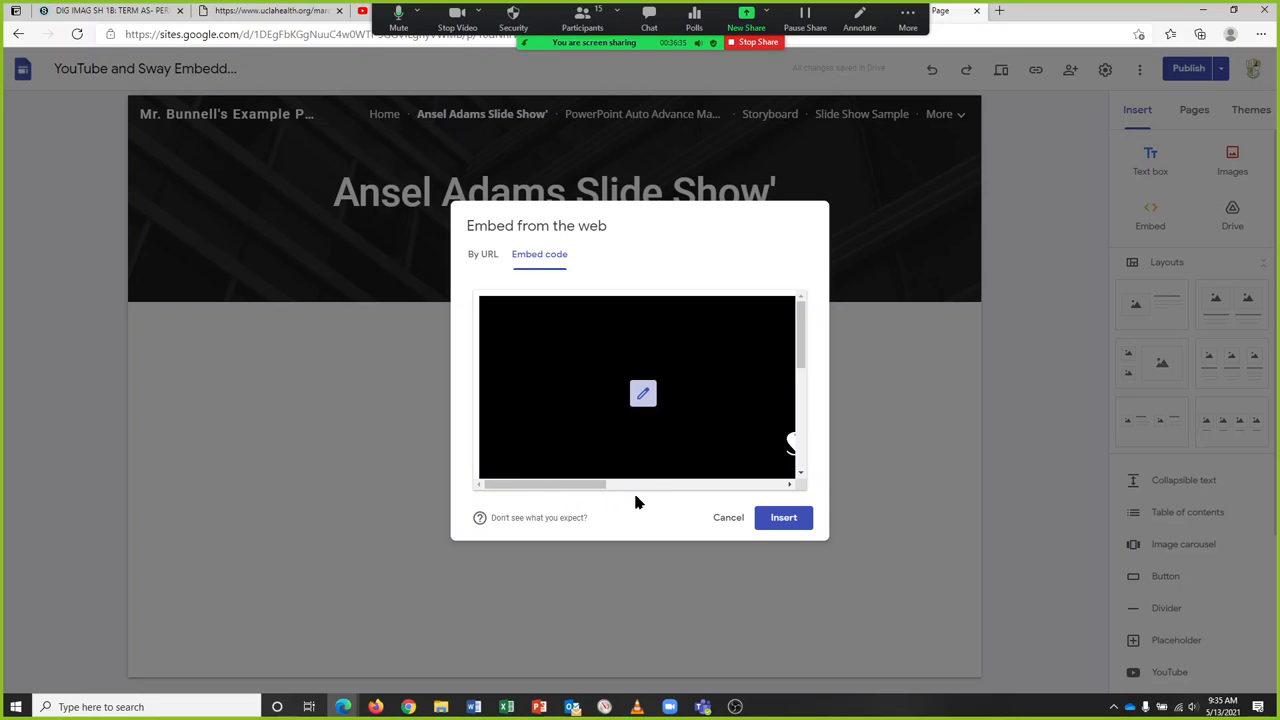
mouse_move(798, 349)
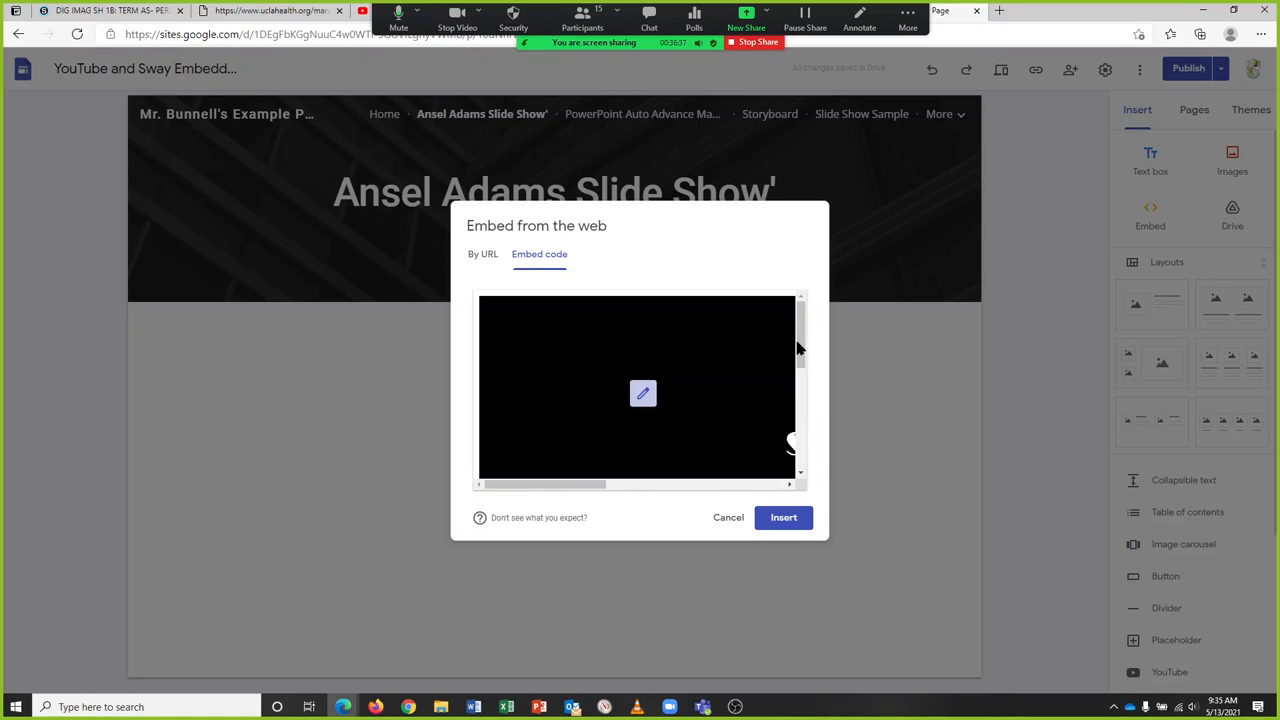
mouse_move(794, 499)
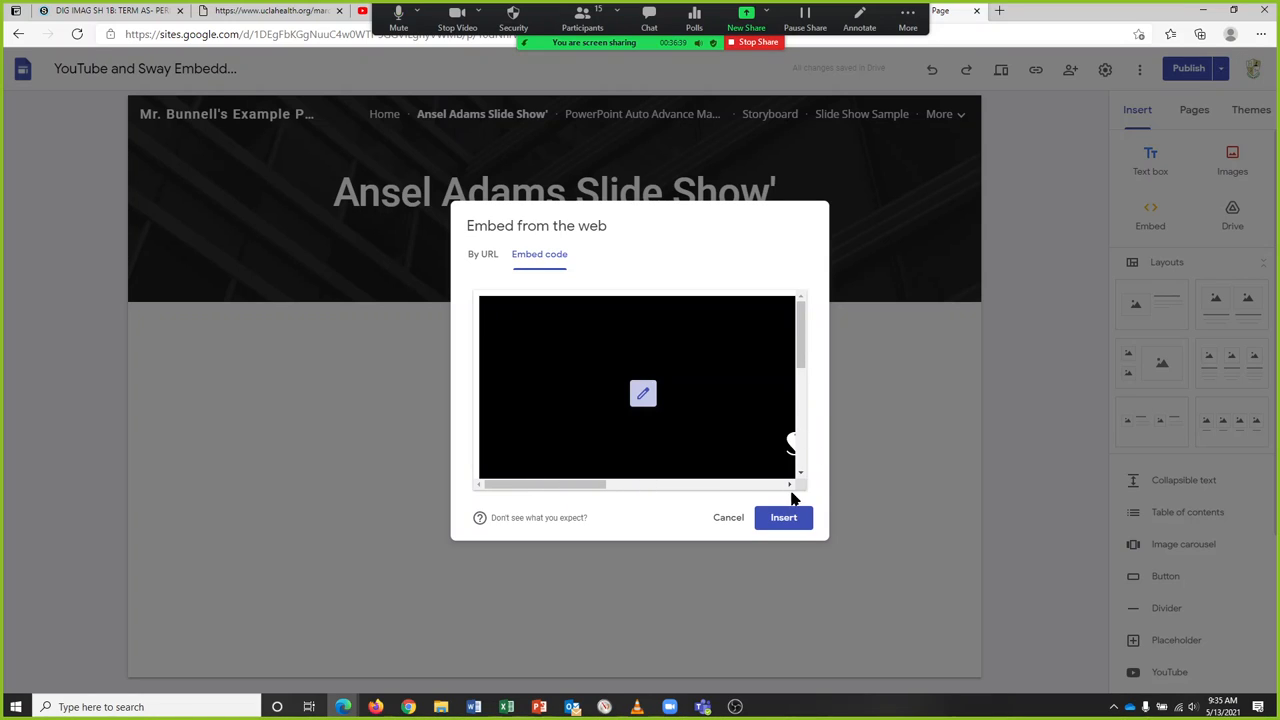
left_click(784, 517)
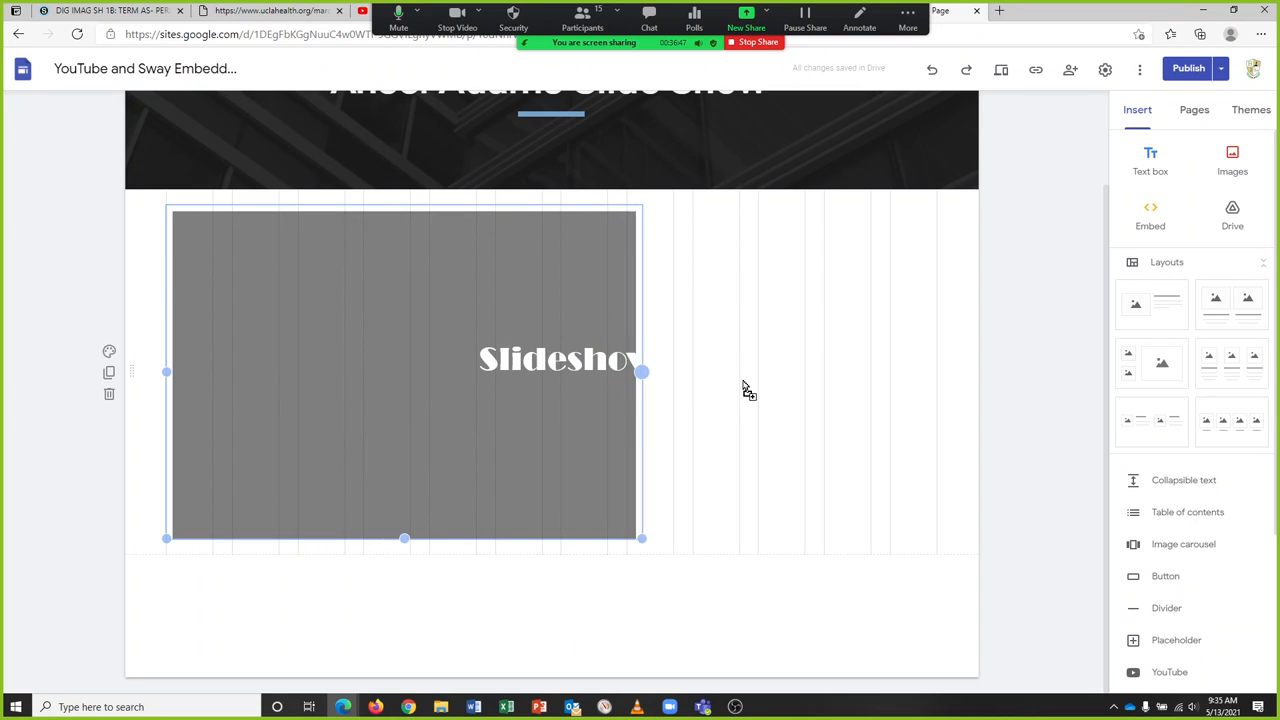
Step: Drag the embed's right handle to the page edge and its bottom handle downward
left_click_drag(641, 372, 855, 372)
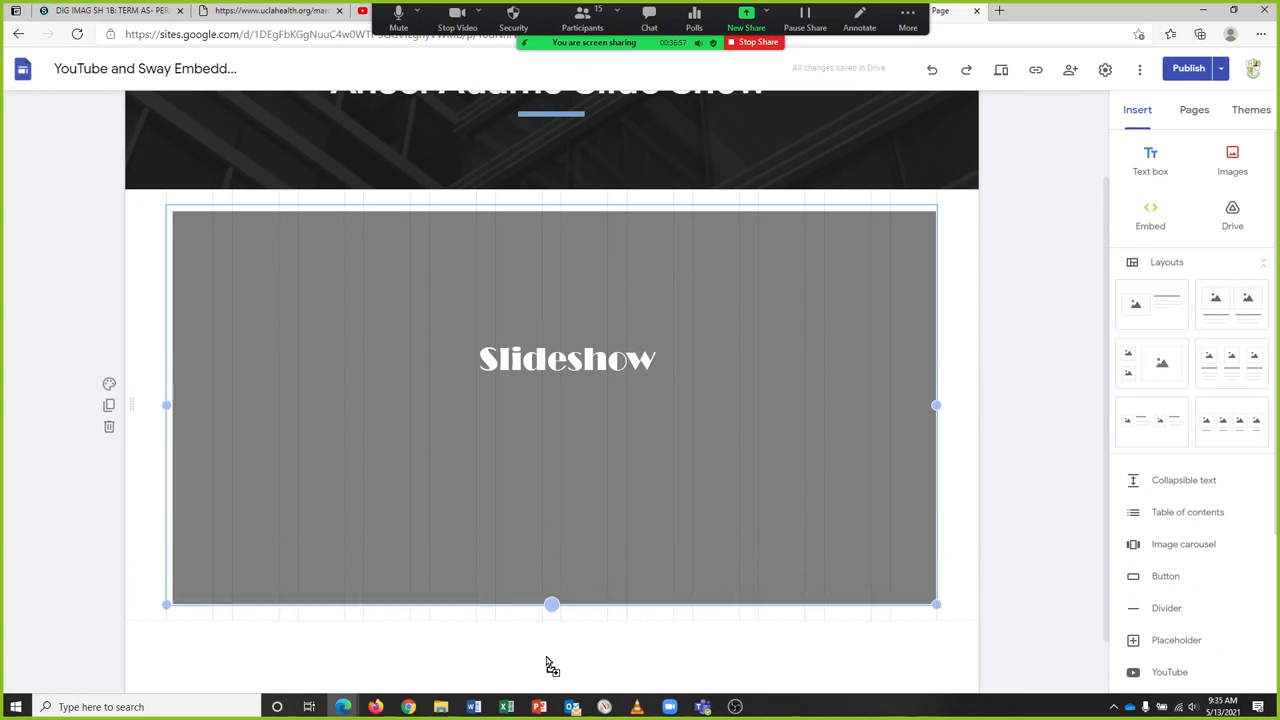
left_click_drag(551, 604, 551, 656)
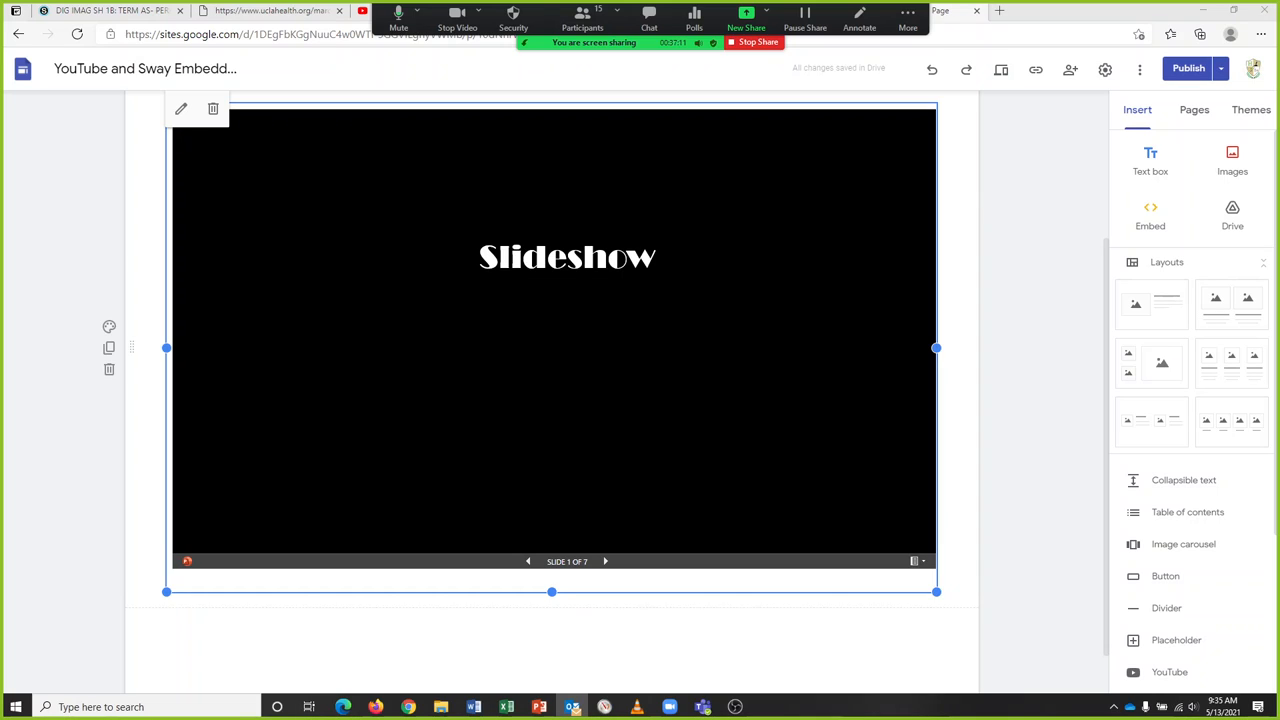
mouse_move(170, 128)
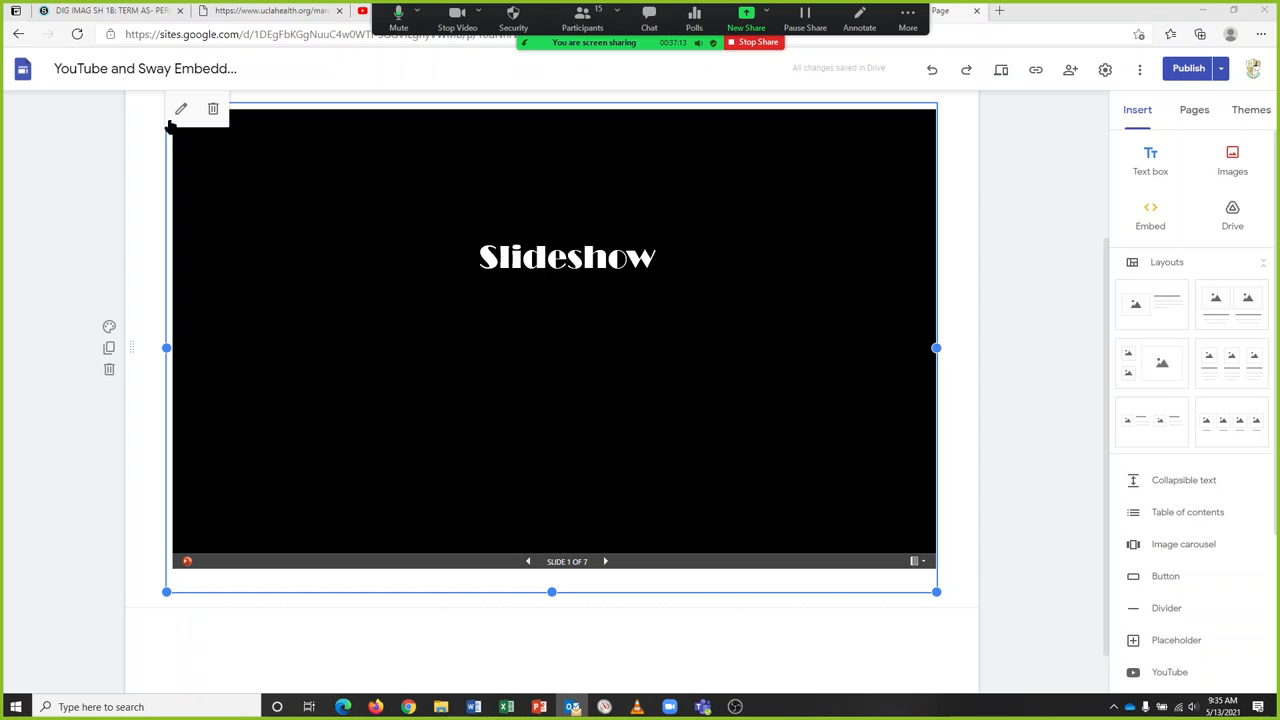
Step: Replace the embed code's 1186px width with 100 and save the embed
left_click(1150, 215)
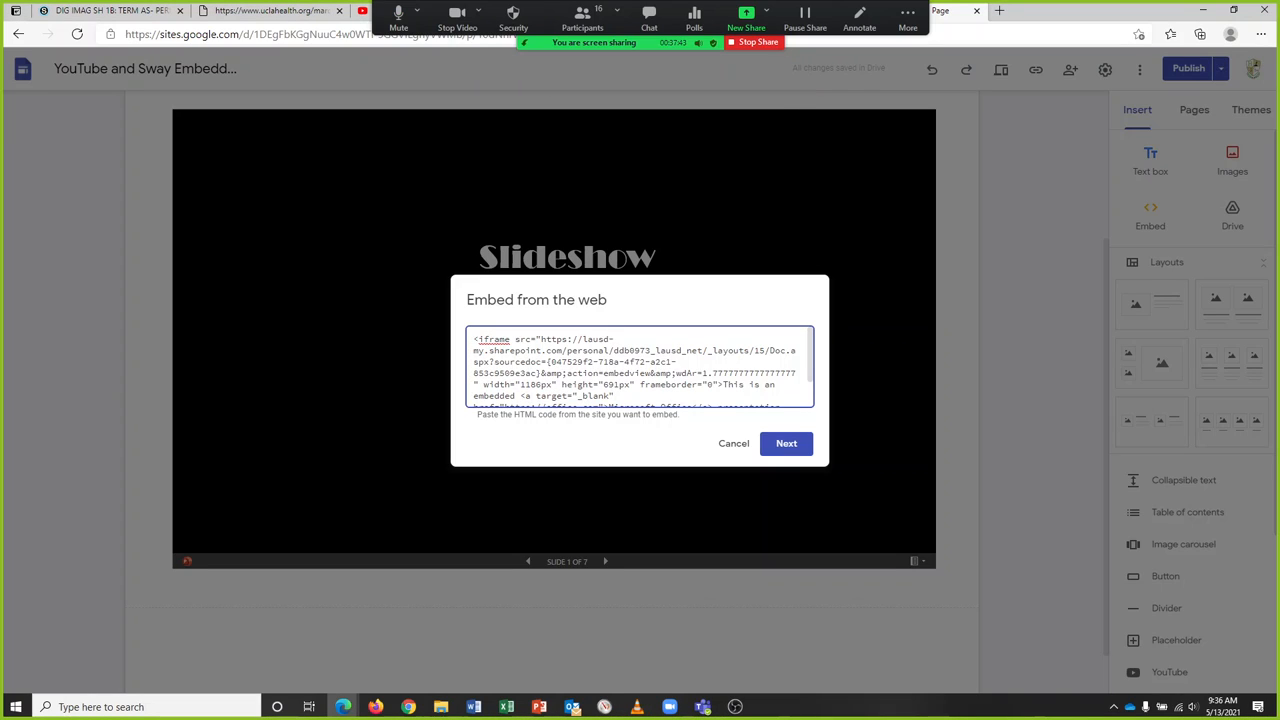
key("alt+tab")
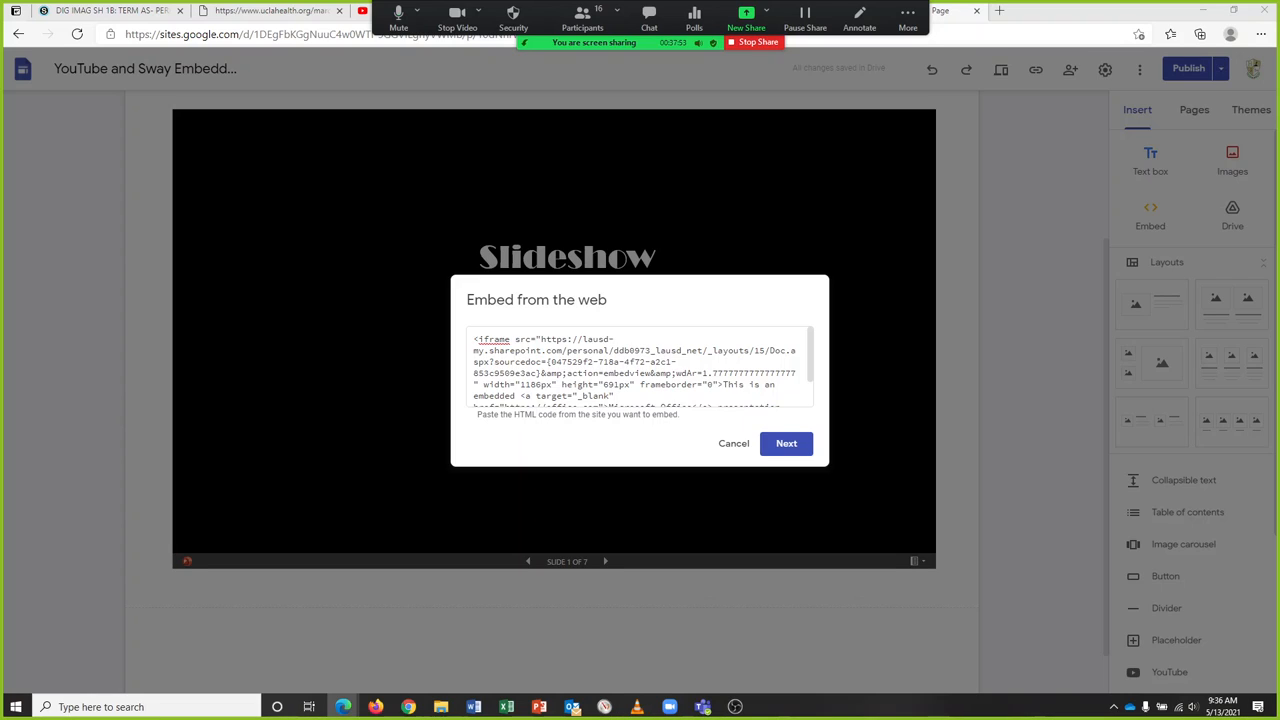
mouse_move(940, 394)
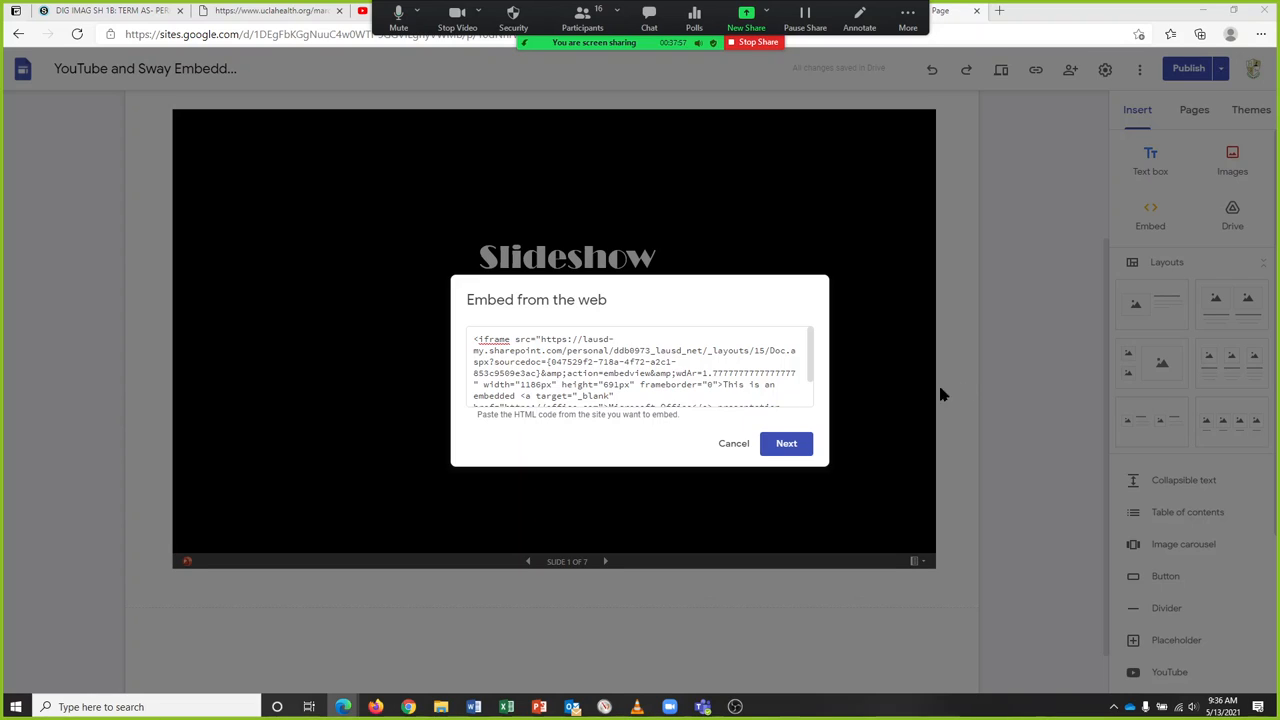
mouse_move(729, 310)
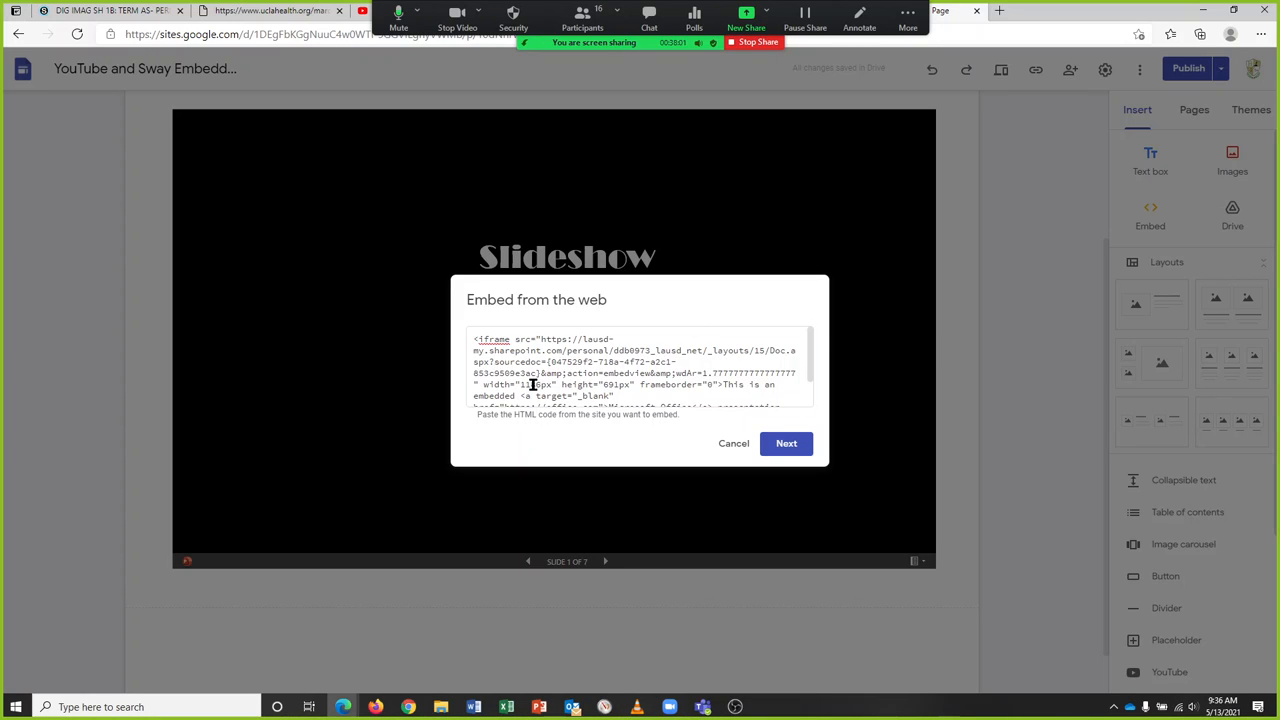
double_click(535, 384)
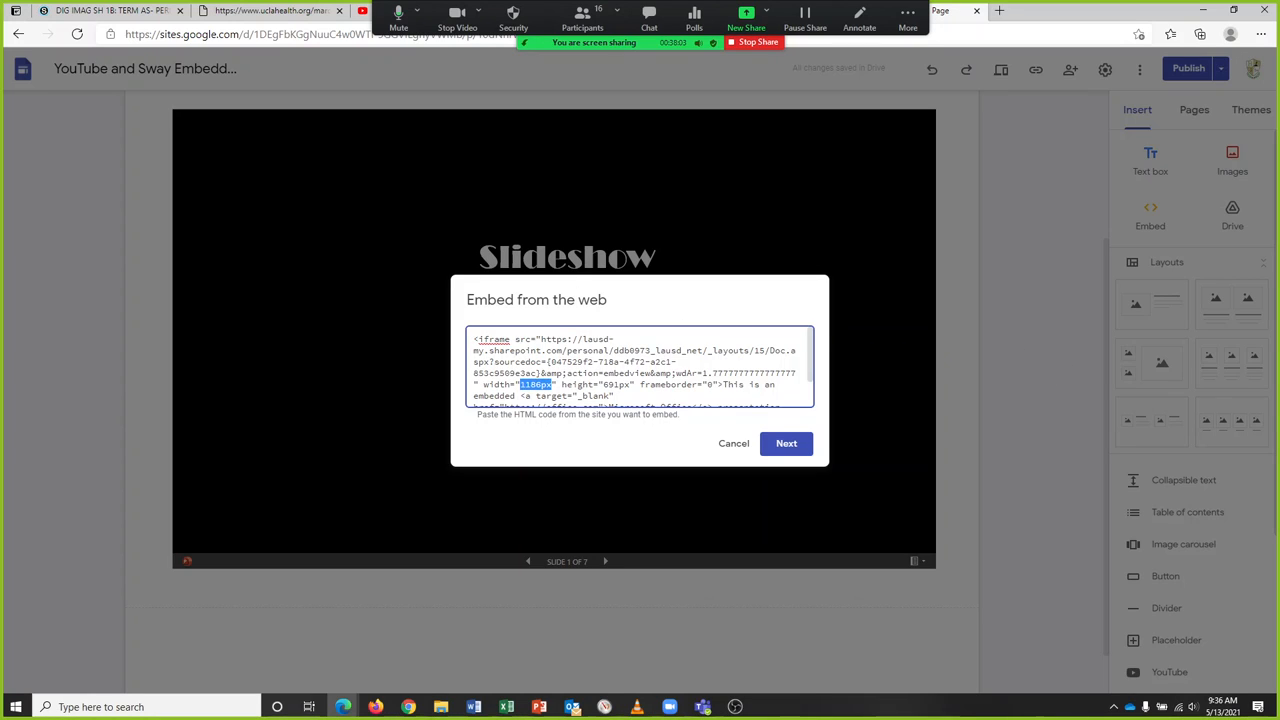
type("100%")
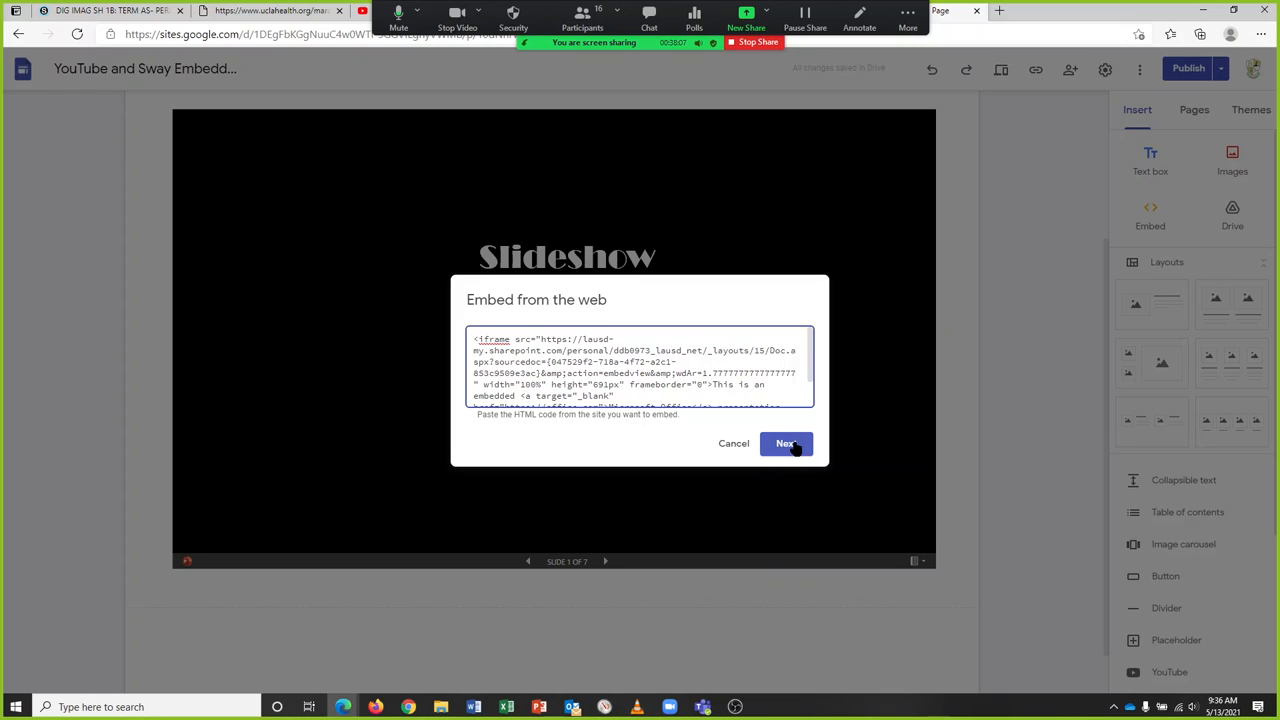
left_click(786, 443)
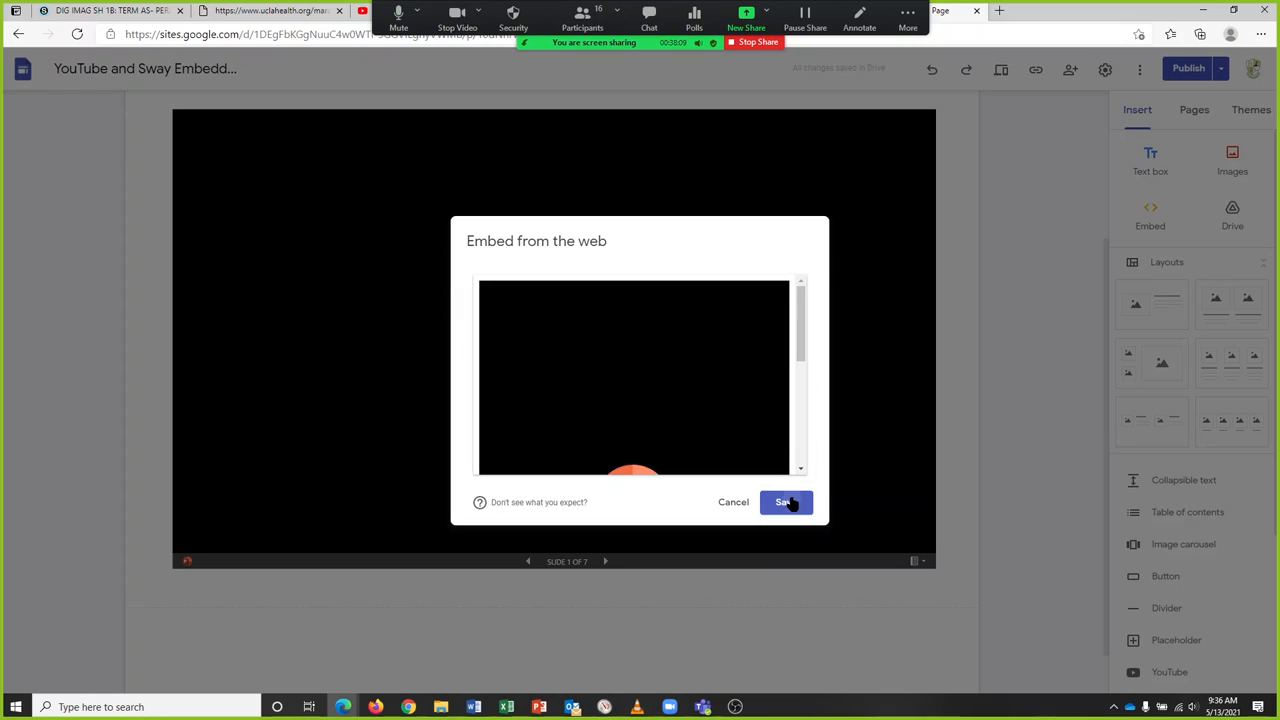
left_click(785, 501)
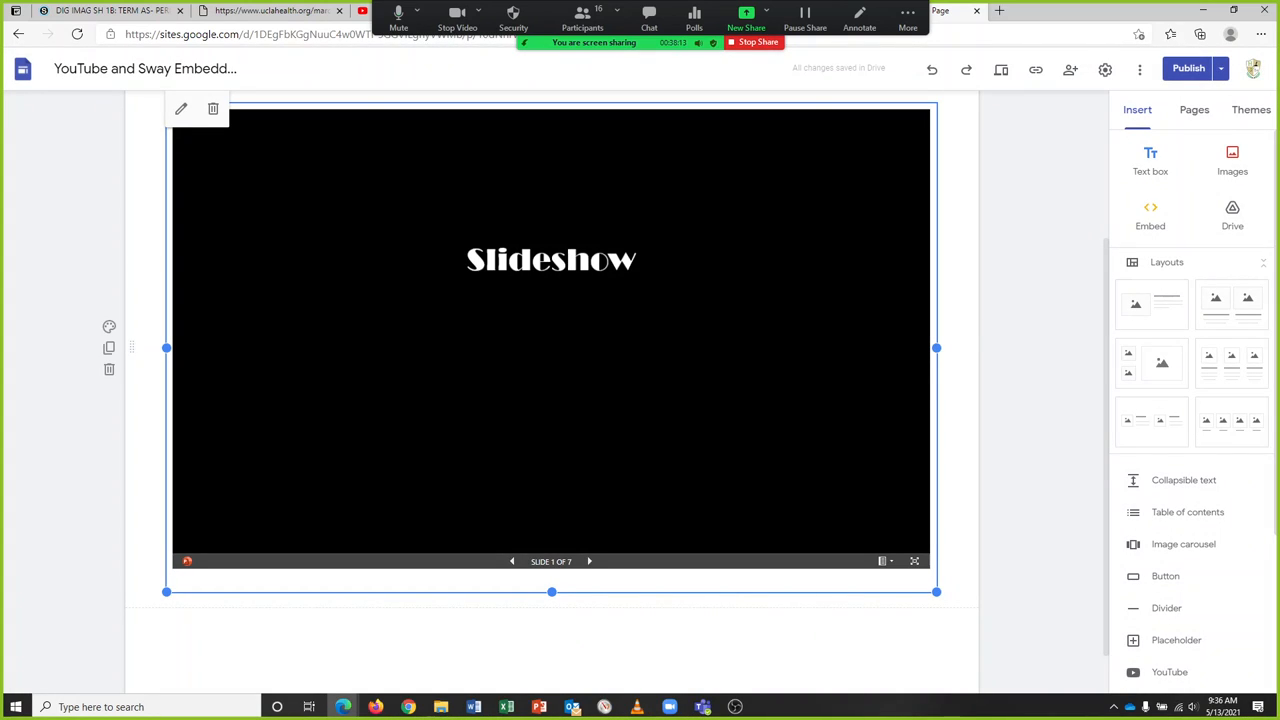
mouse_move(565, 265)
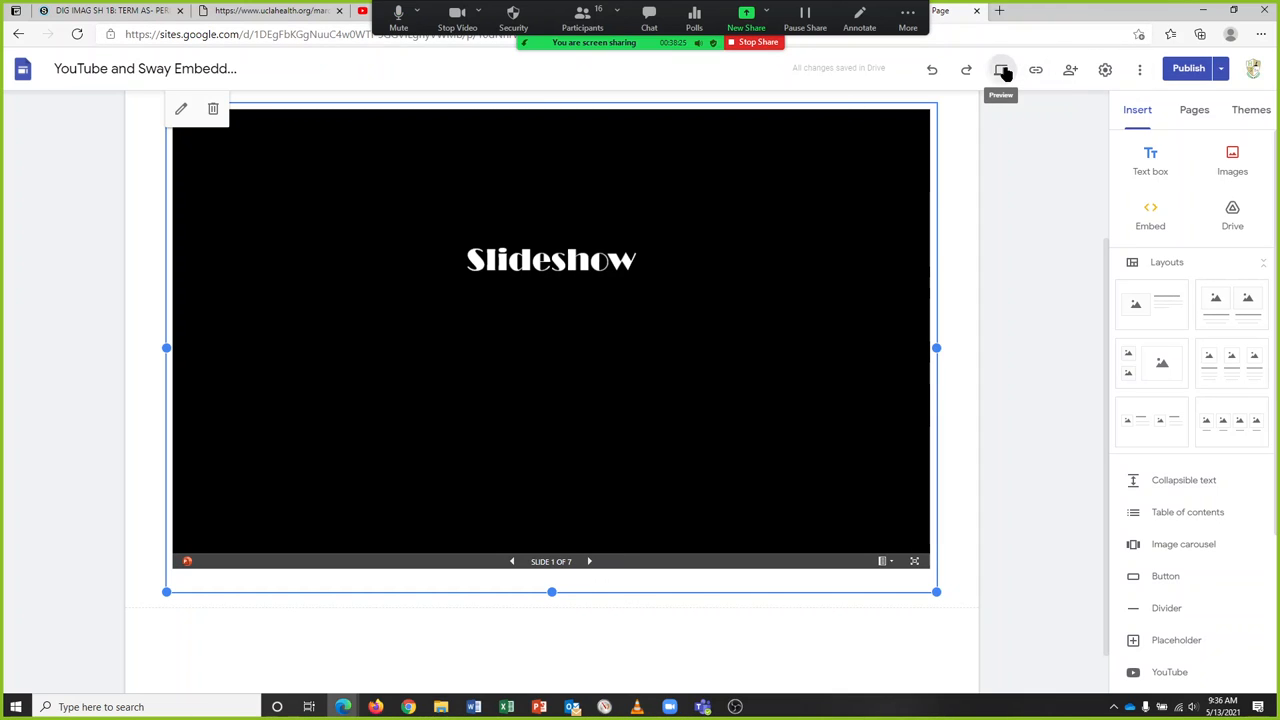
Step: Preview the page and advance the embedded slideshow through several Ansel Adams slides
left_click(1001, 70)
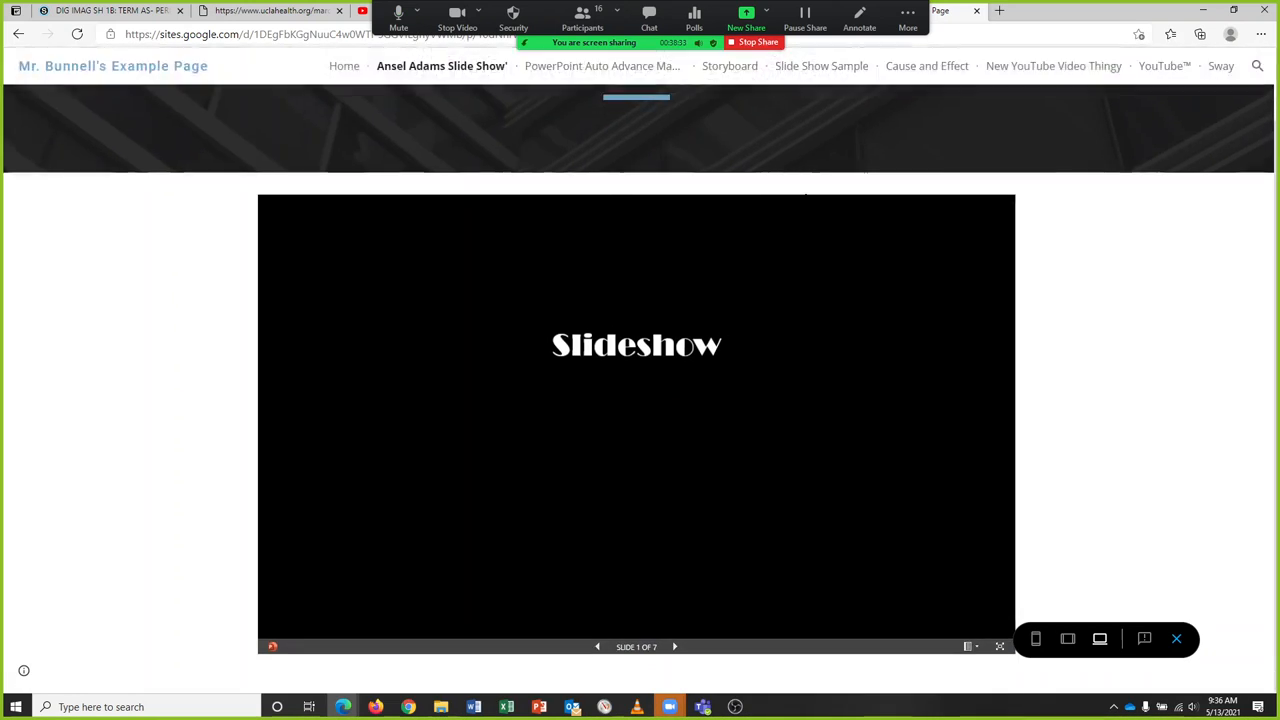
left_click(675, 646)
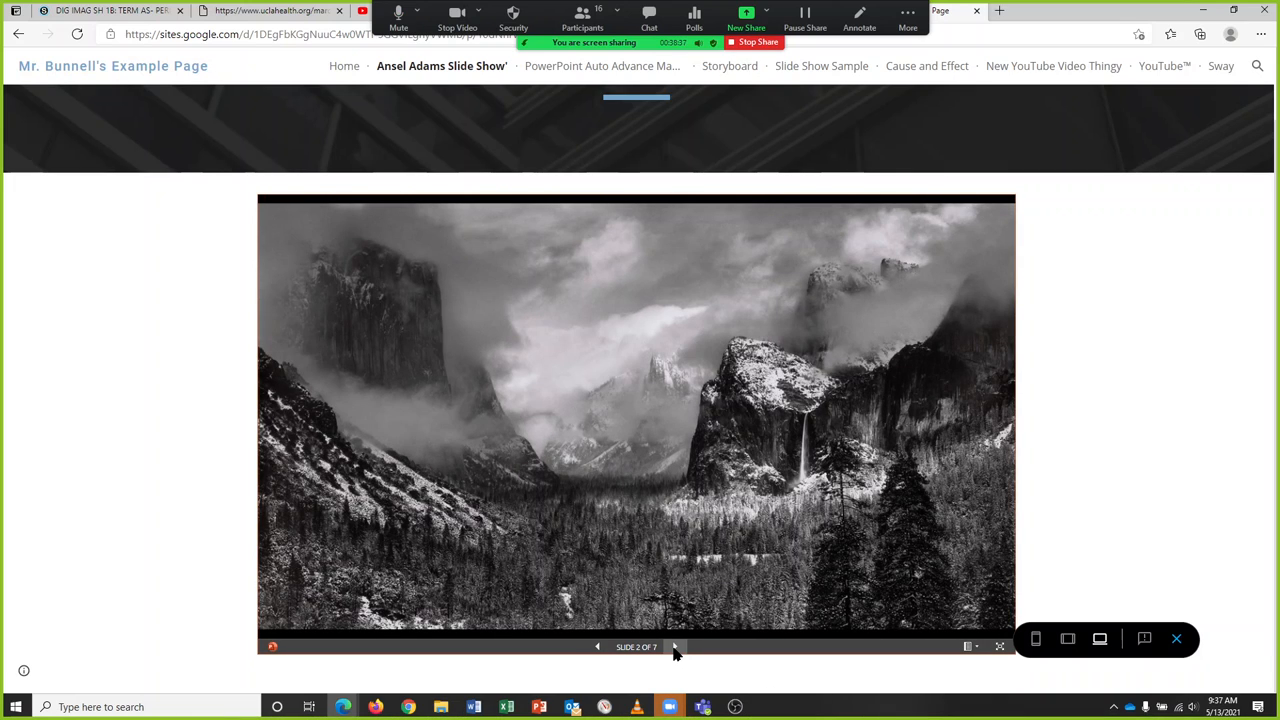
left_click(675, 646)
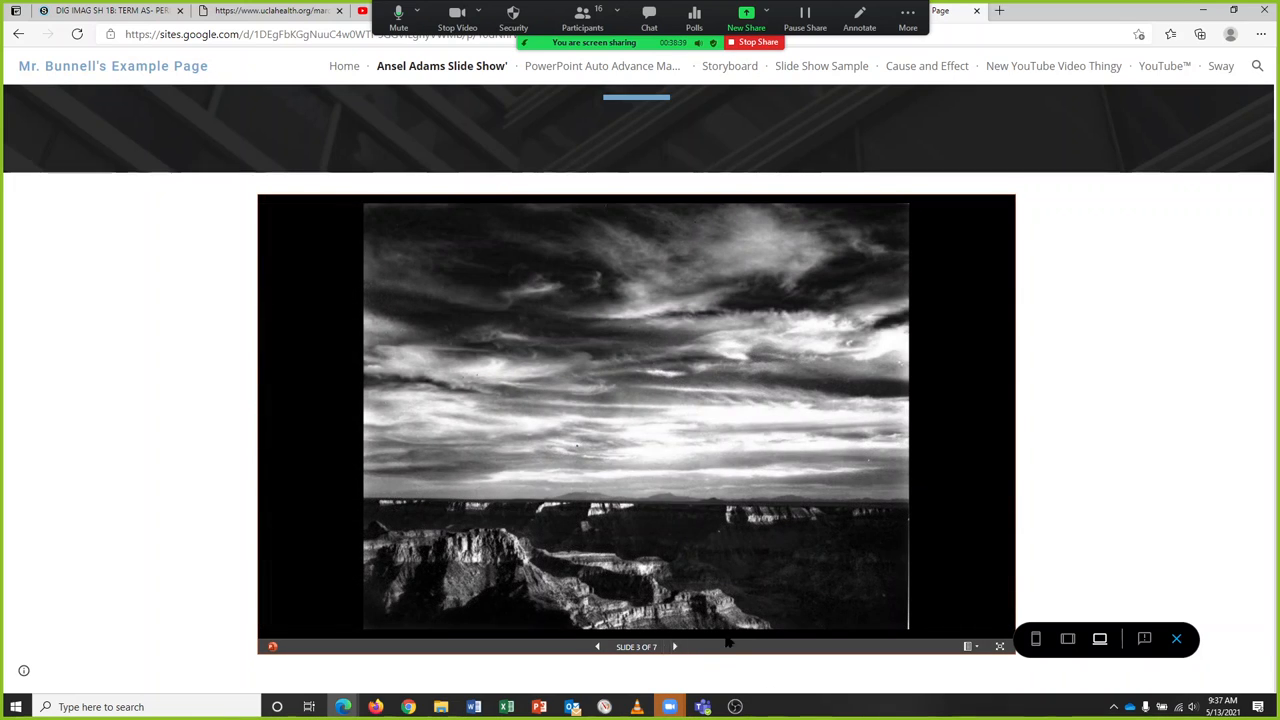
mouse_move(697, 678)
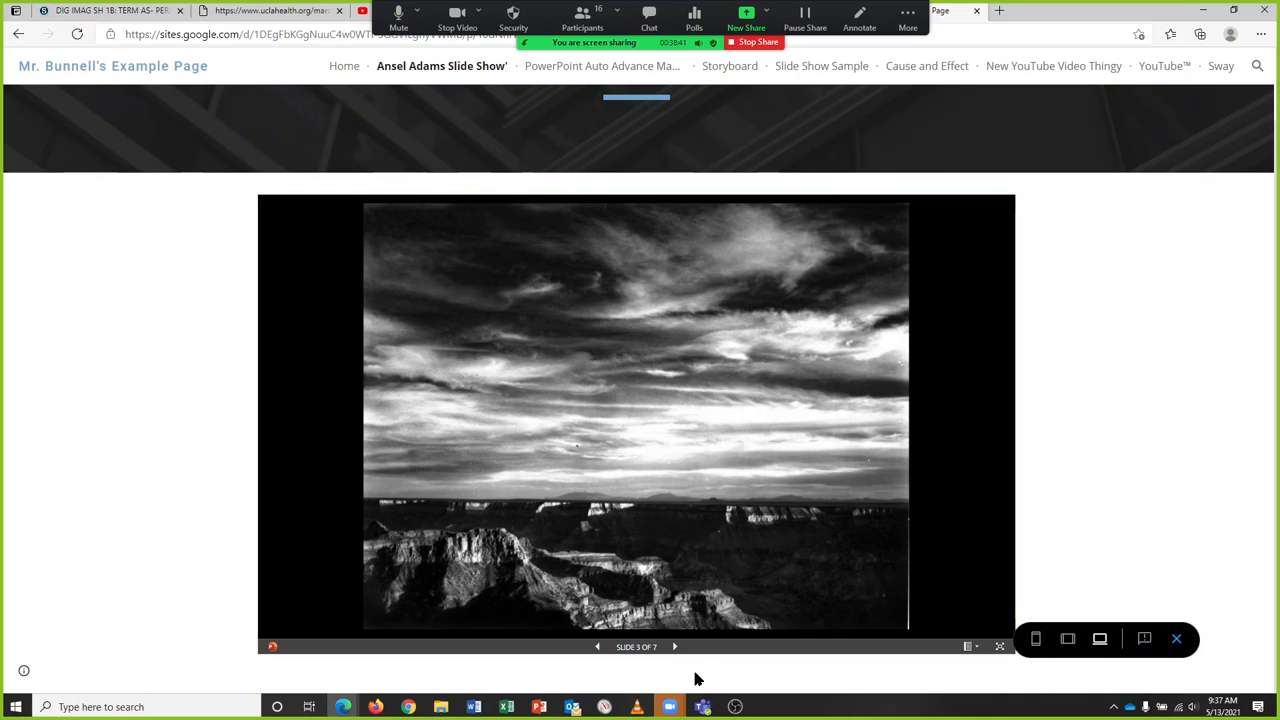
left_click(674, 646)
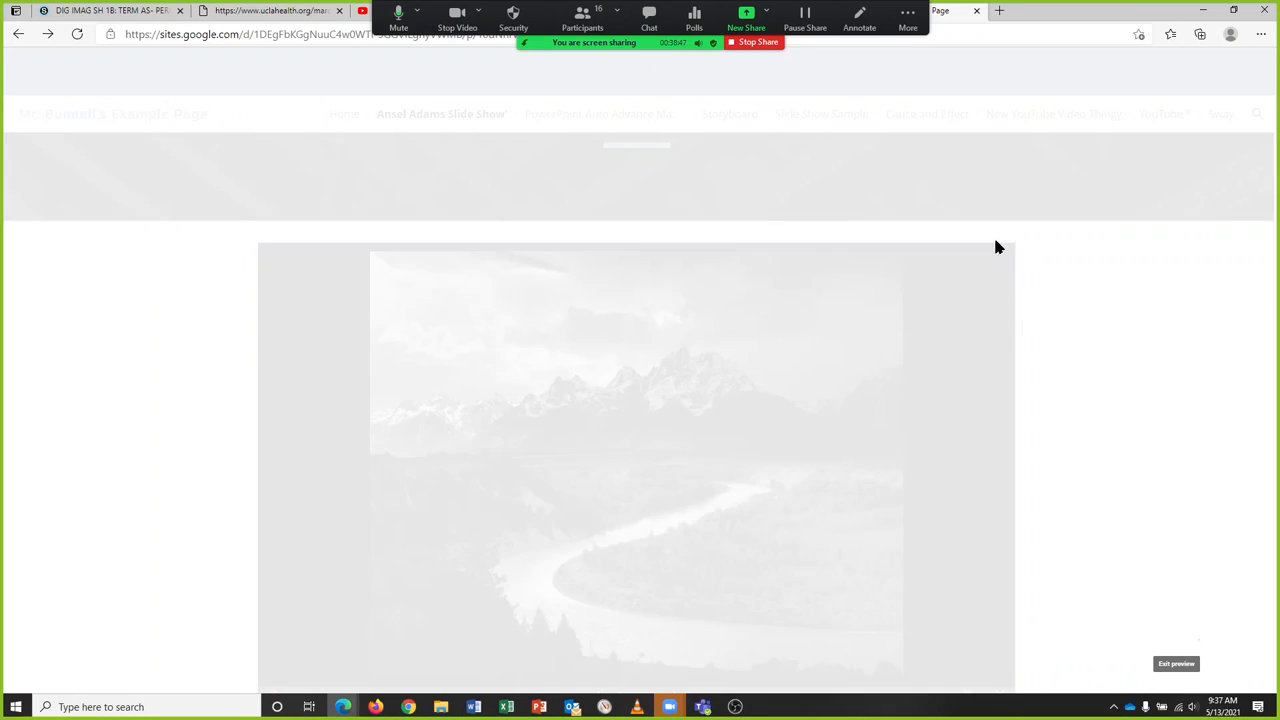
Step: Exit preview, select the slideshow embed, and reopen its embed code dialog
left_click(1176, 663)
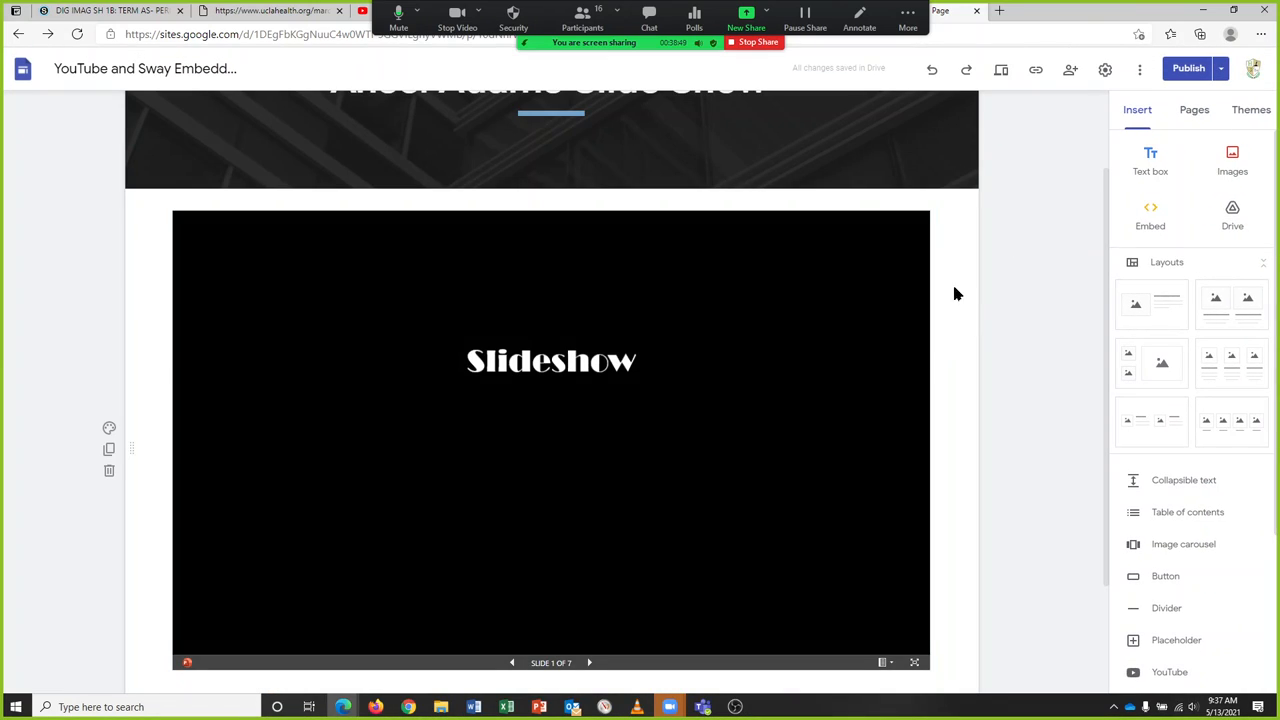
left_click(550, 440)
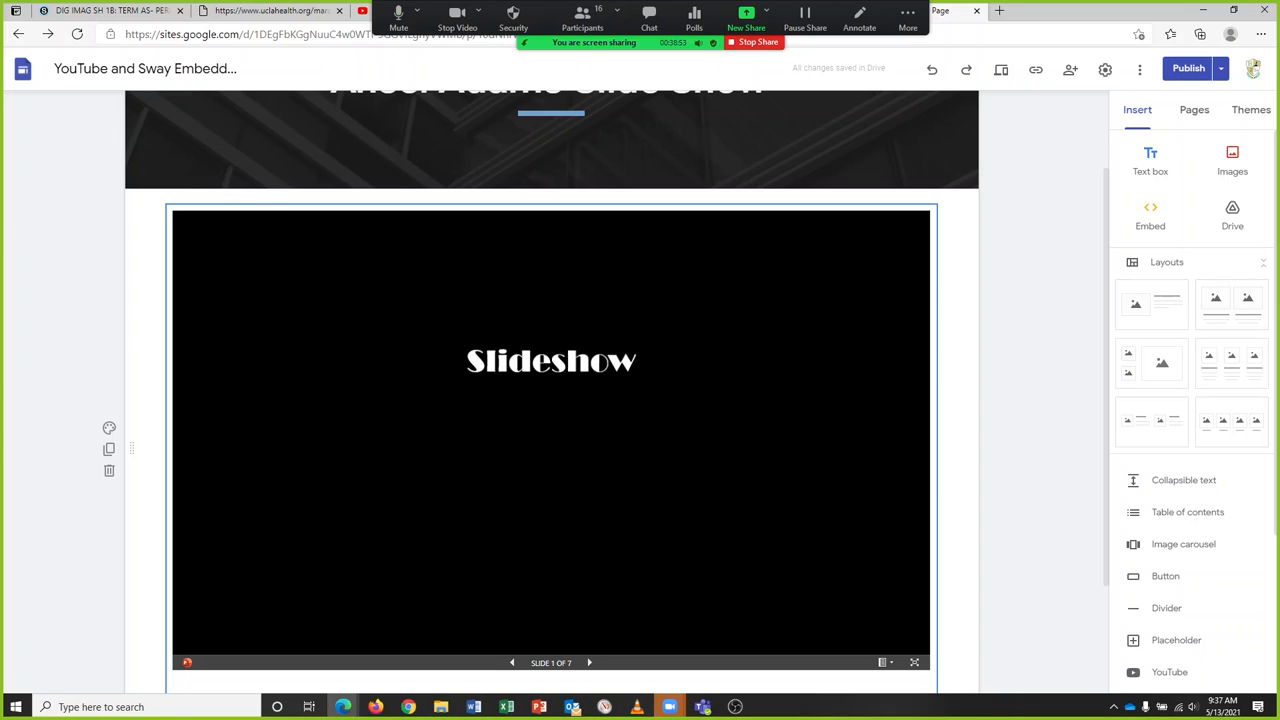
left_click(550, 440)
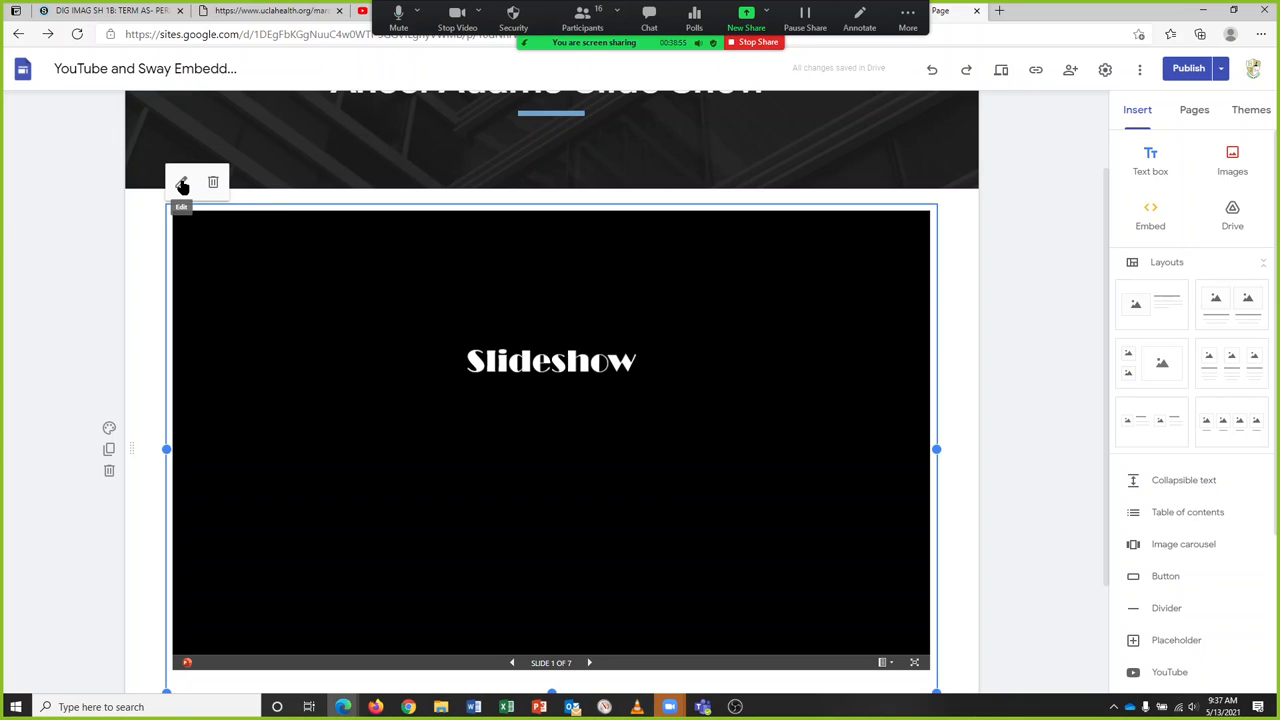
left_click(182, 186)
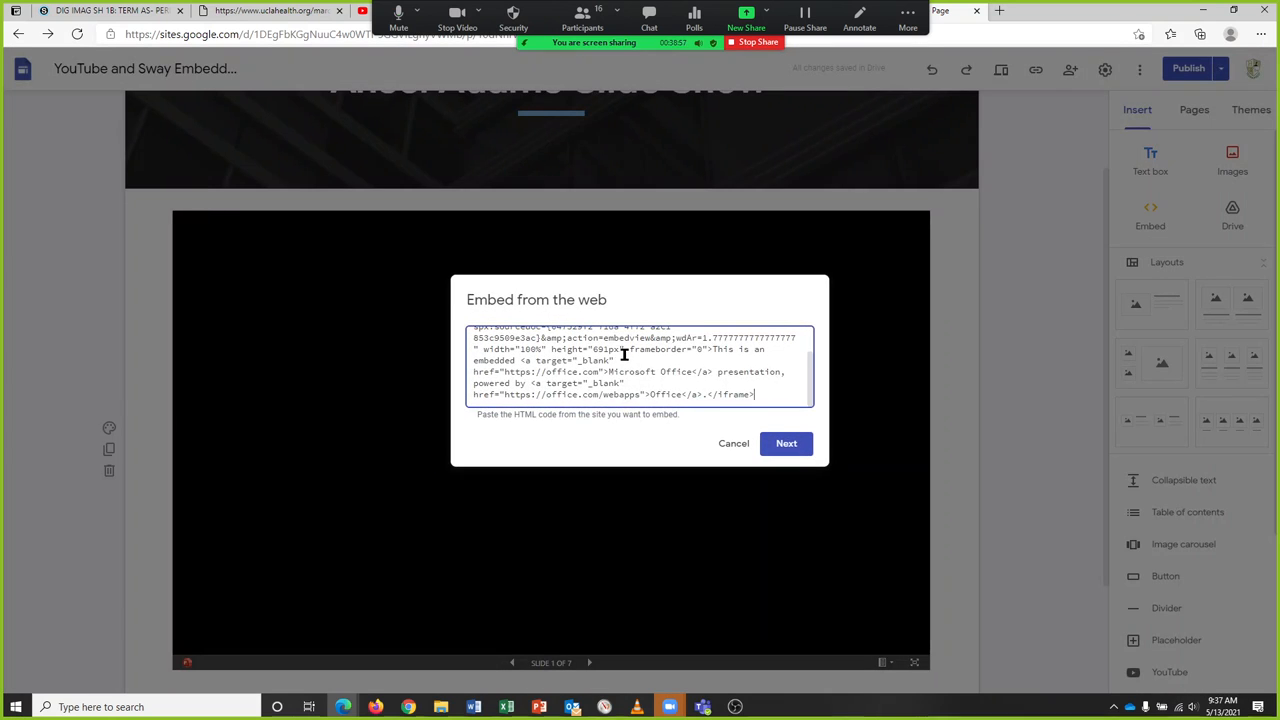
mouse_move(685, 380)
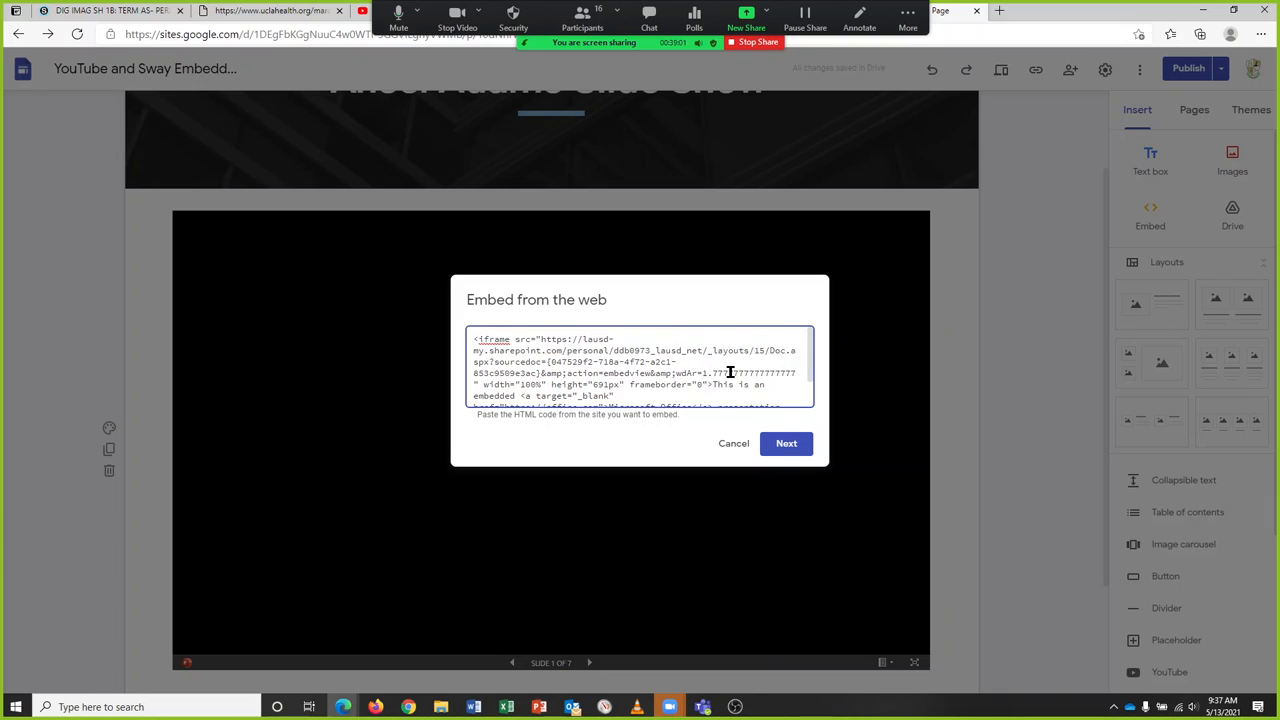
mouse_move(727, 369)
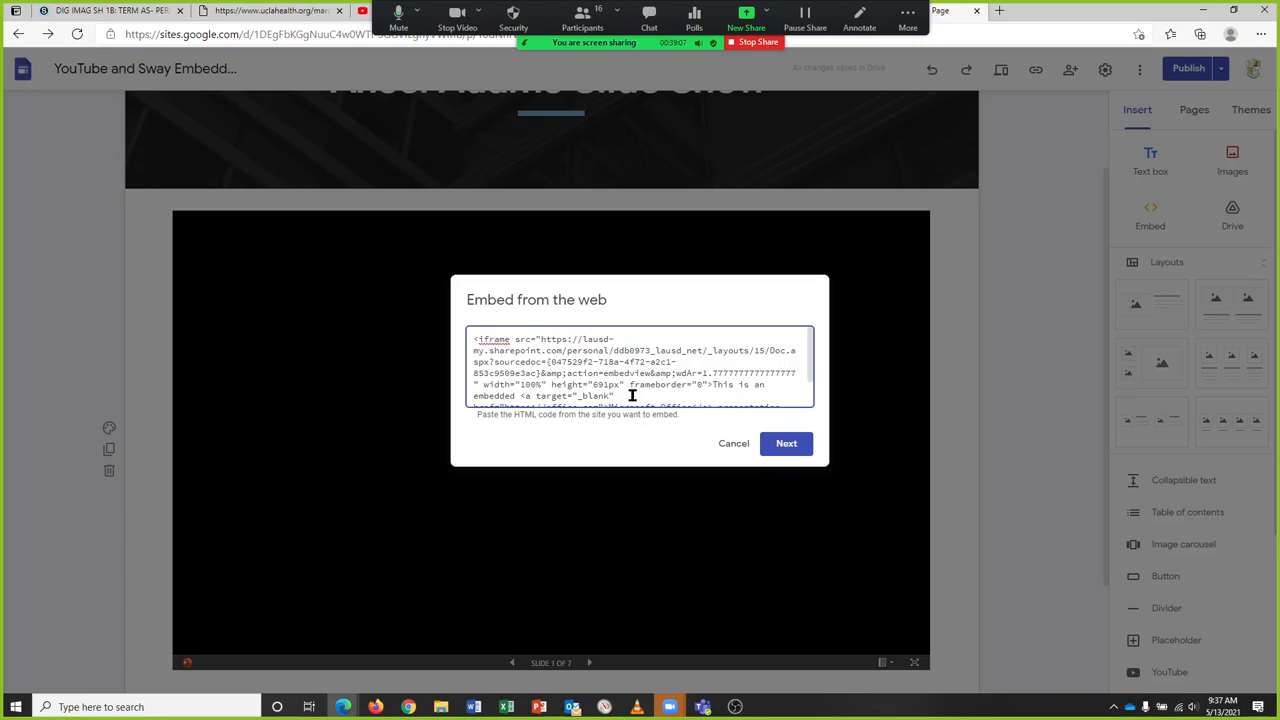
mouse_move(747, 395)
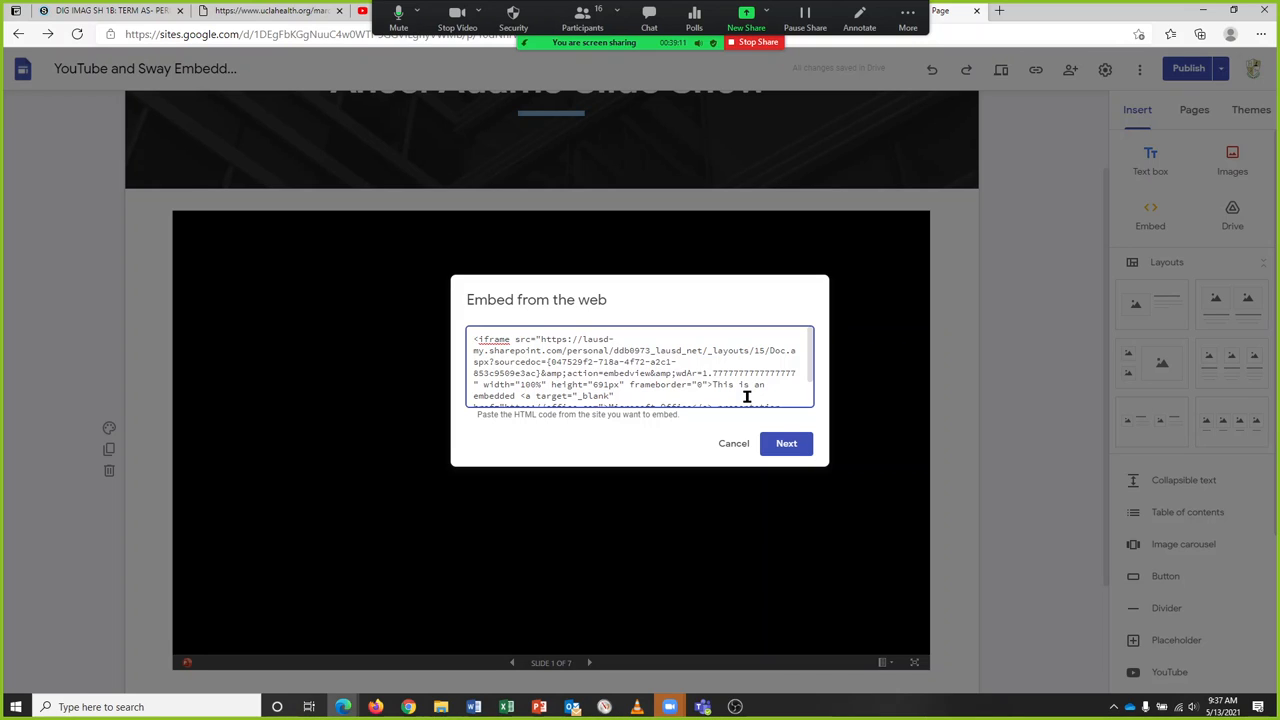
Step: Launch Calculator beside the dialog and compute the 16:9 ratio 1920 ÷ 1080
type("calc")
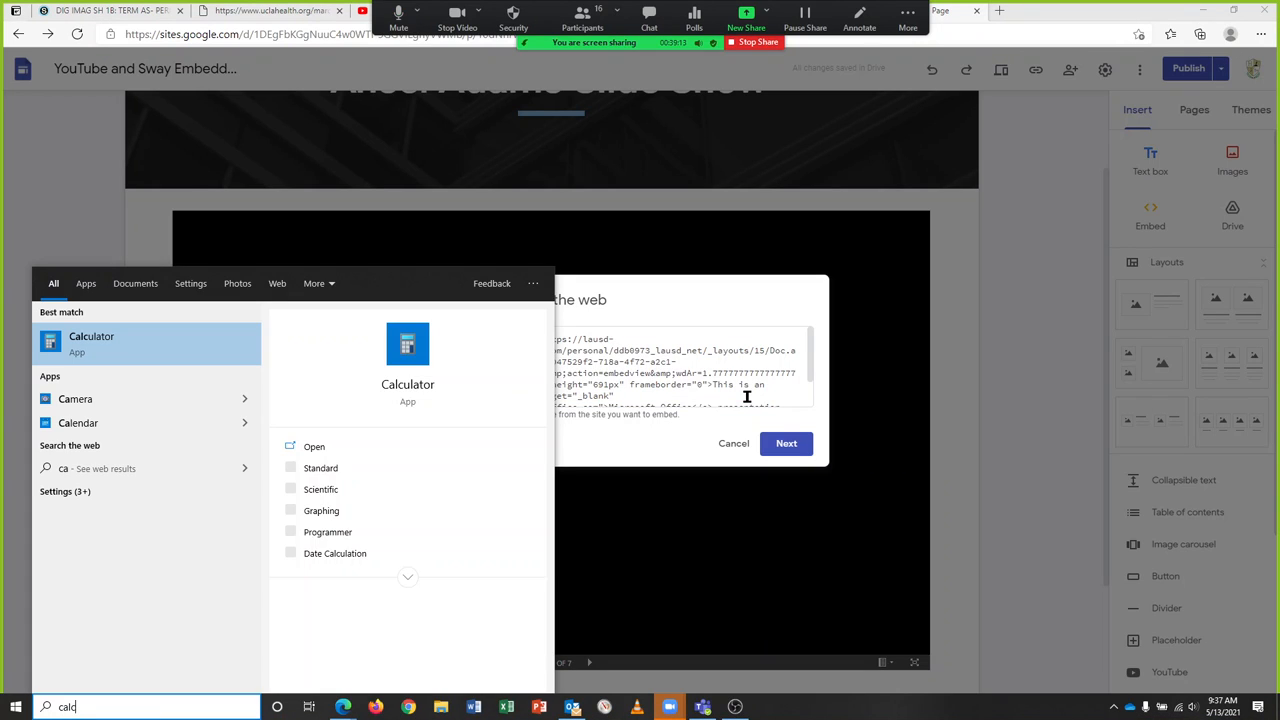
left_click(91, 336)
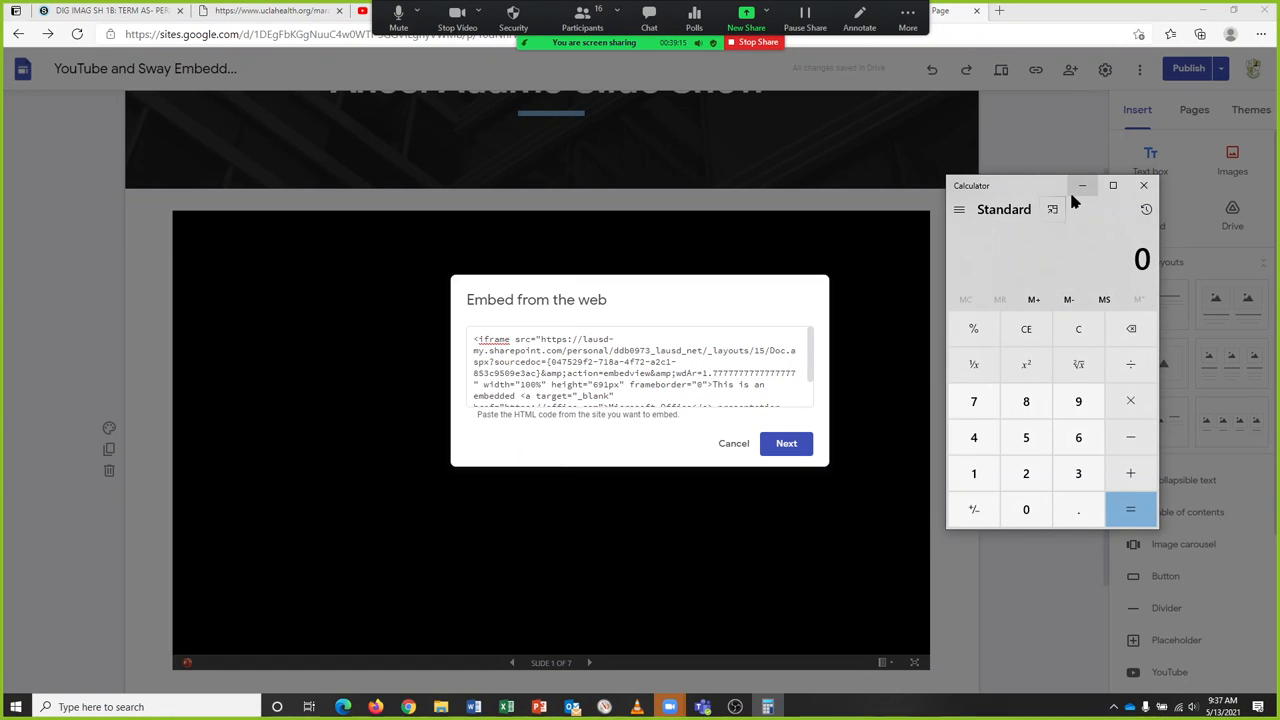
left_click_drag(1005, 185, 880, 200)
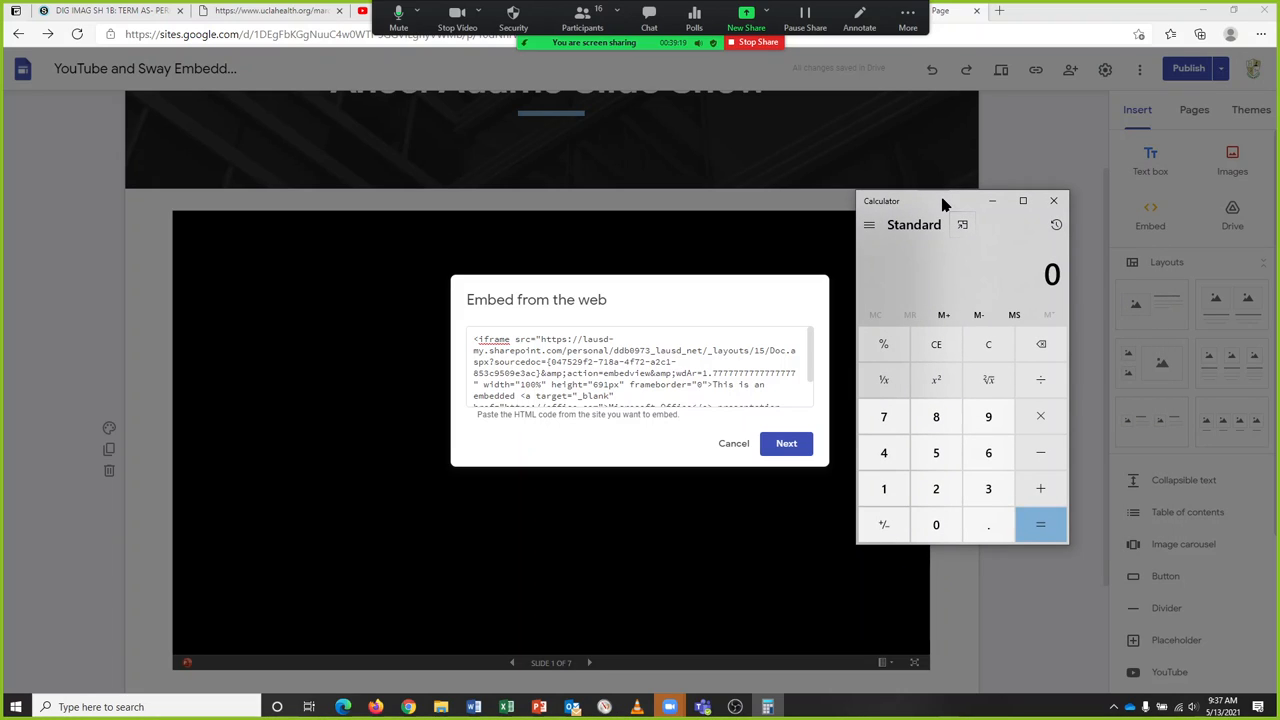
left_click(988, 416)
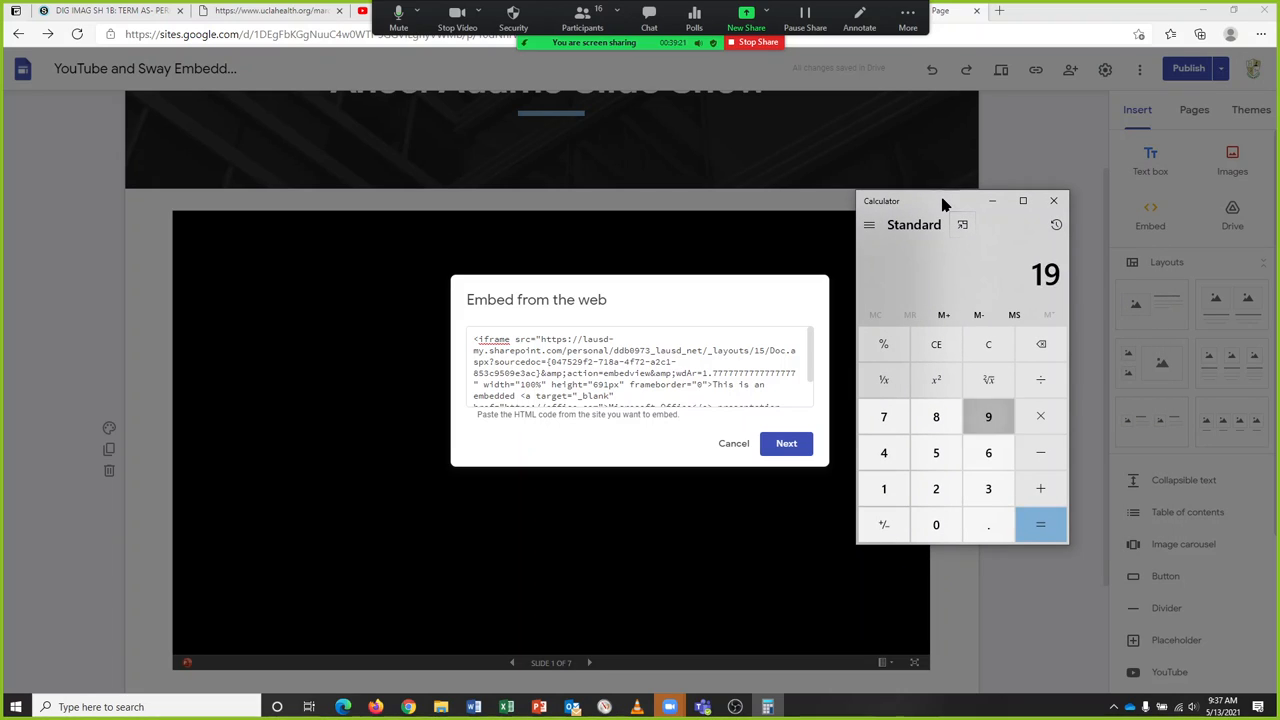
left_click(988, 416)
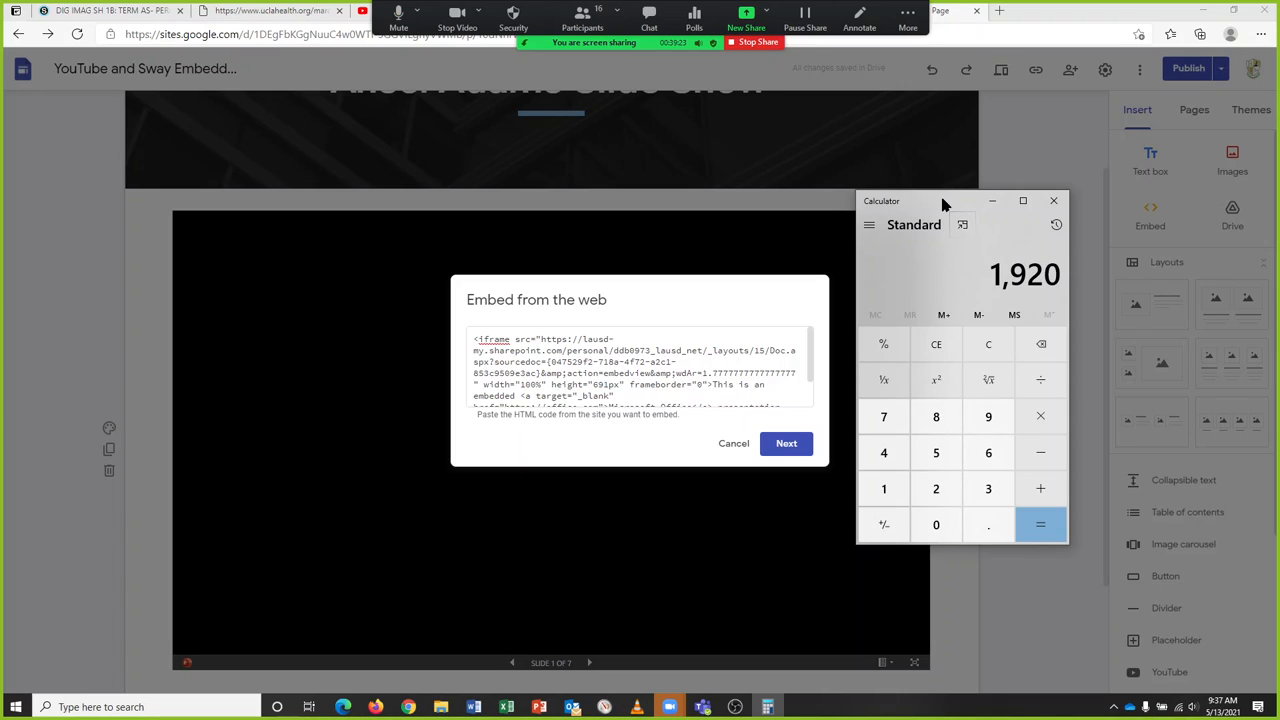
left_click(936, 416)
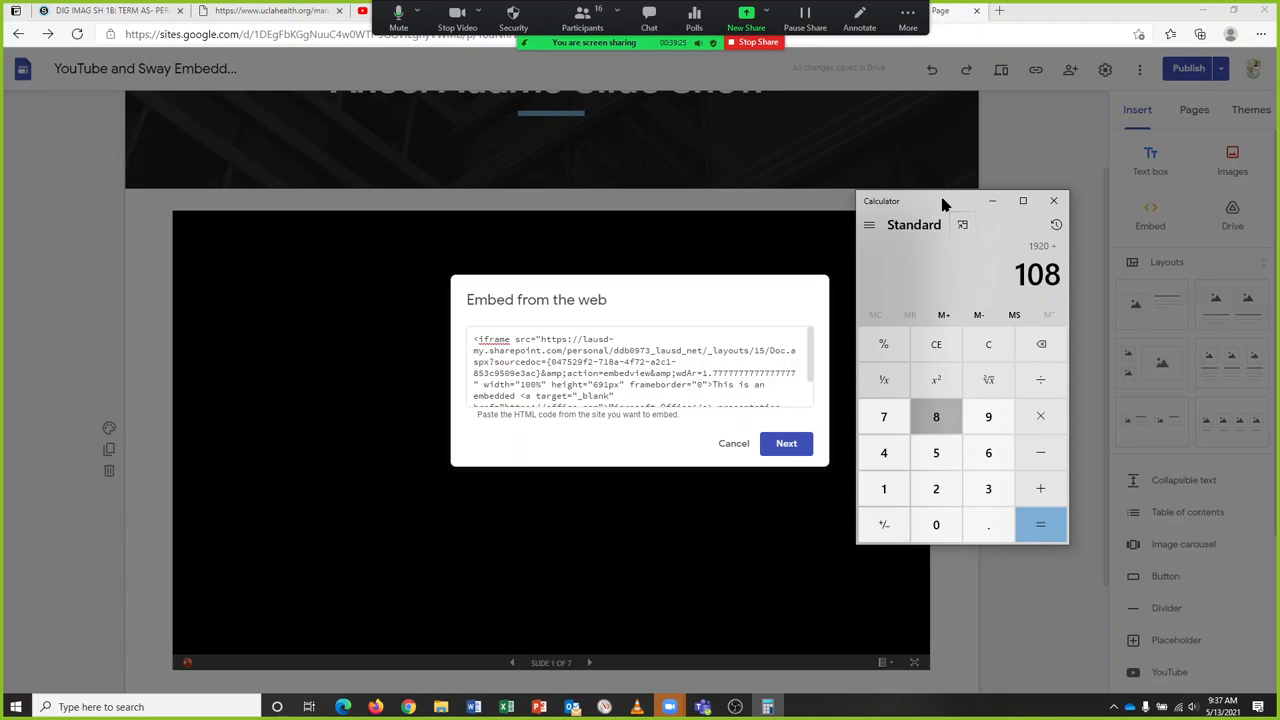
left_click(1040, 524)
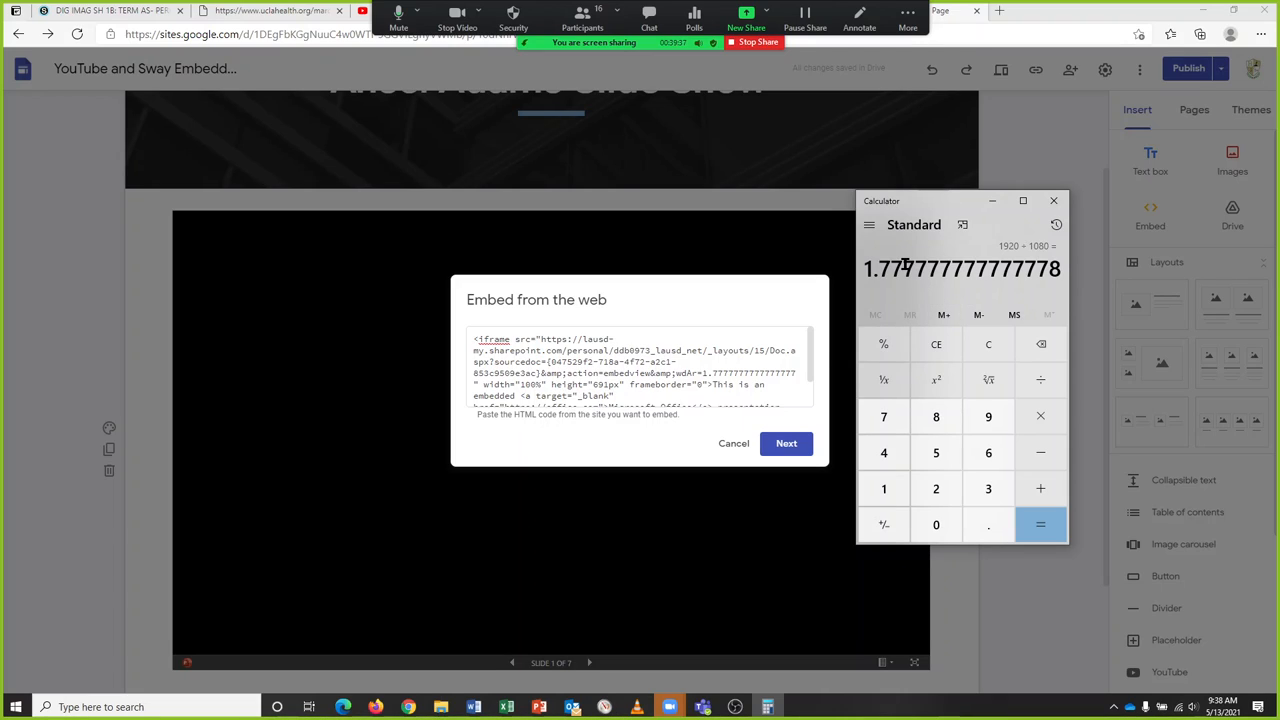
Step: Multiply 691 by 1.7778, then compute 1000 × 0.5625 = 562.5
left_click(988, 344)
type("691")
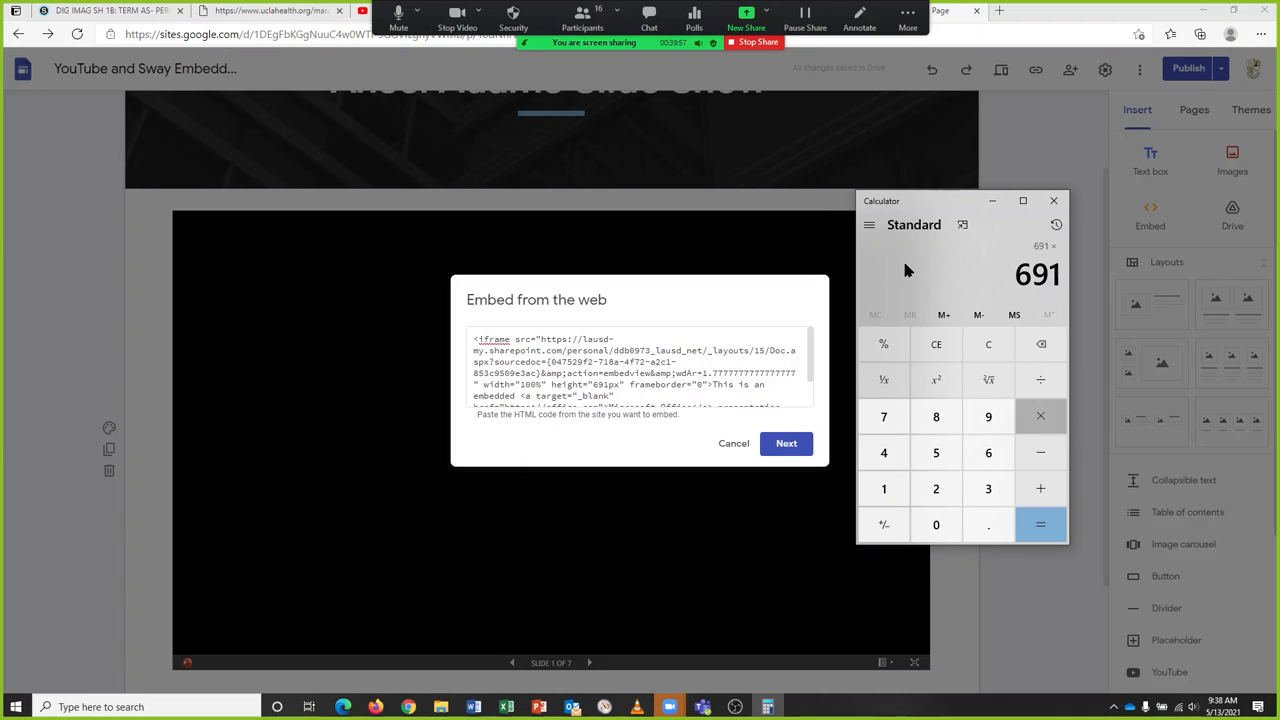
left_click(1040, 416)
type("1.77777777")
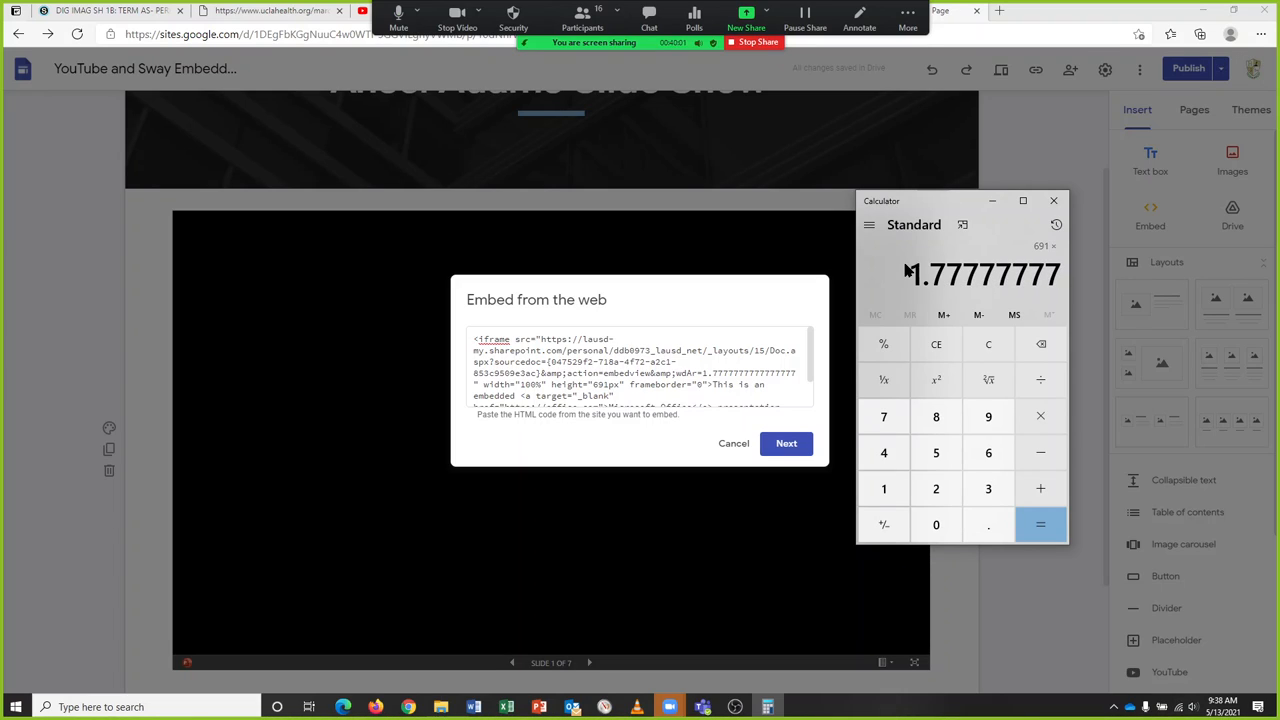
left_click(1040, 524)
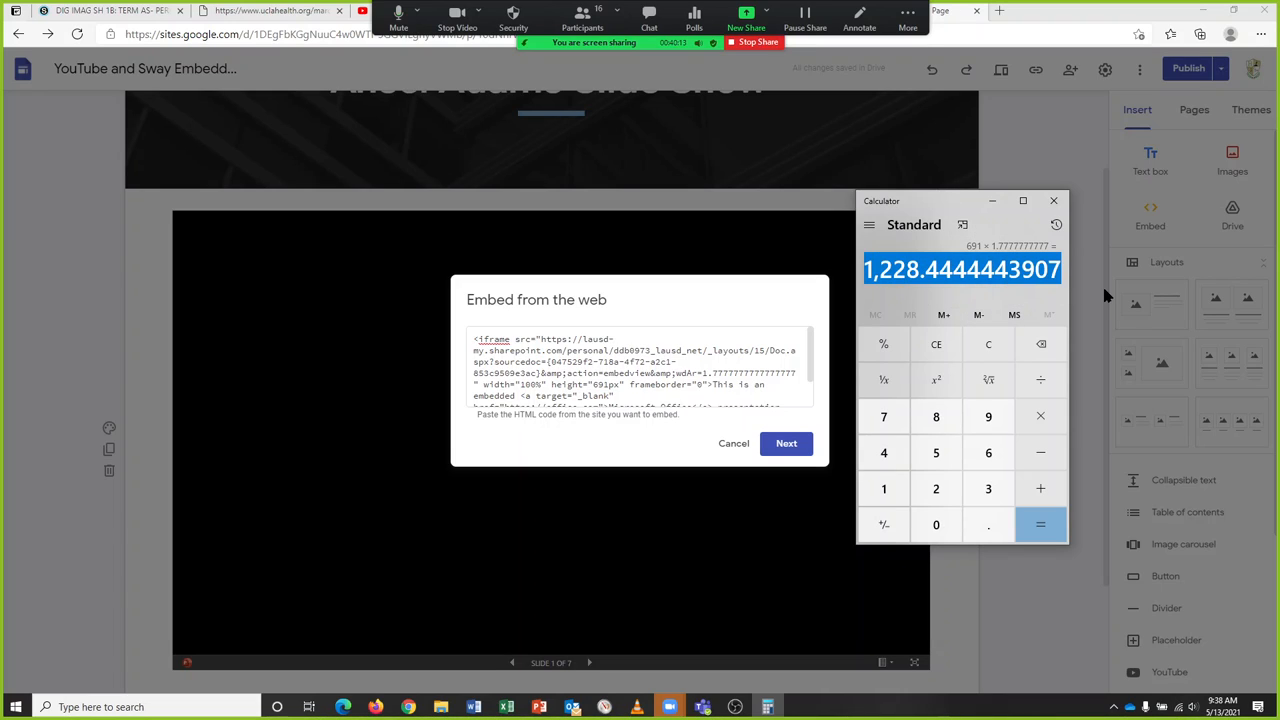
left_click(936, 524)
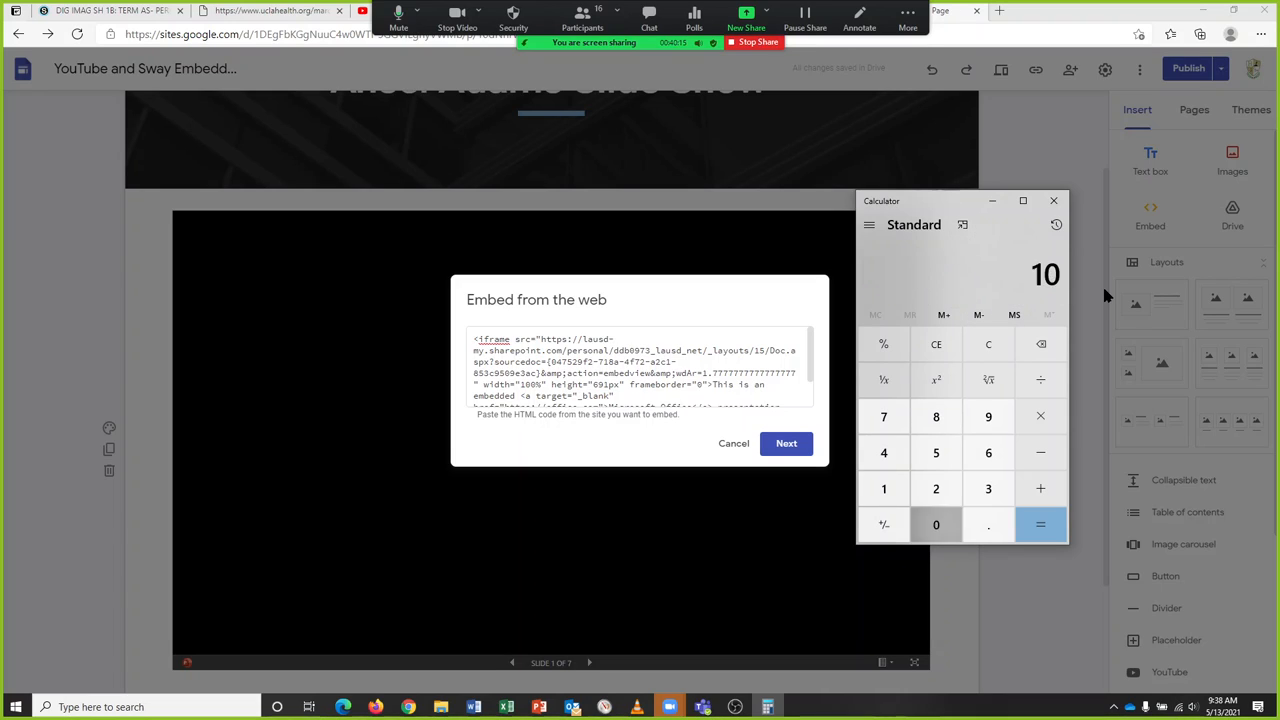
left_click(936, 524)
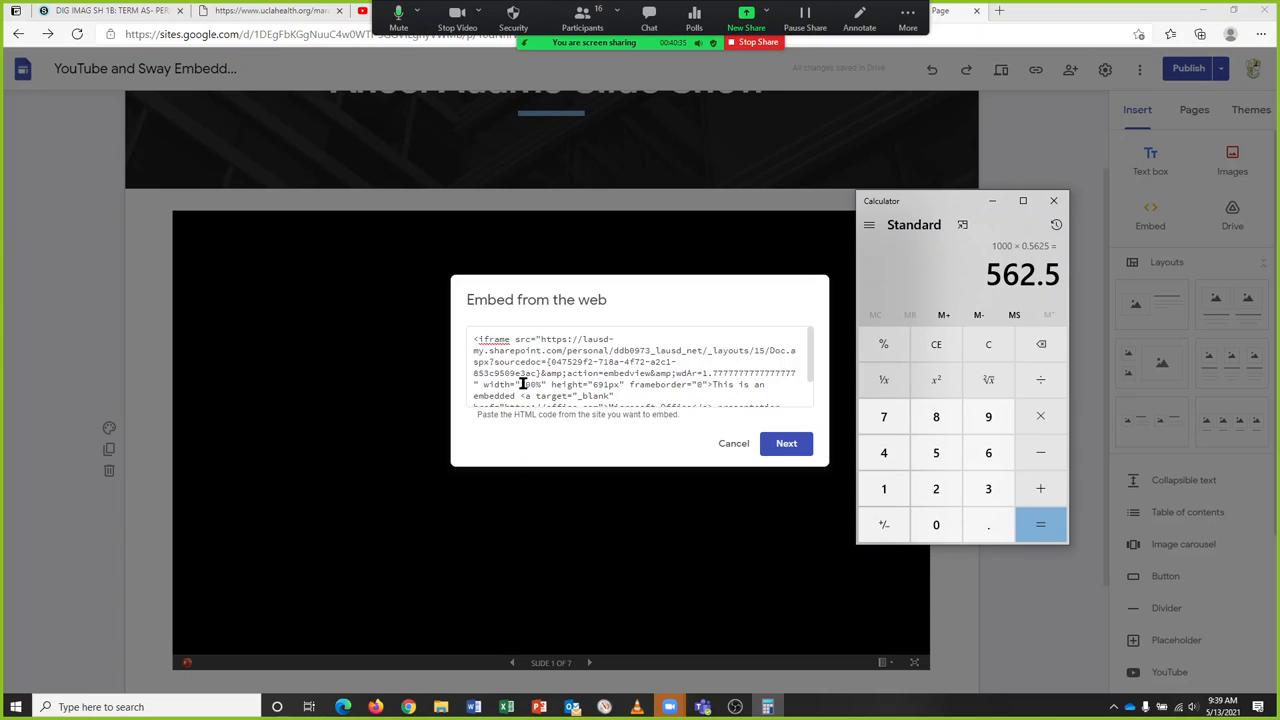
Step: Change the embed code to width 1000 and height 562.5px, then save
left_click(640, 367)
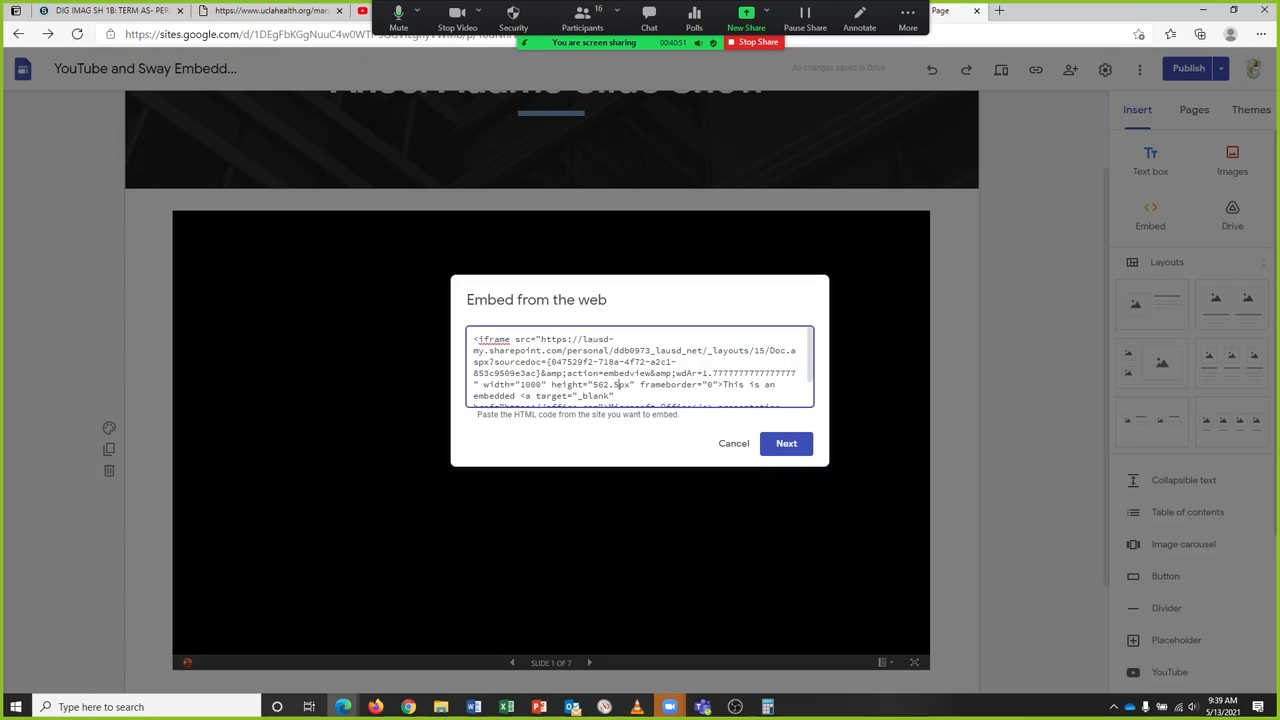
left_click(786, 443)
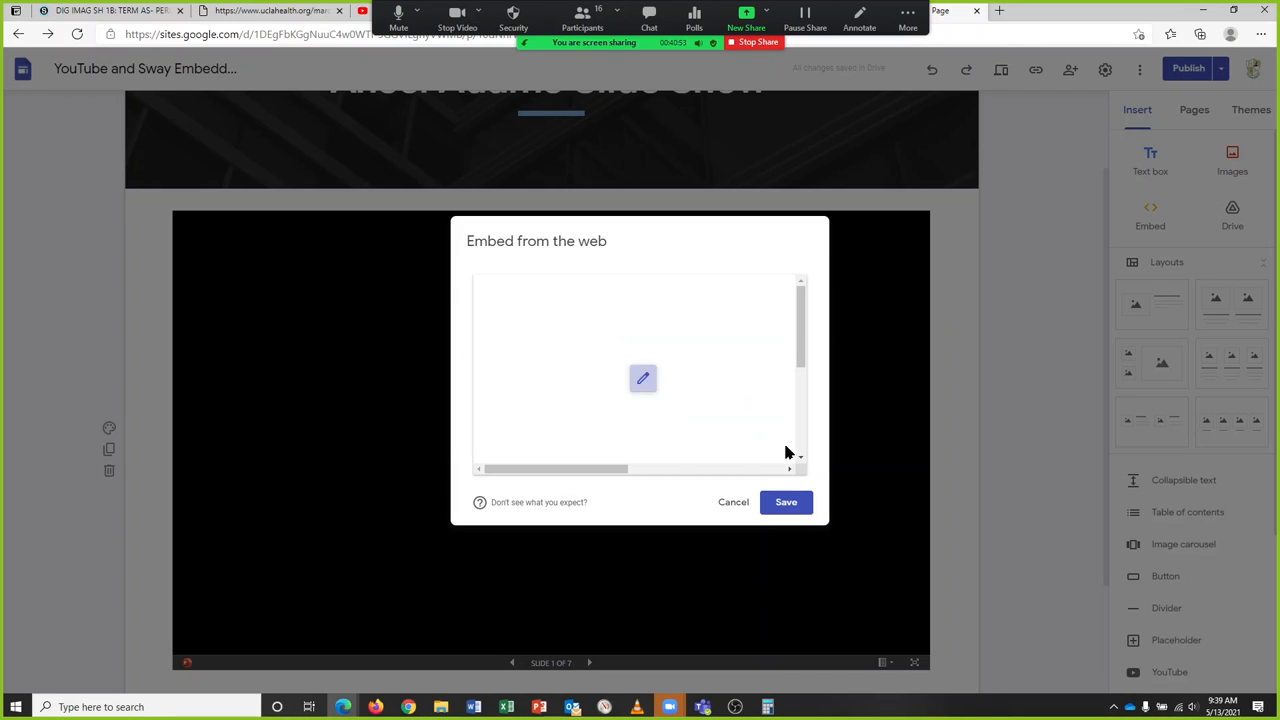
left_click(733, 502)
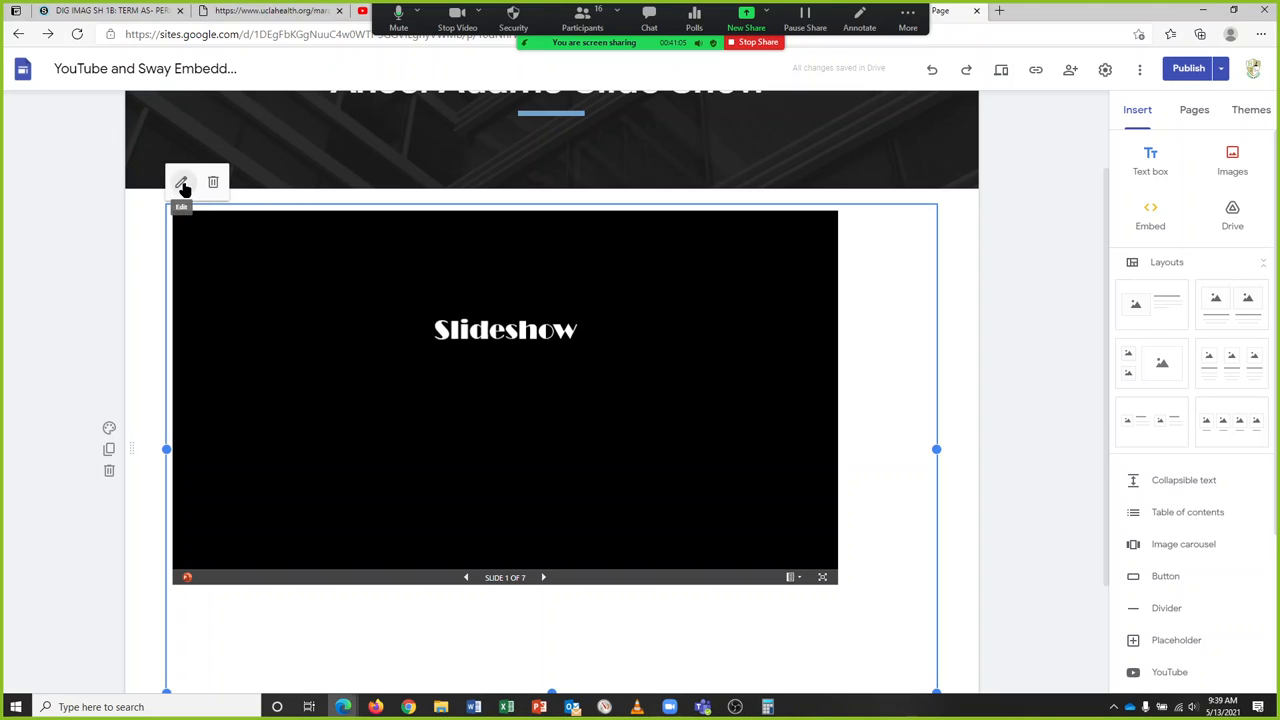
Step: Edit the slideshow embed code to height 692 at 100% width, preview, and save
left_click(182, 184)
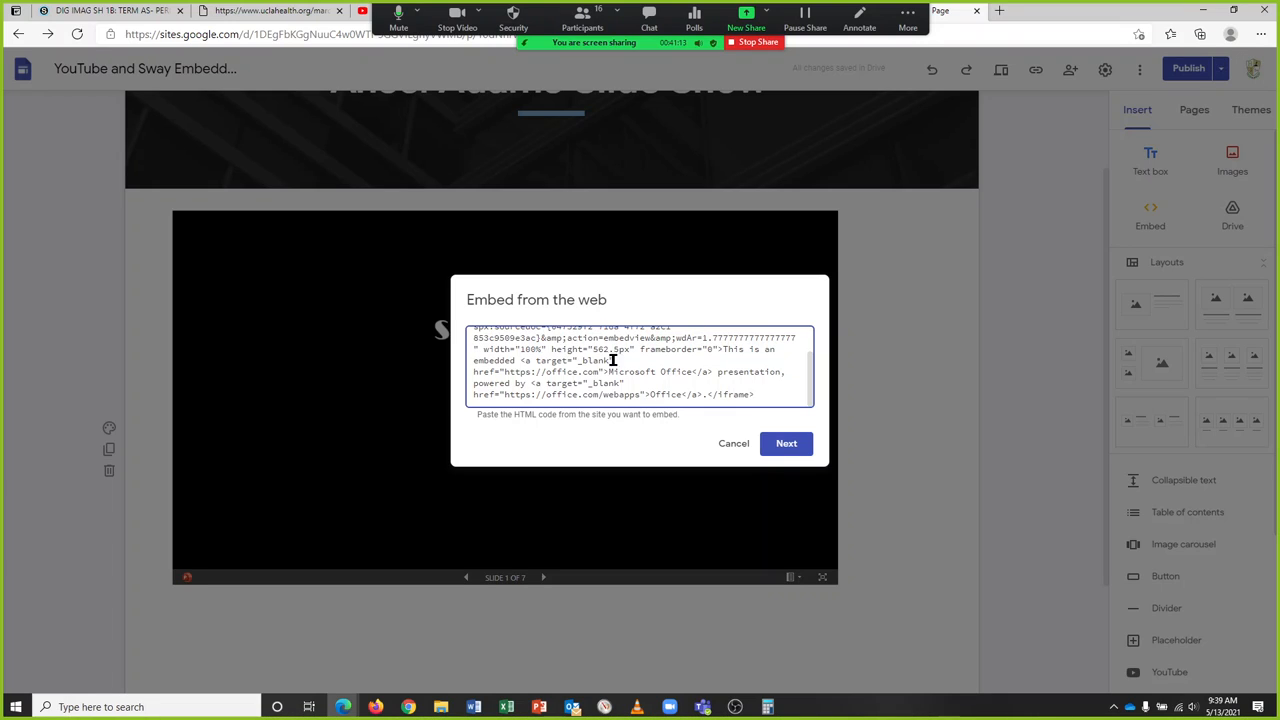
left_click(786, 443)
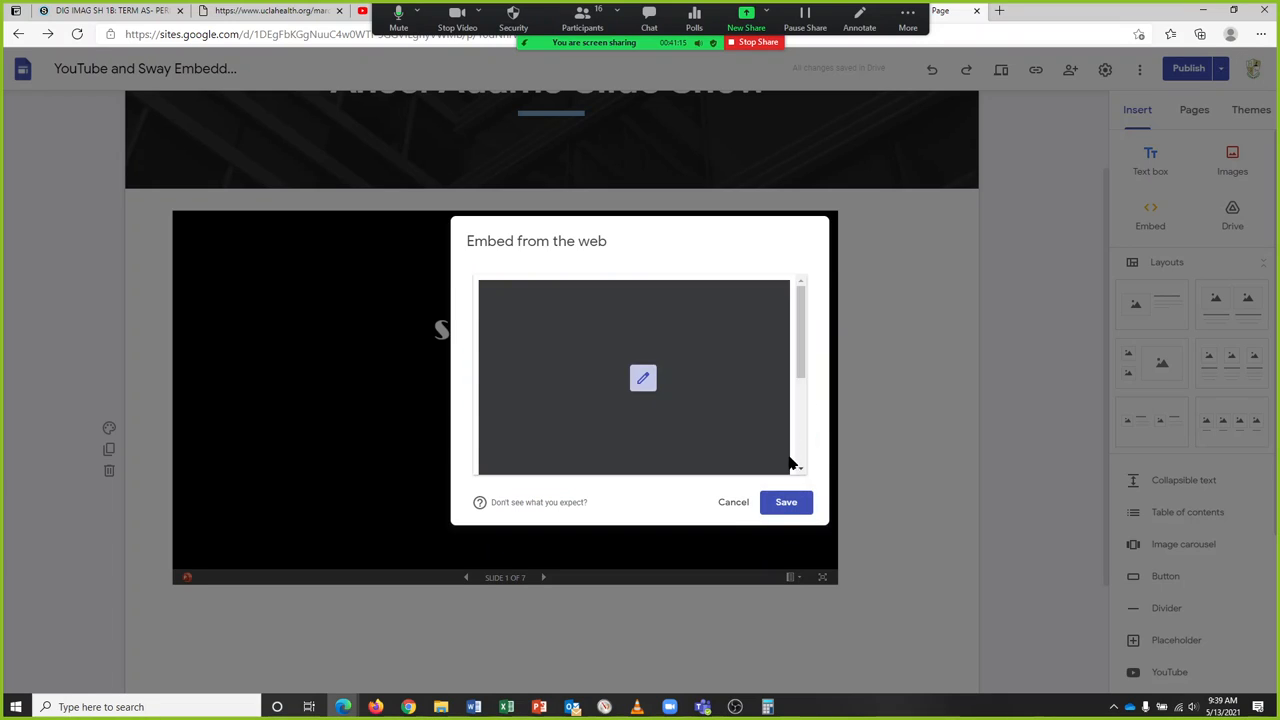
left_click(786, 502)
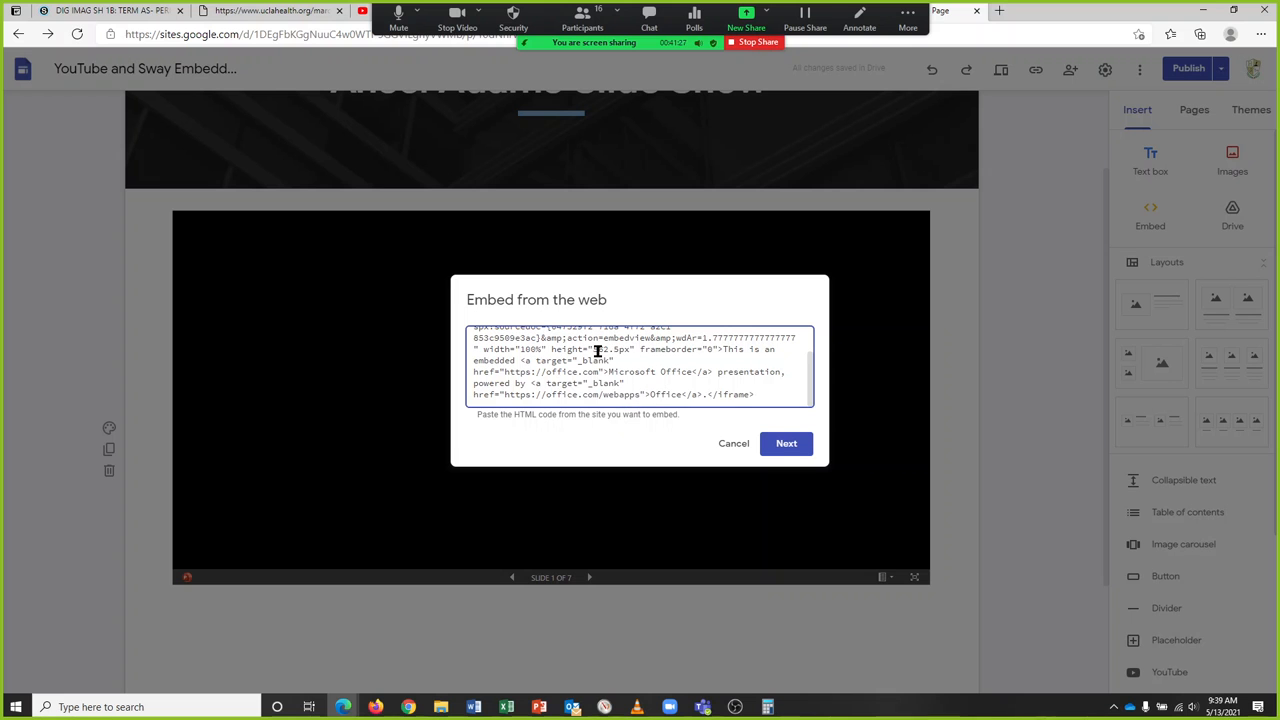
double_click(609, 349)
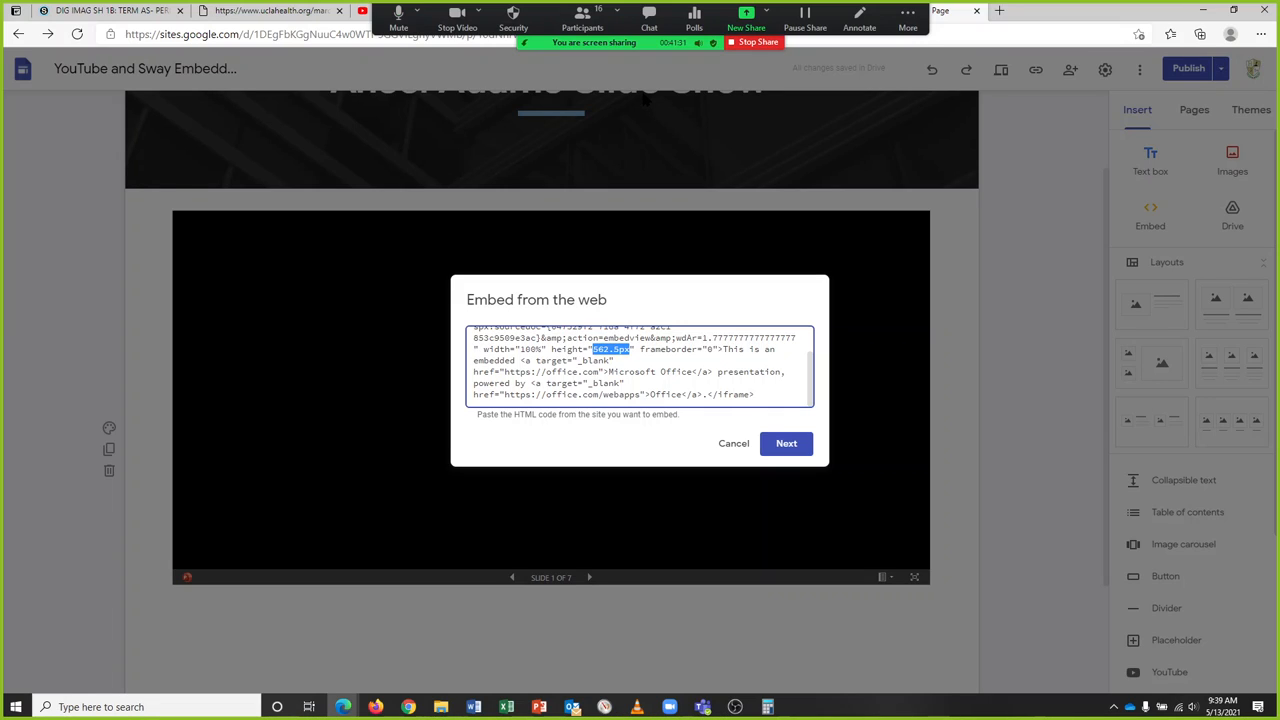
type("69")
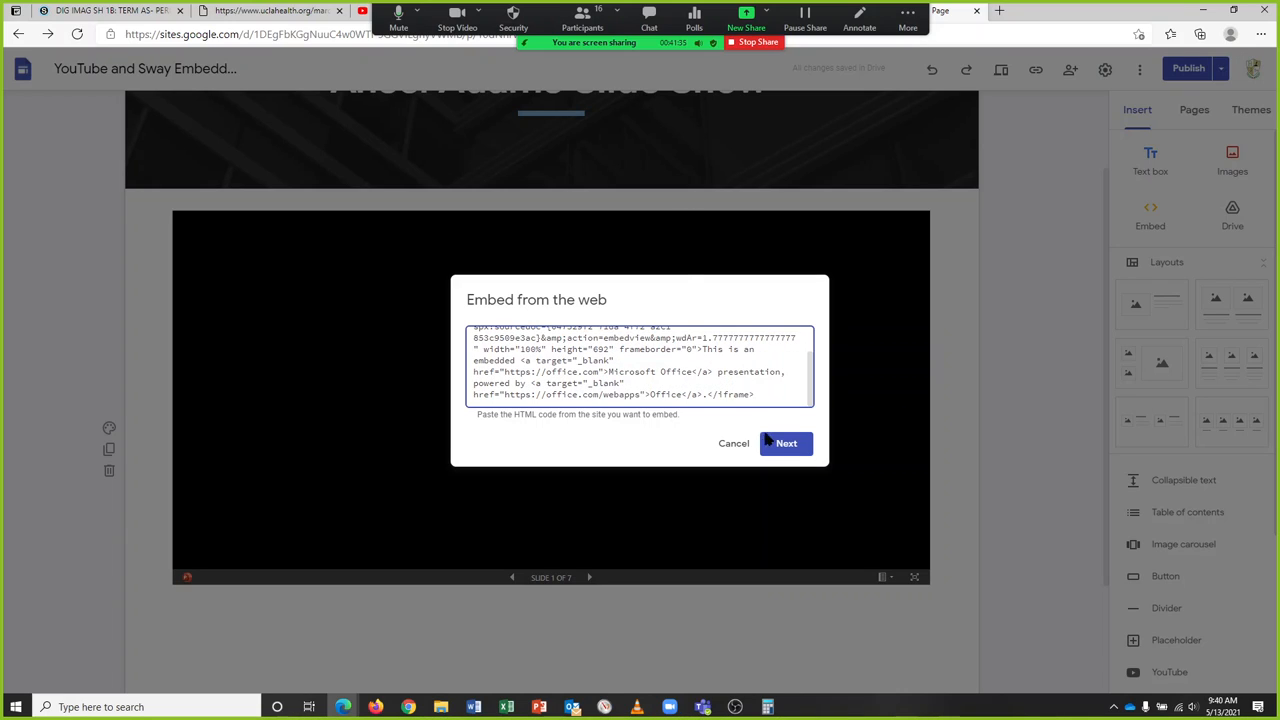
left_click(786, 443)
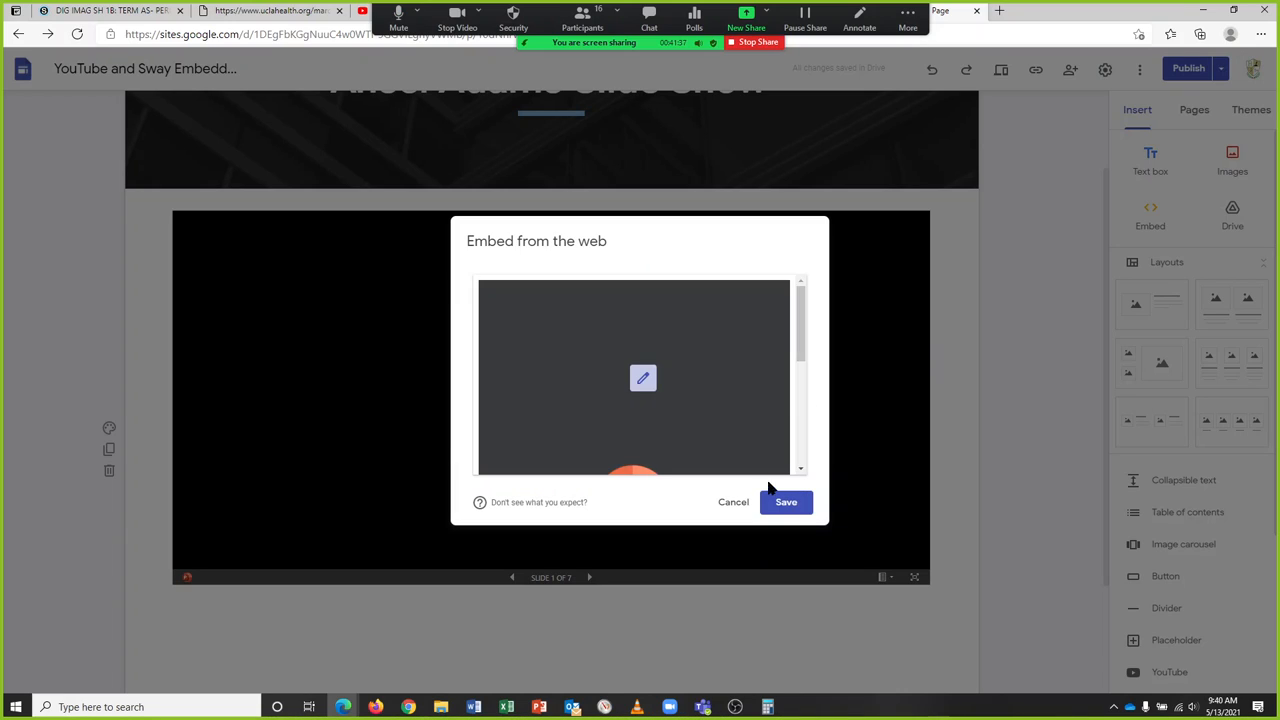
left_click(785, 501)
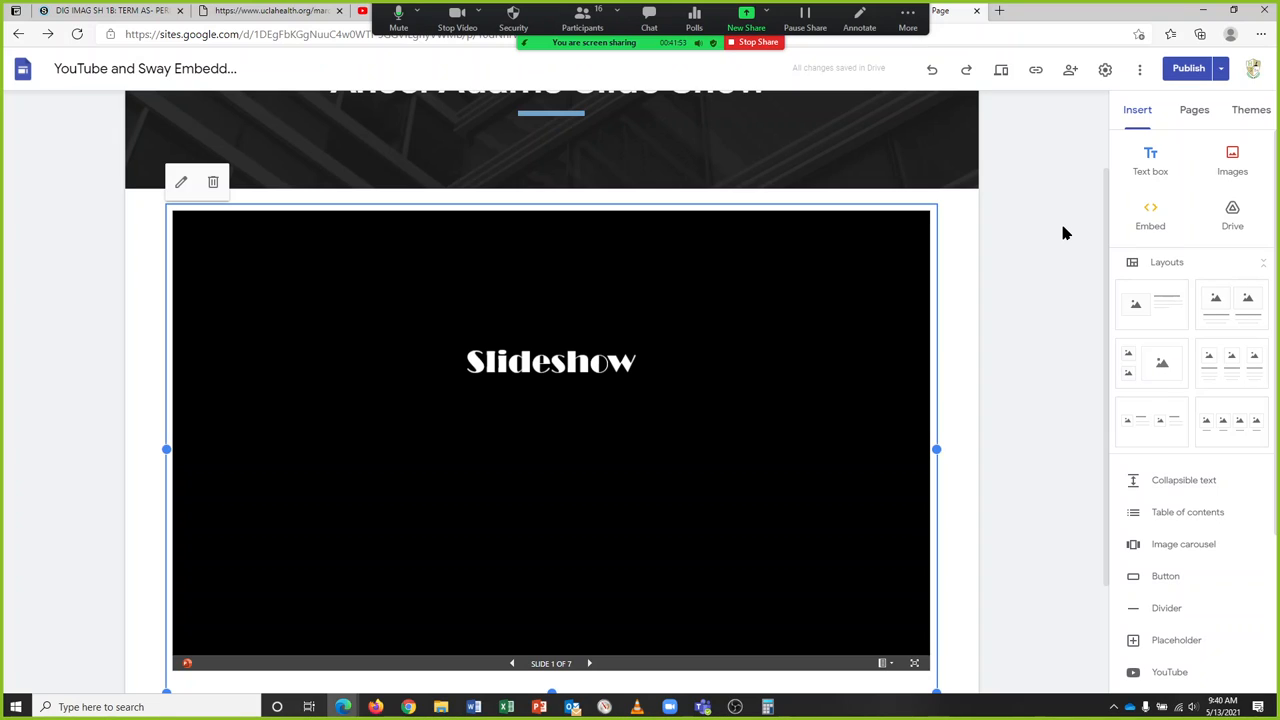
mouse_move(1163, 114)
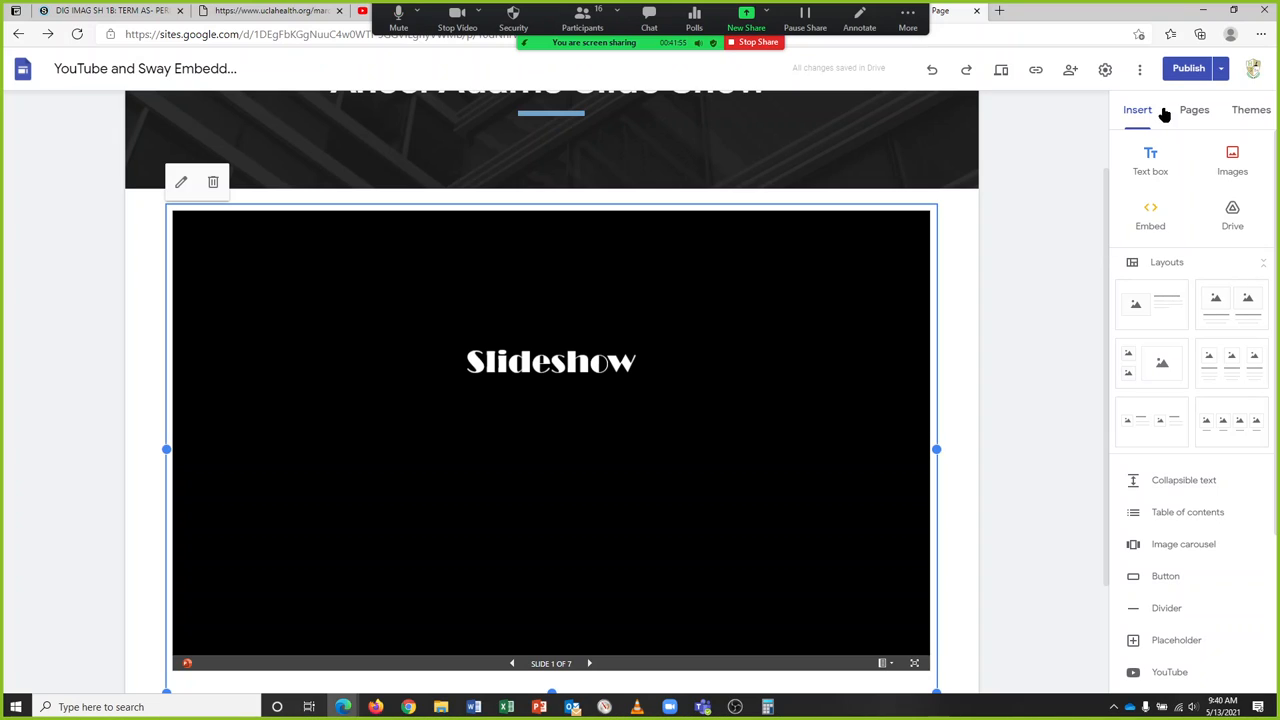
Step: Delete the trailing apostrophe so the title reads 'Ansel Adams Slide Show', then open Publish review
left_click(1188, 68)
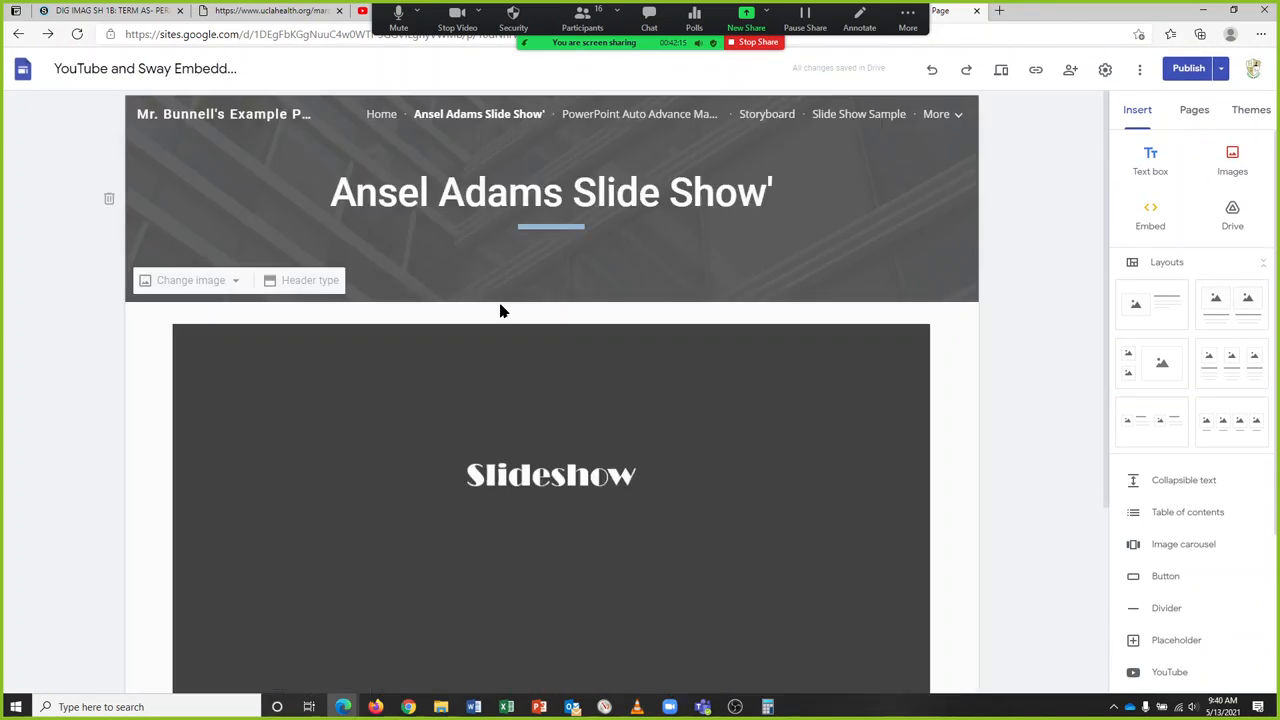
left_click(550, 192)
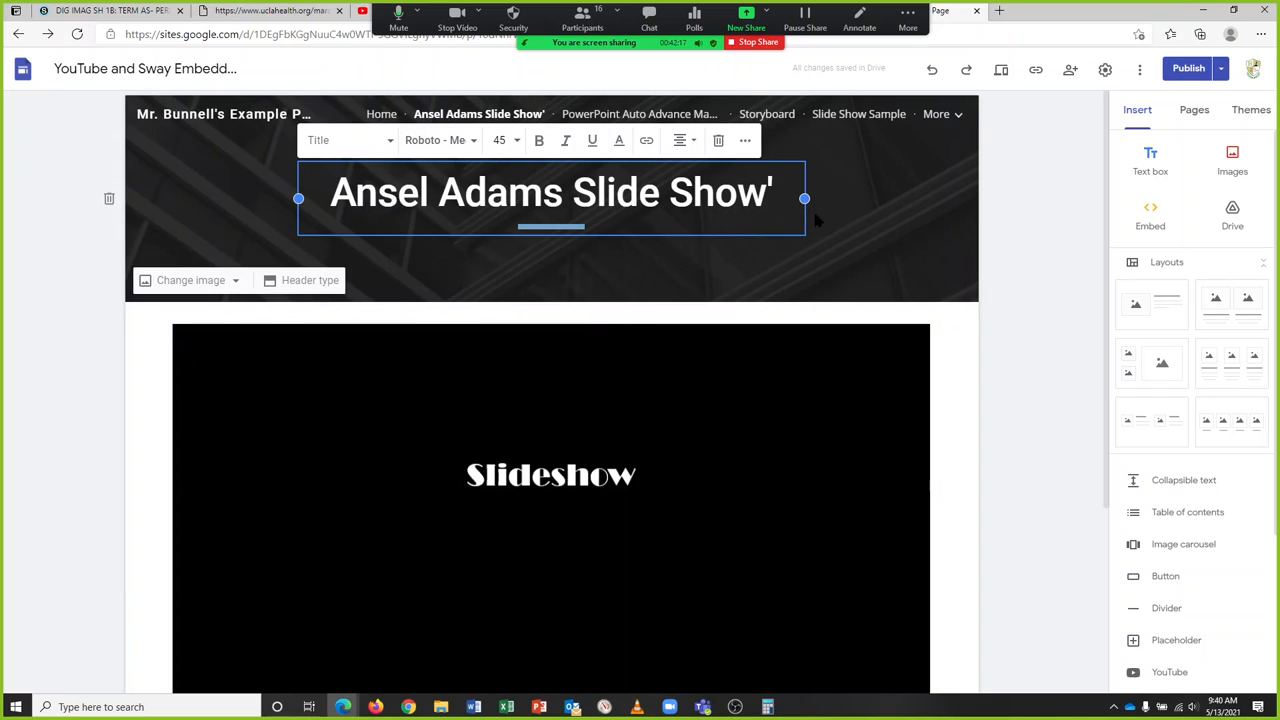
key("Backspace")
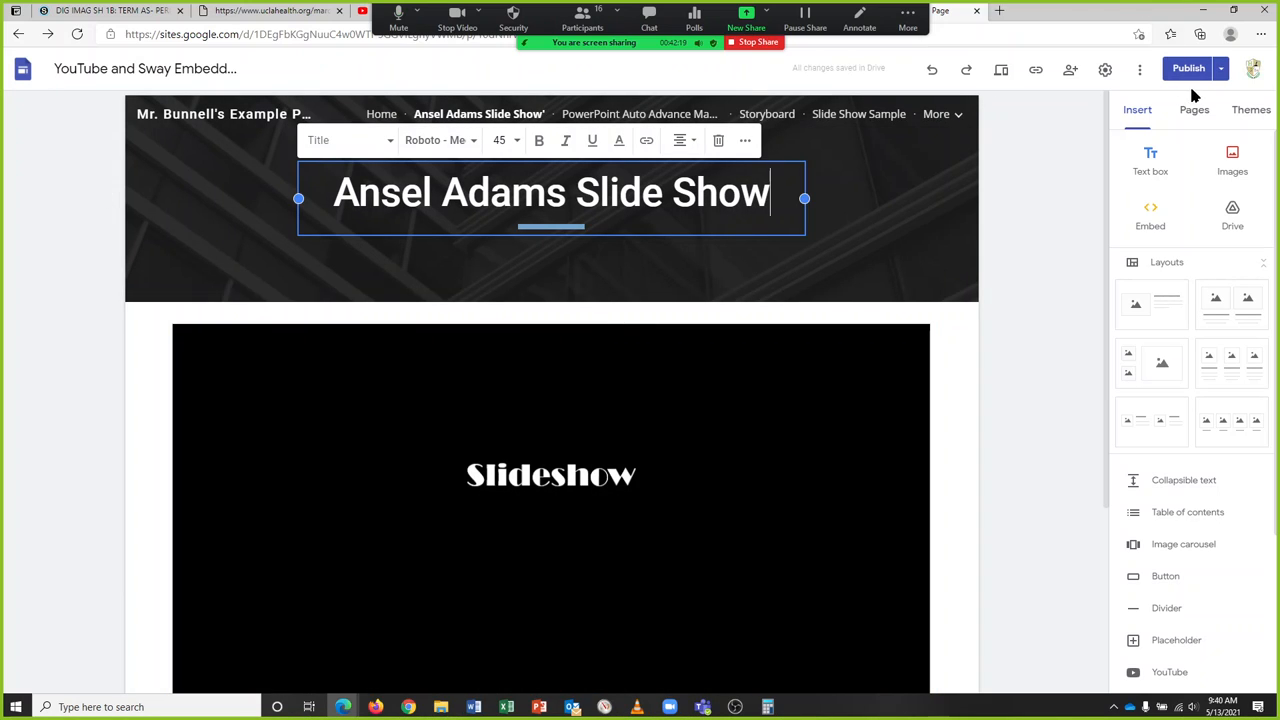
left_click(1188, 68)
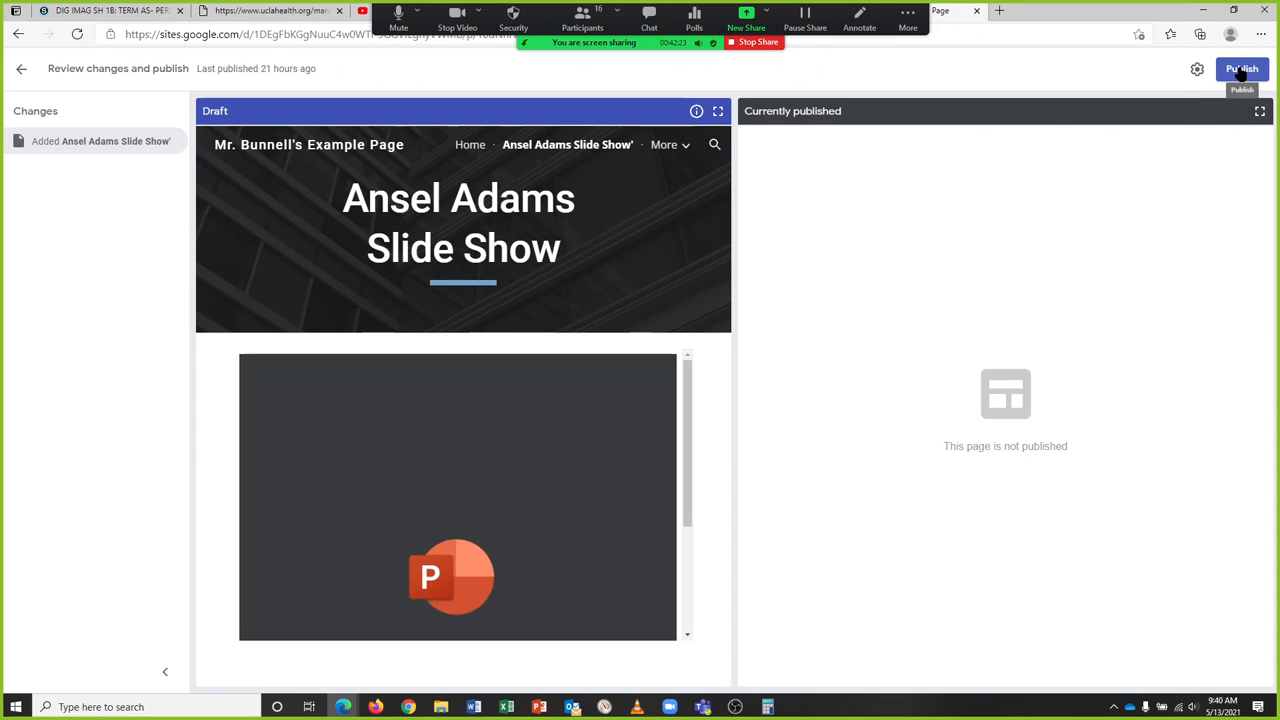
Step: Confirm Publish on the Review changes and publish screen
left_click(1242, 68)
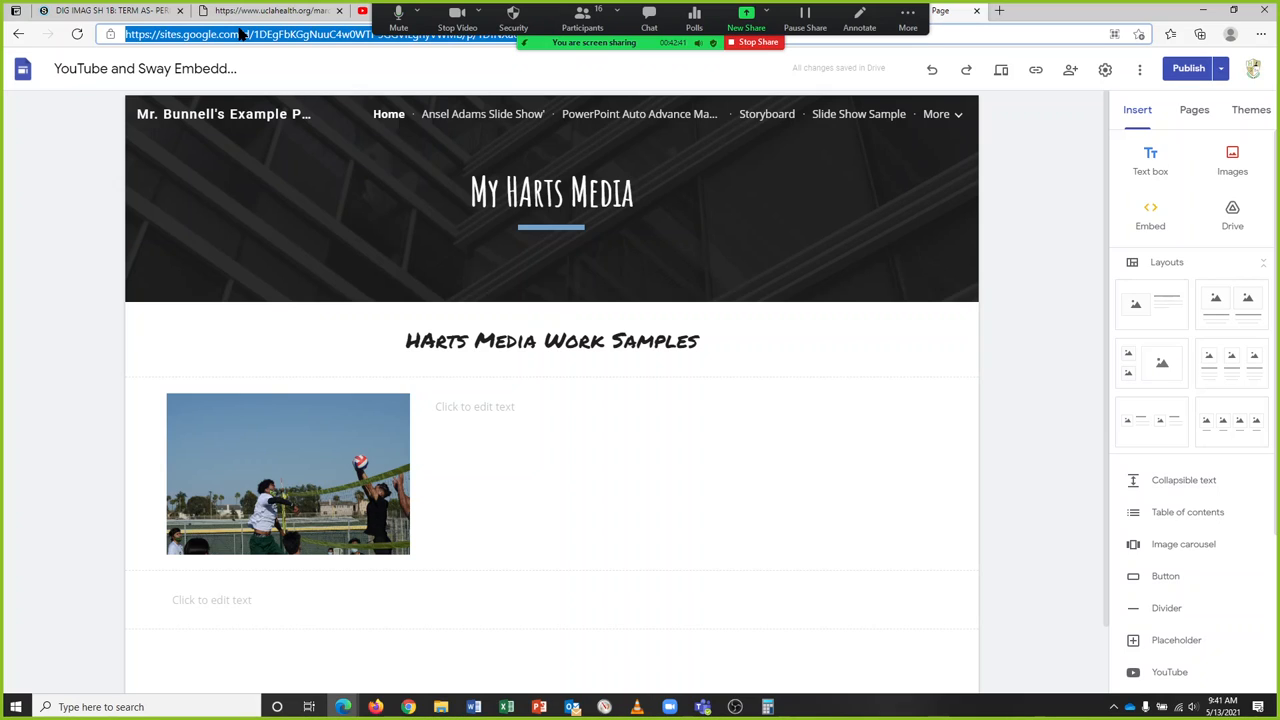
mouse_move(1036, 70)
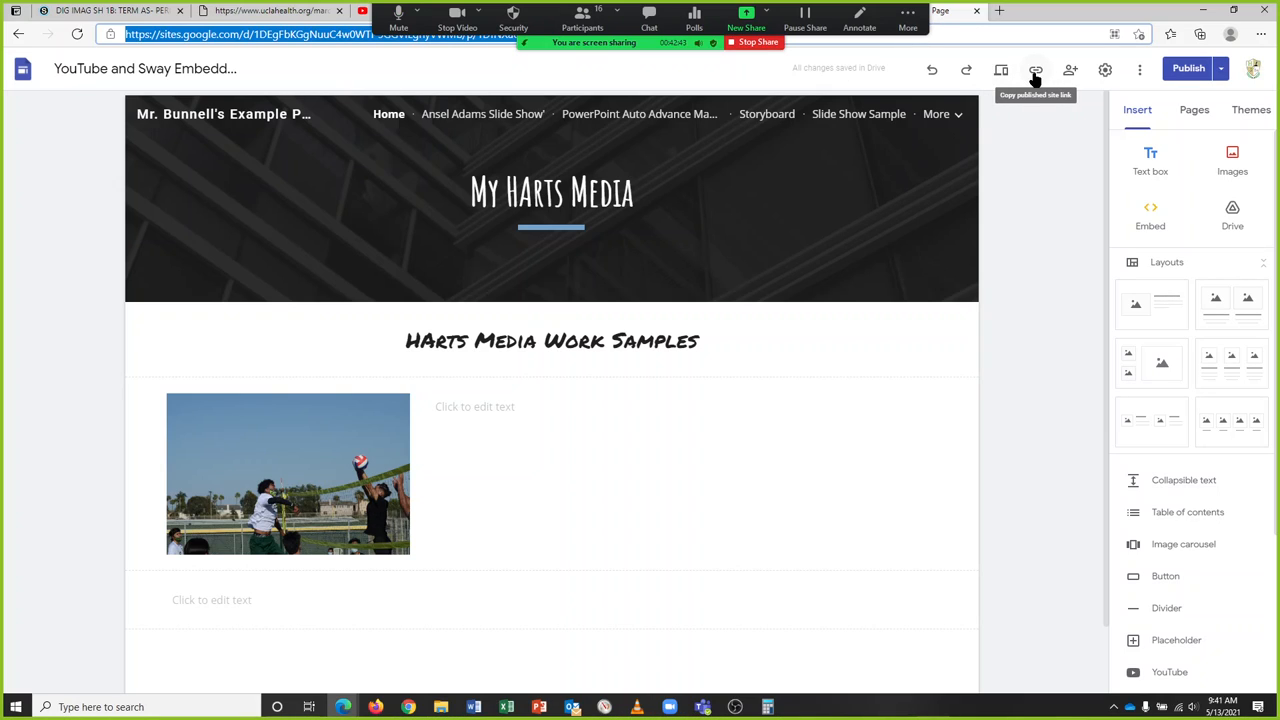
Step: Show the published site link from the toolbar and copy it
left_click(1036, 69)
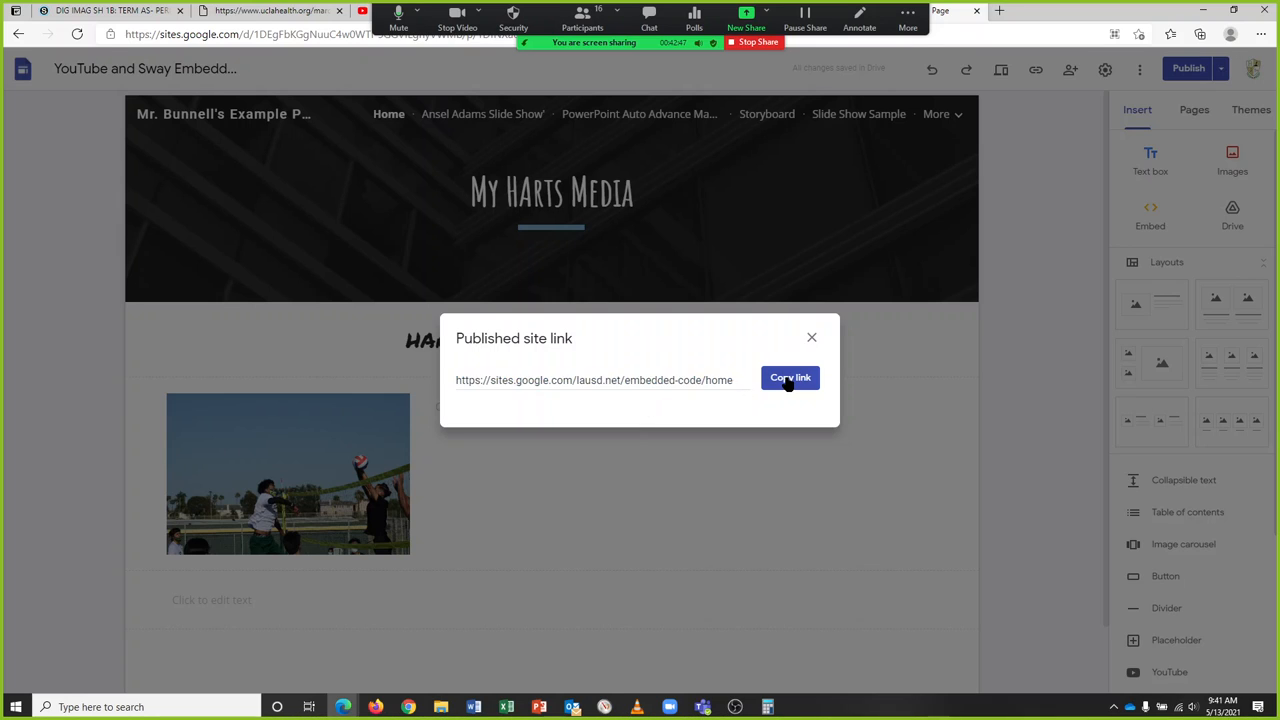
left_click(790, 378)
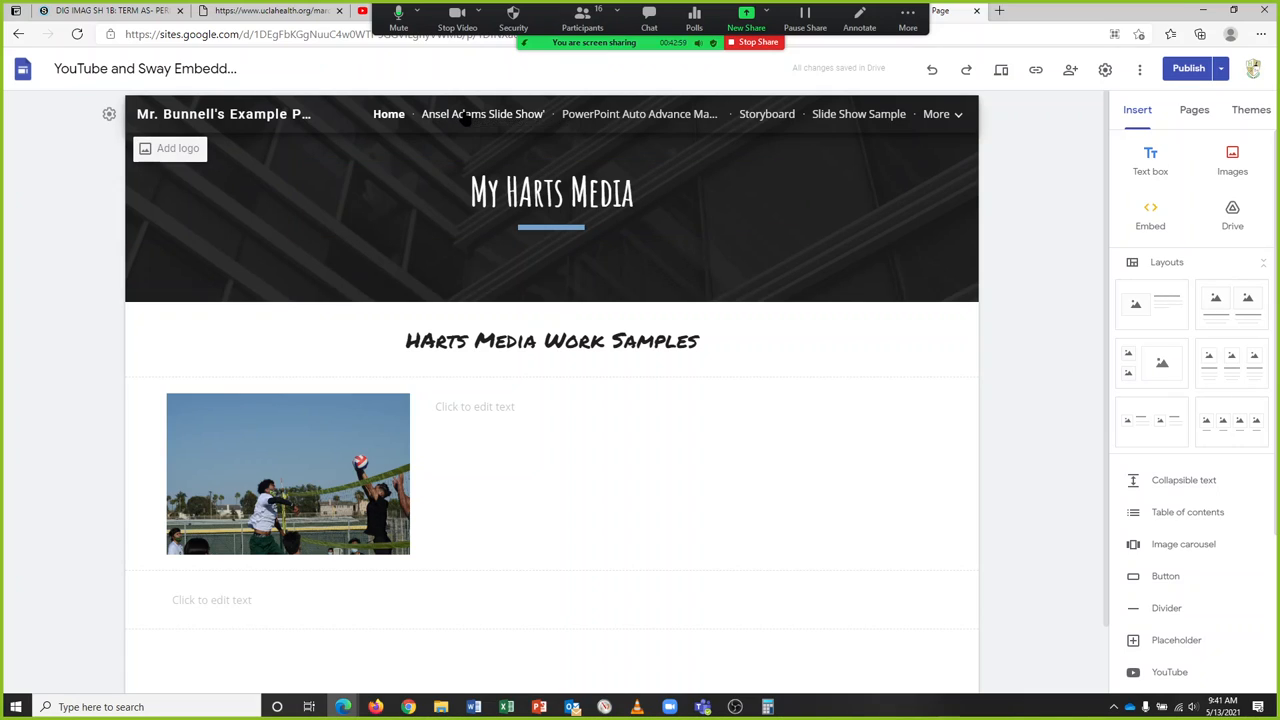
Step: Open the Ansel Adams Slide Show page and scroll to inspect the full-width slideshow embed
left_click(483, 113)
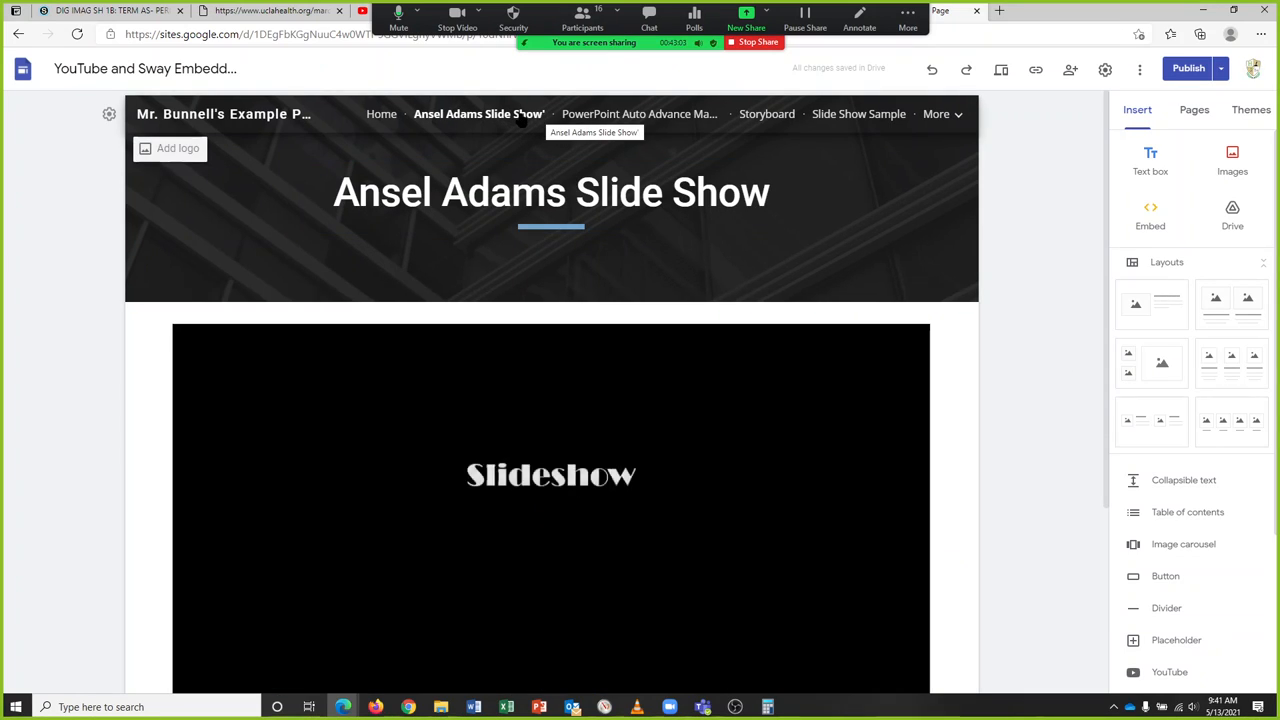
left_click(550, 200)
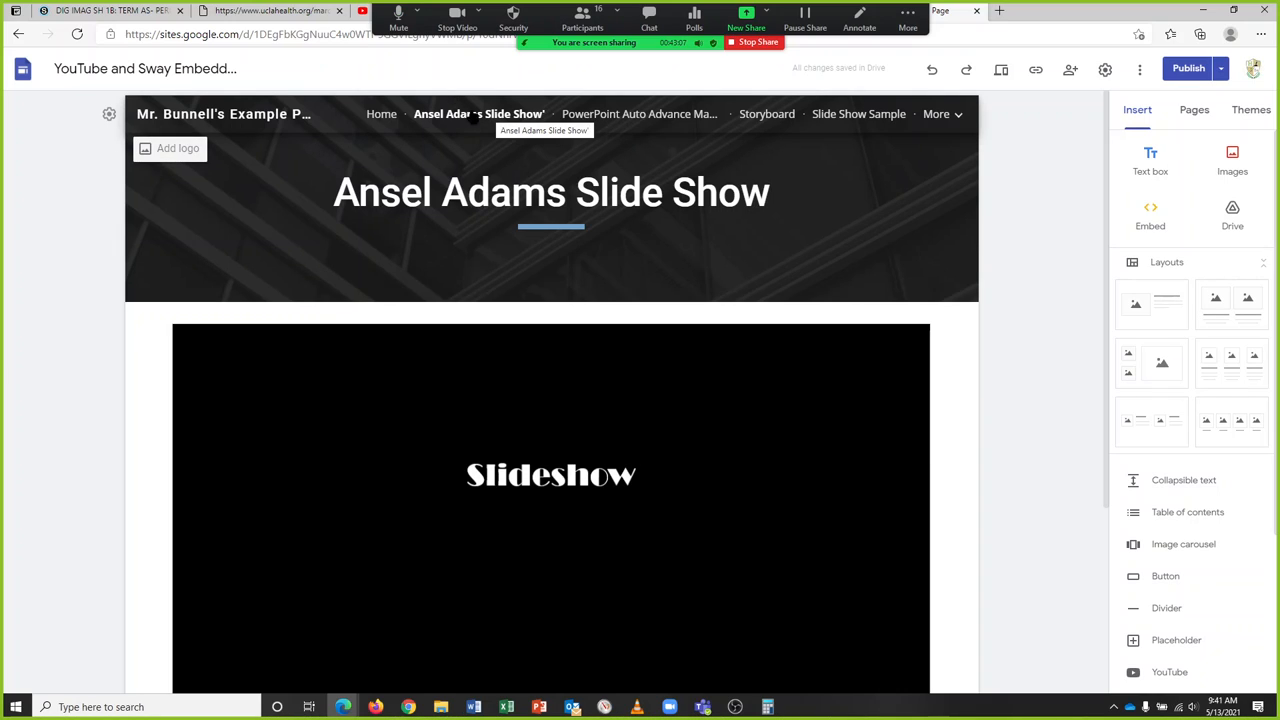
scroll("down", 3)
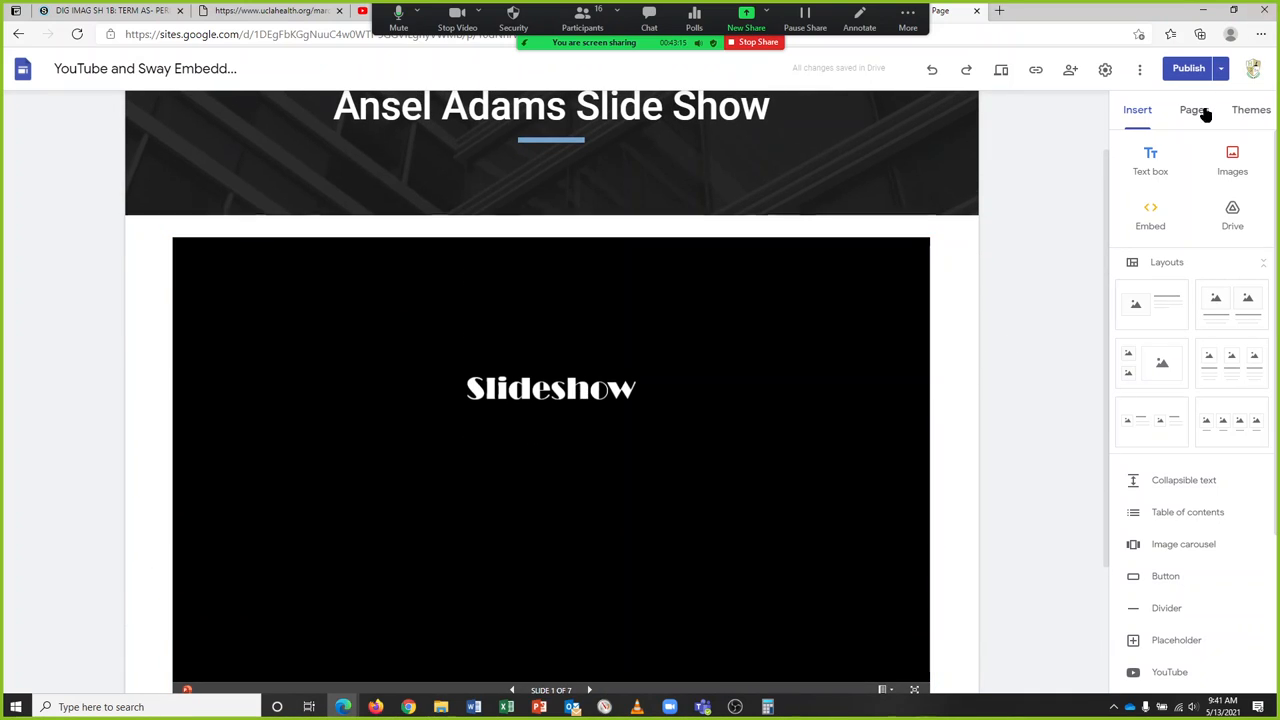
mouse_move(1137, 250)
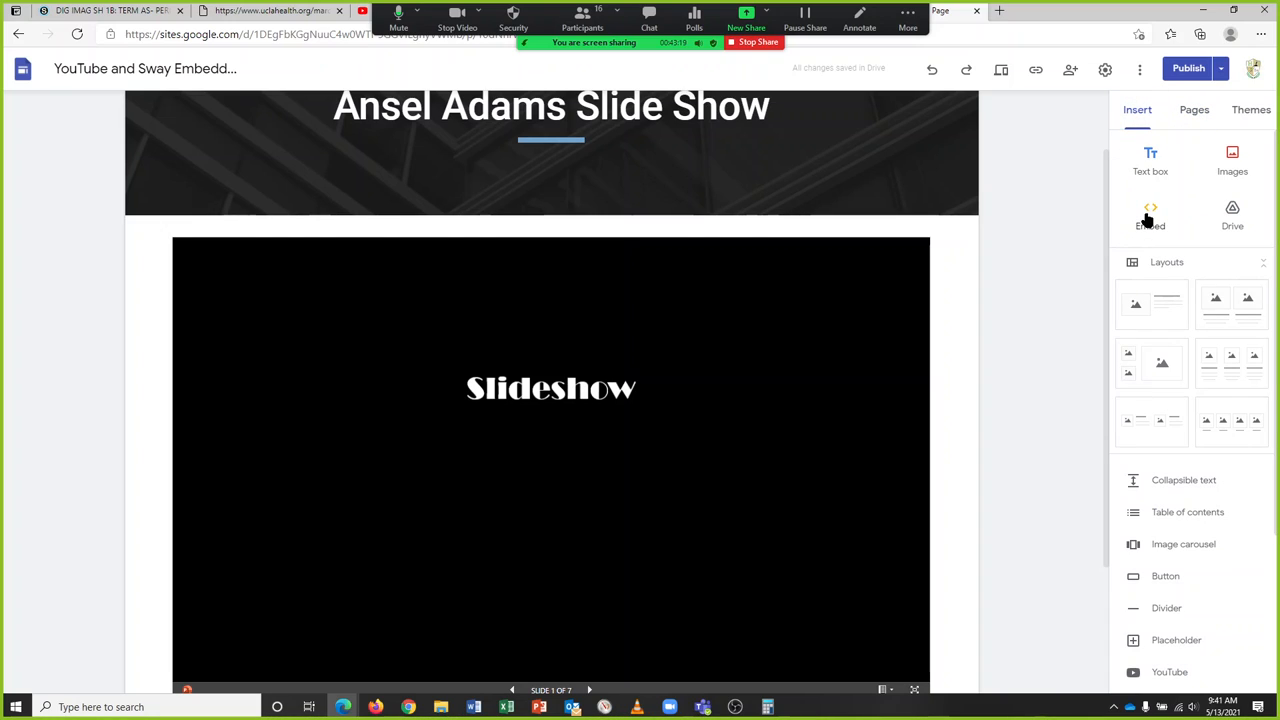
left_click(551, 460)
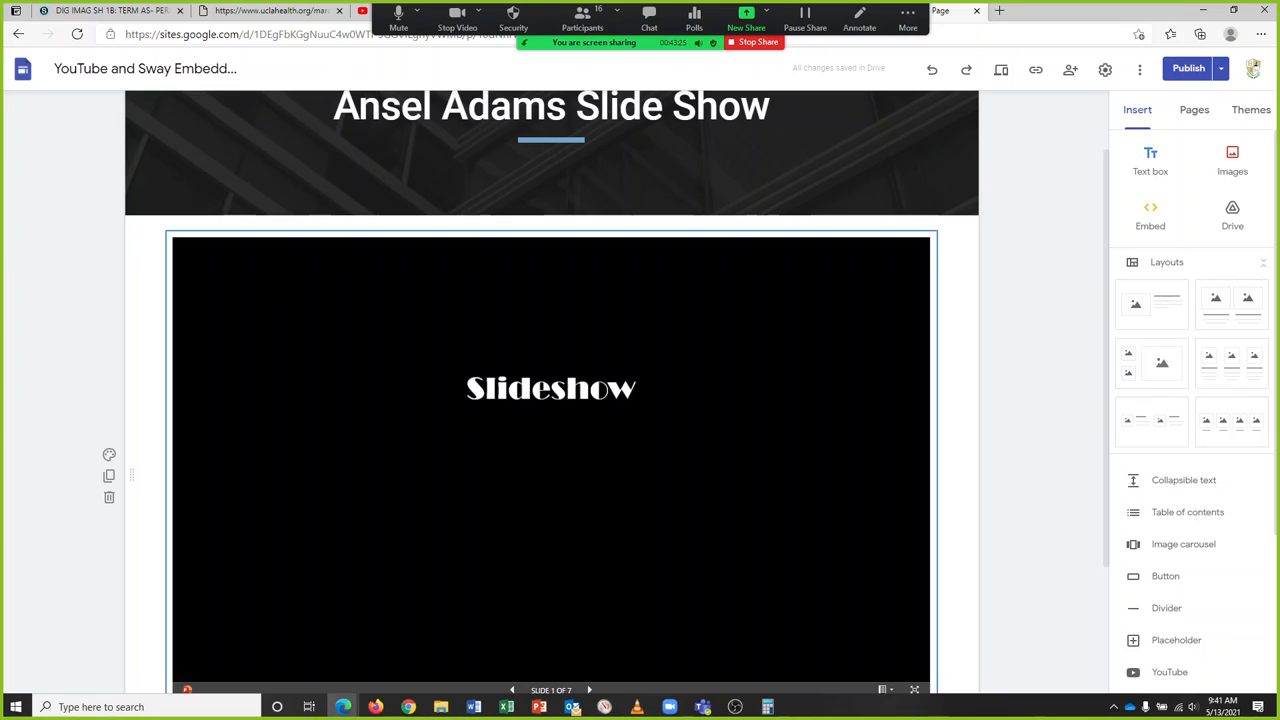
left_click(550, 155)
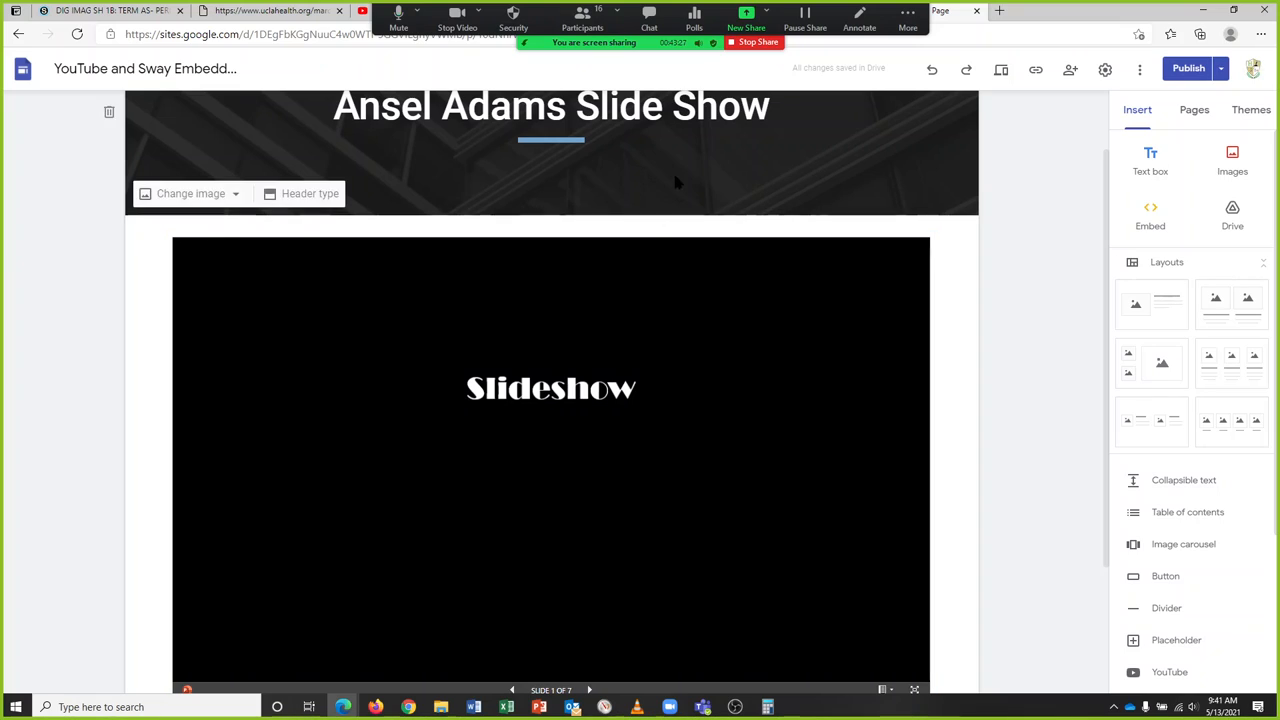